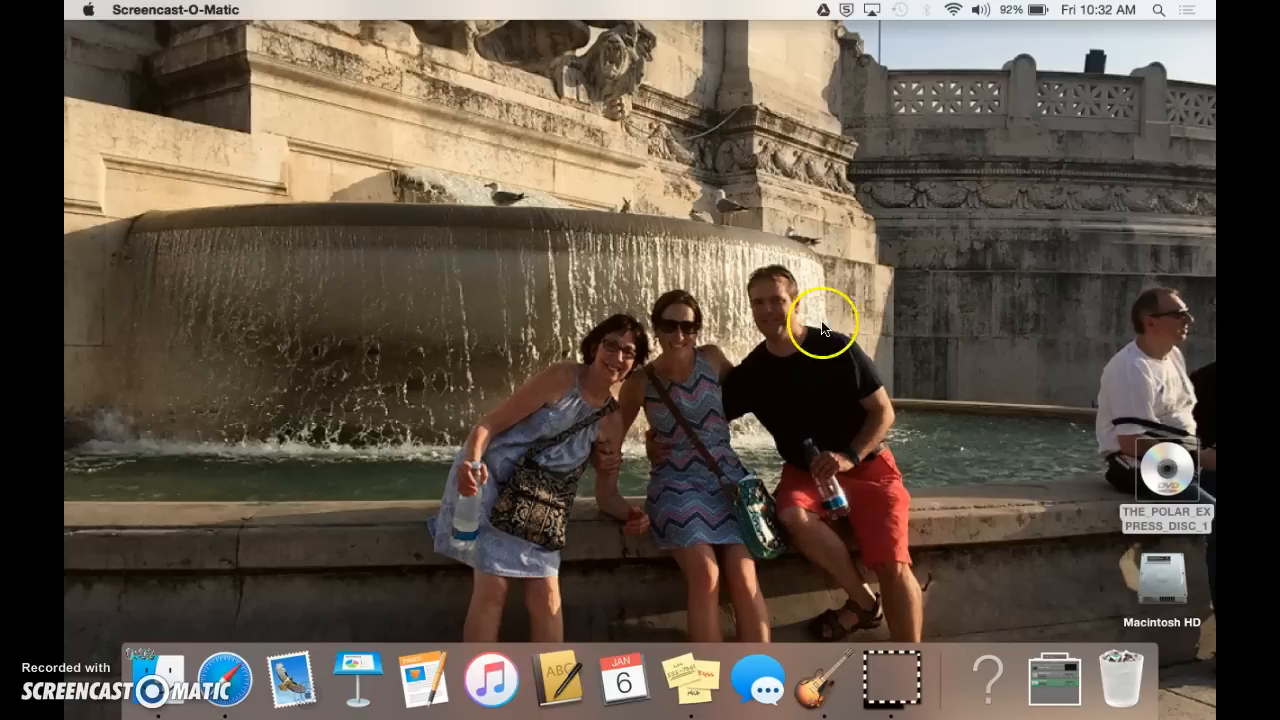
pyautogui.moveTo(822, 683)
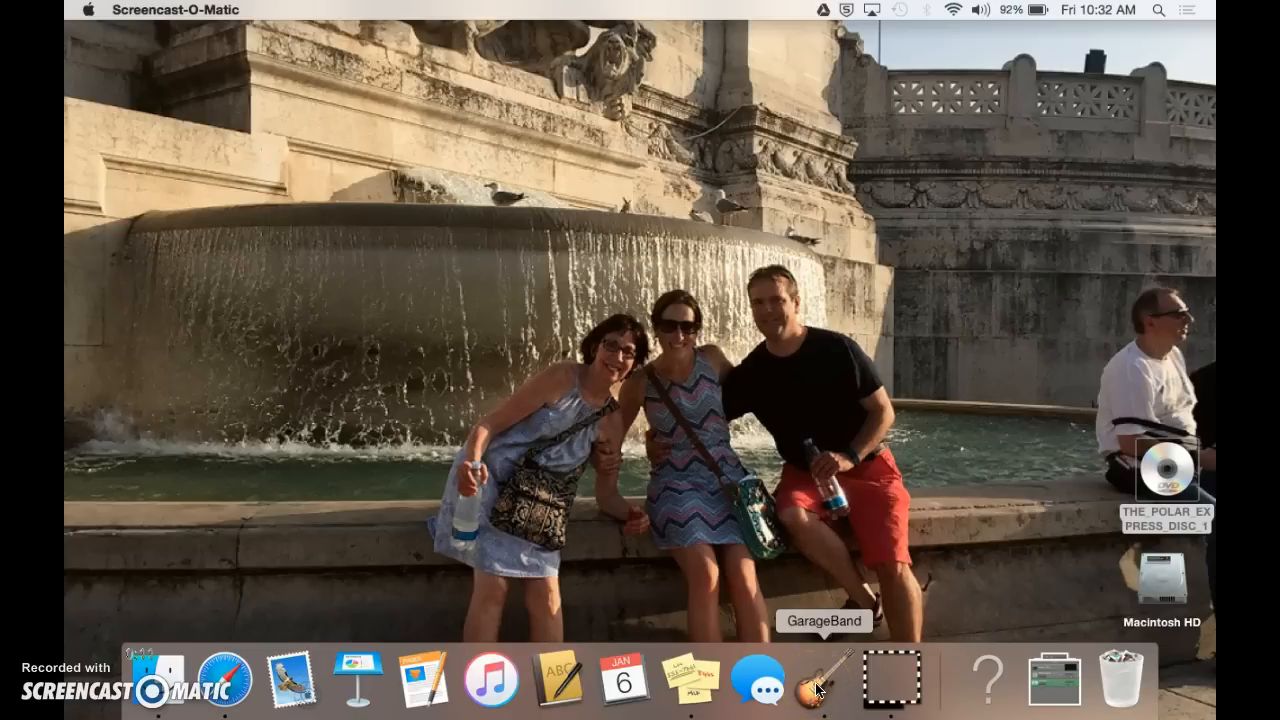
pyautogui.moveTo(975, 227)
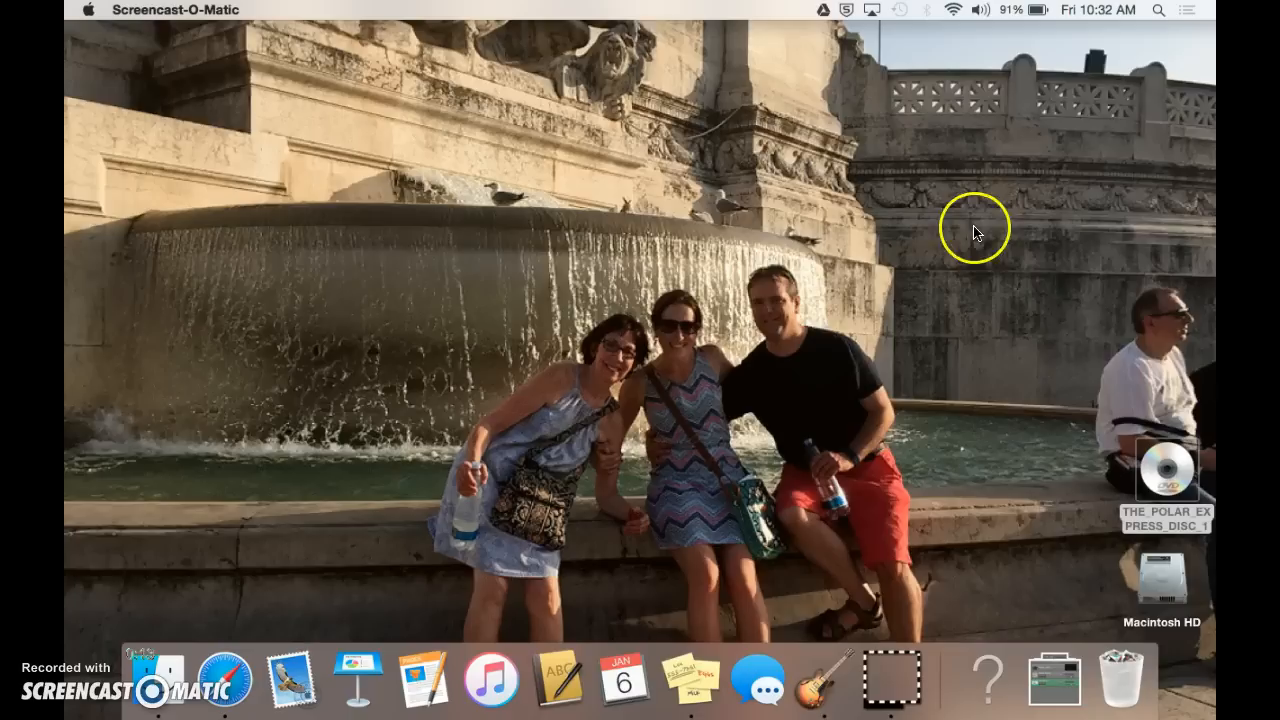
pyautogui.moveTo(1158, 18)
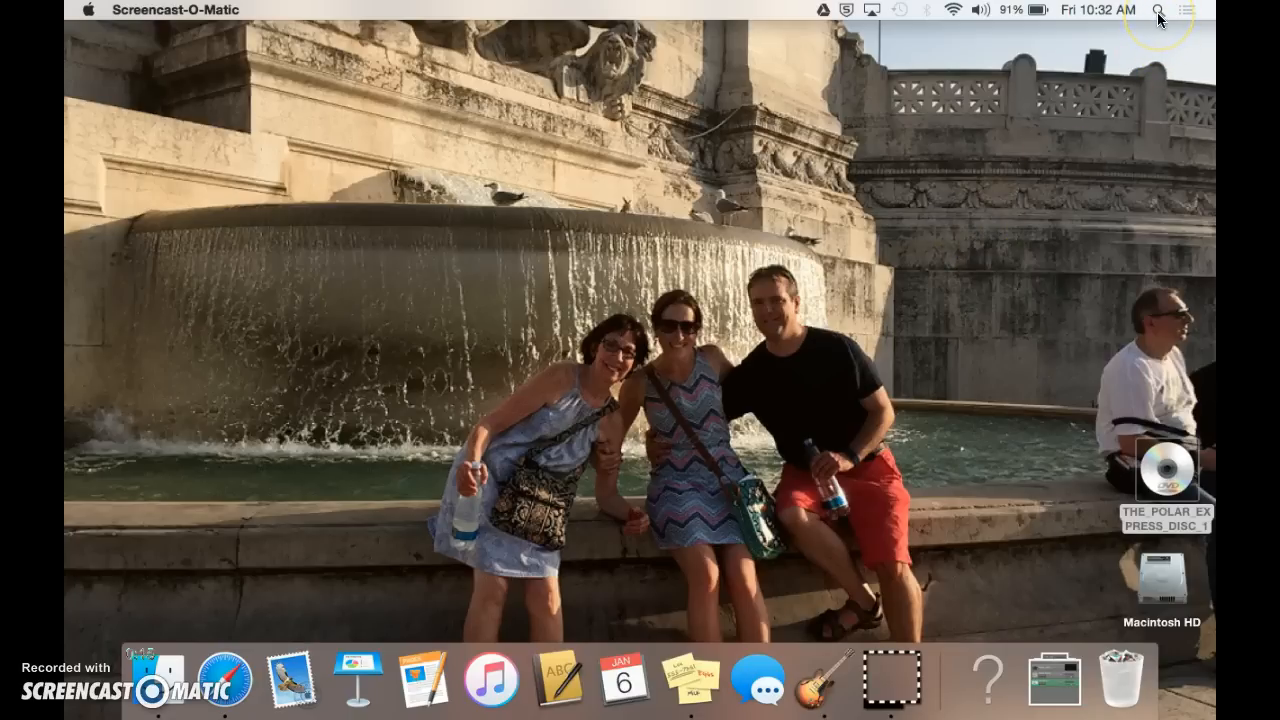
pyautogui.moveTo(1158, 20)
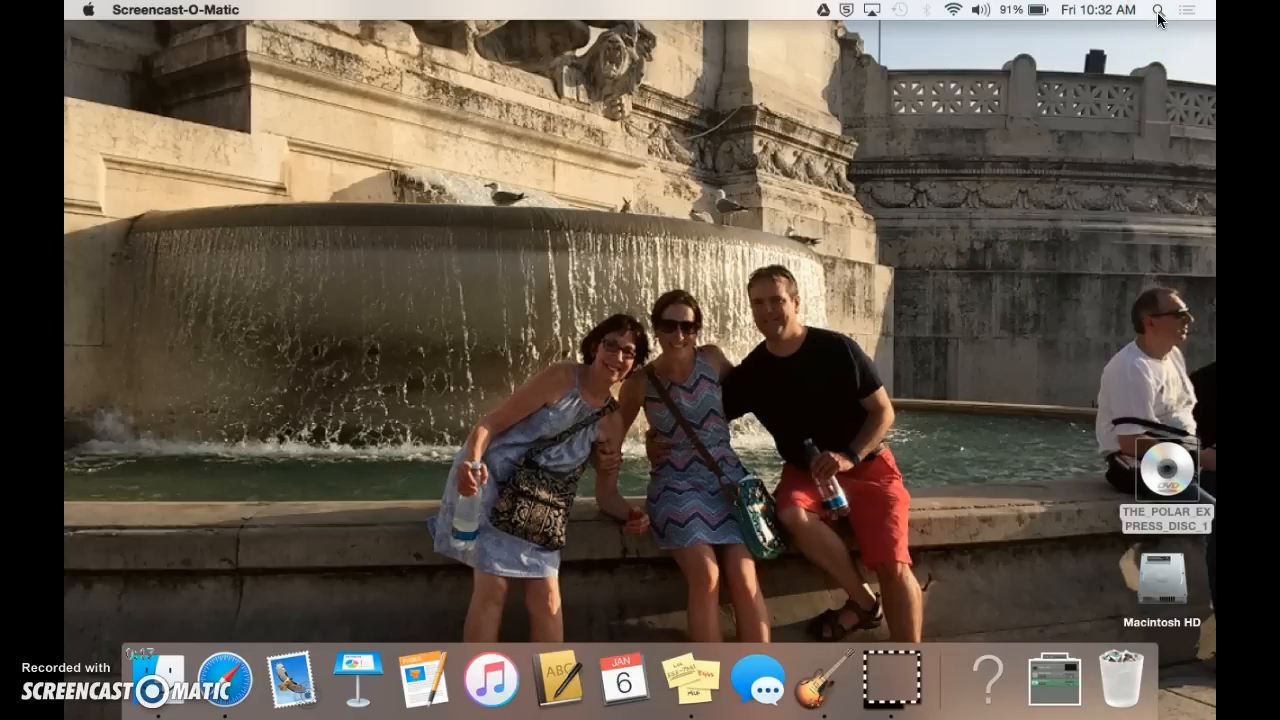
# - Search Spotlight for 'garageBand' to launch GarageBand
pyautogui.click(1159, 10)
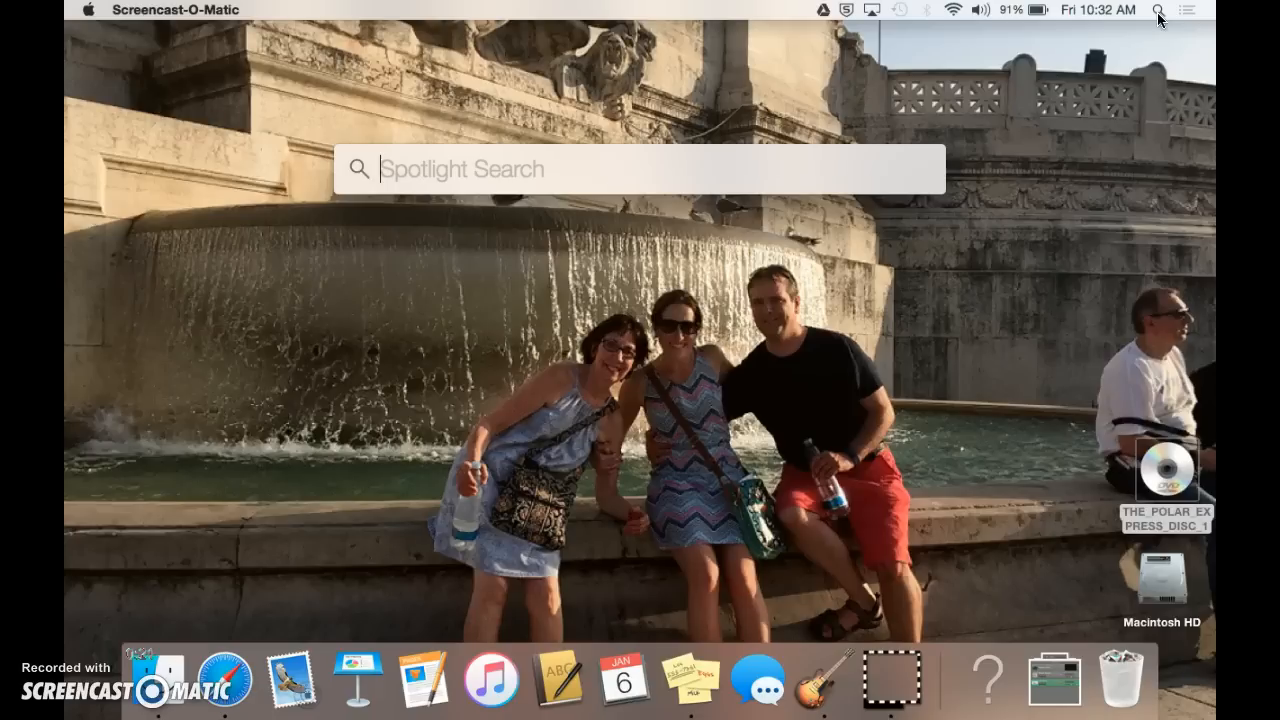
pyautogui.write('garageBand')
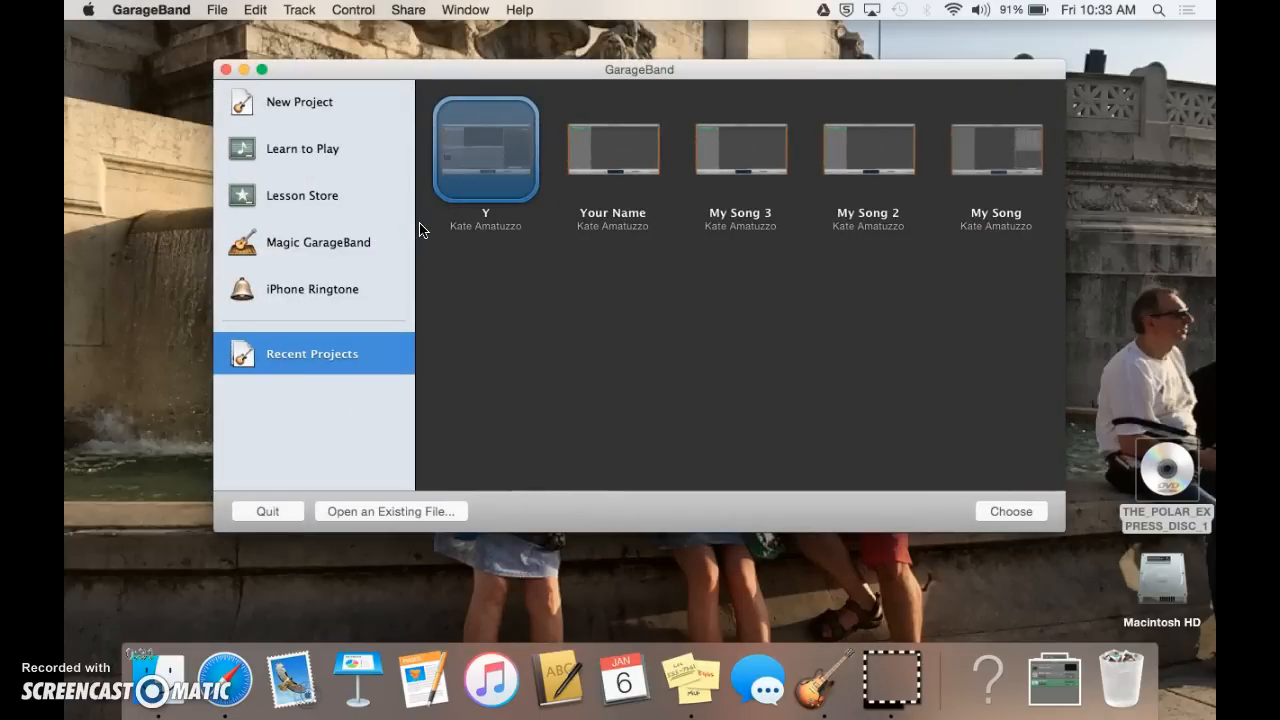
# - Show the New Project templates, including Movie
pyautogui.click(299, 101)
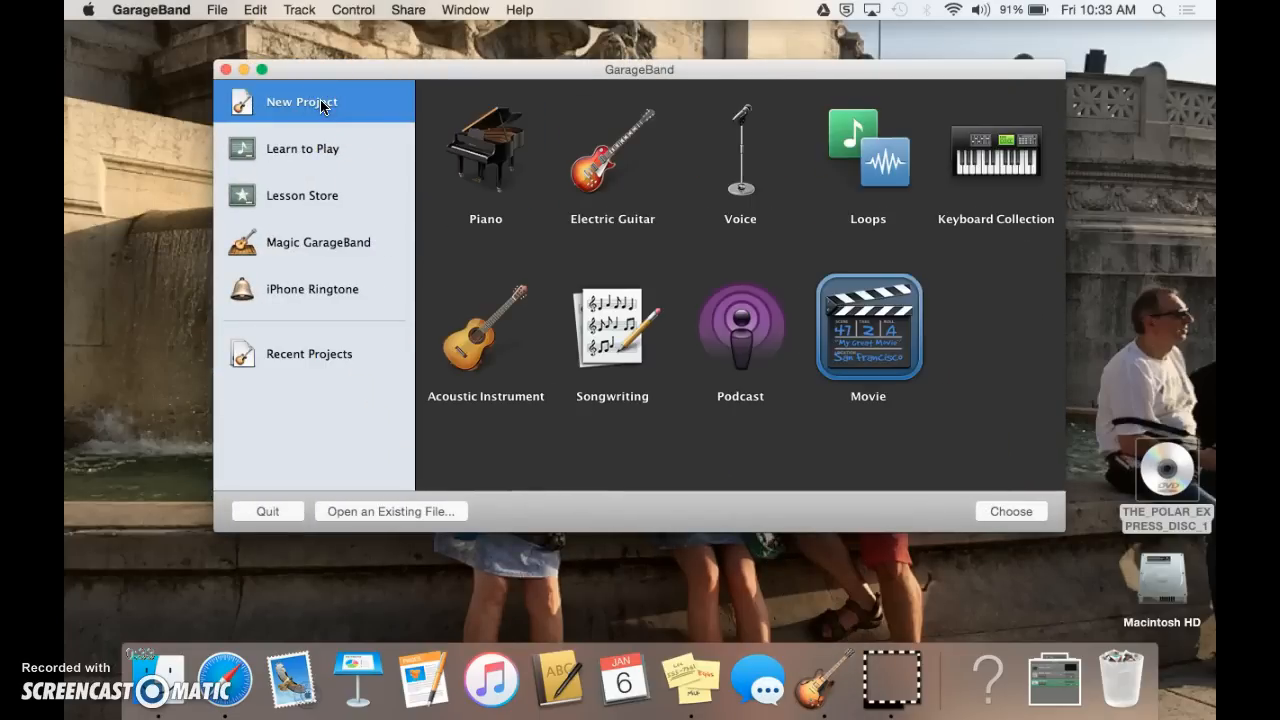
pyautogui.moveTo(705, 420)
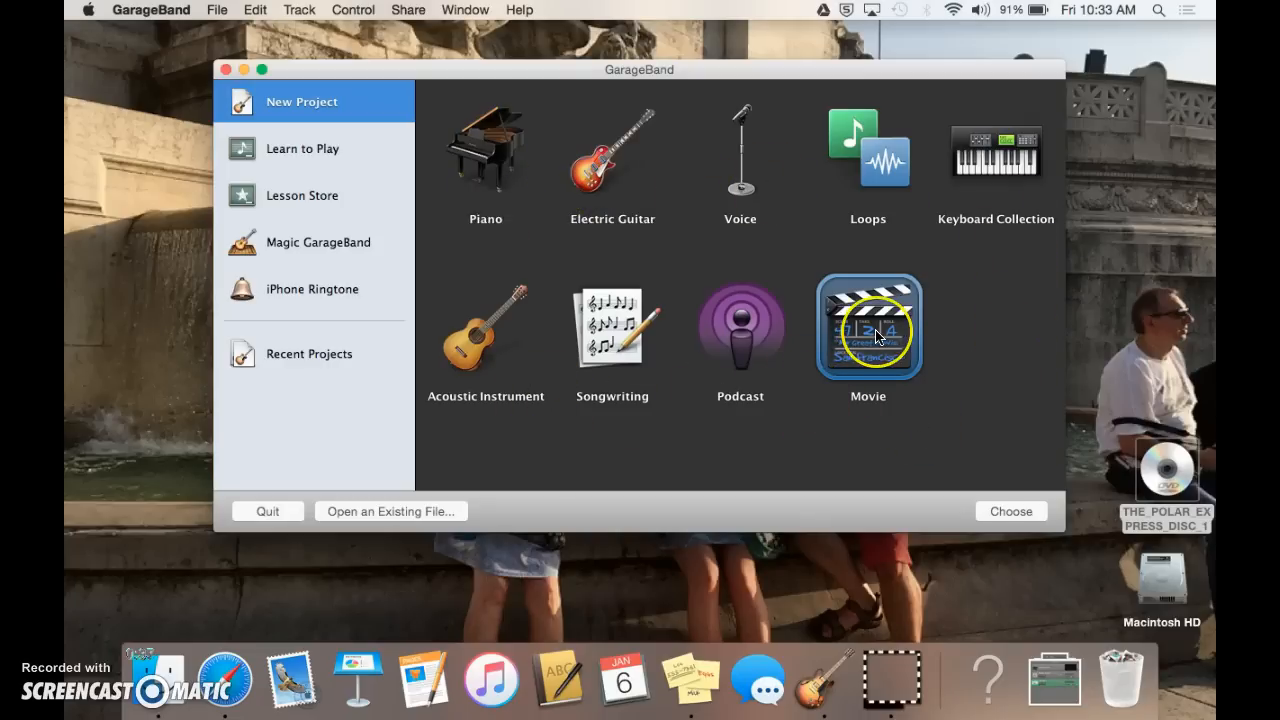
pyautogui.moveTo(867, 348)
pyautogui.write('M')
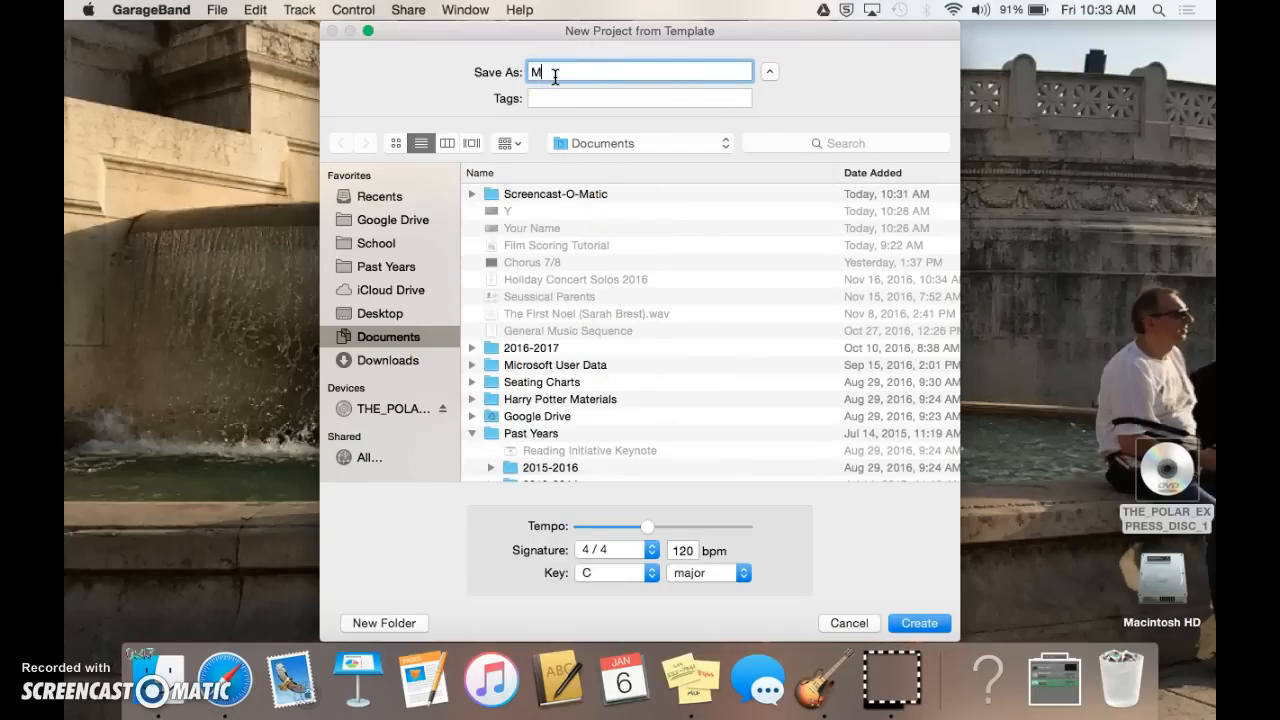
# - Name the movie project 'iss Amatuzzo' and create it in Documents
pyautogui.write('iss Amatuzzo')
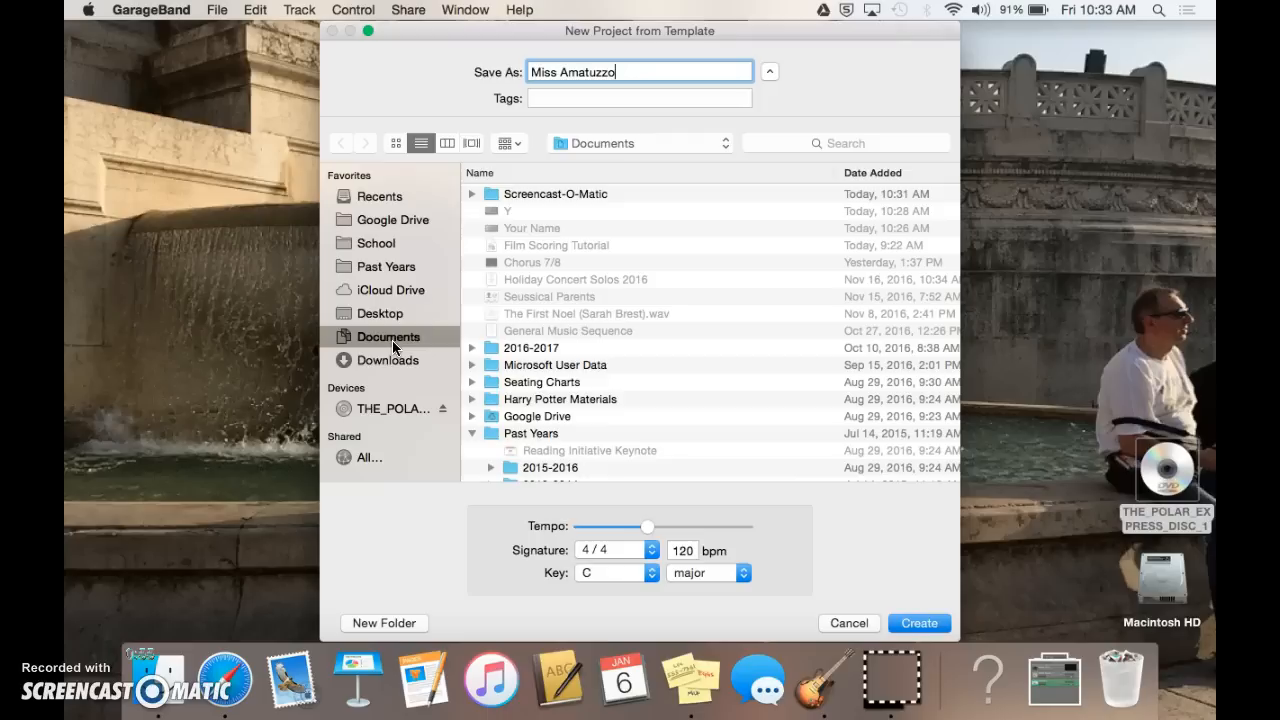
pyautogui.moveTo(387, 366)
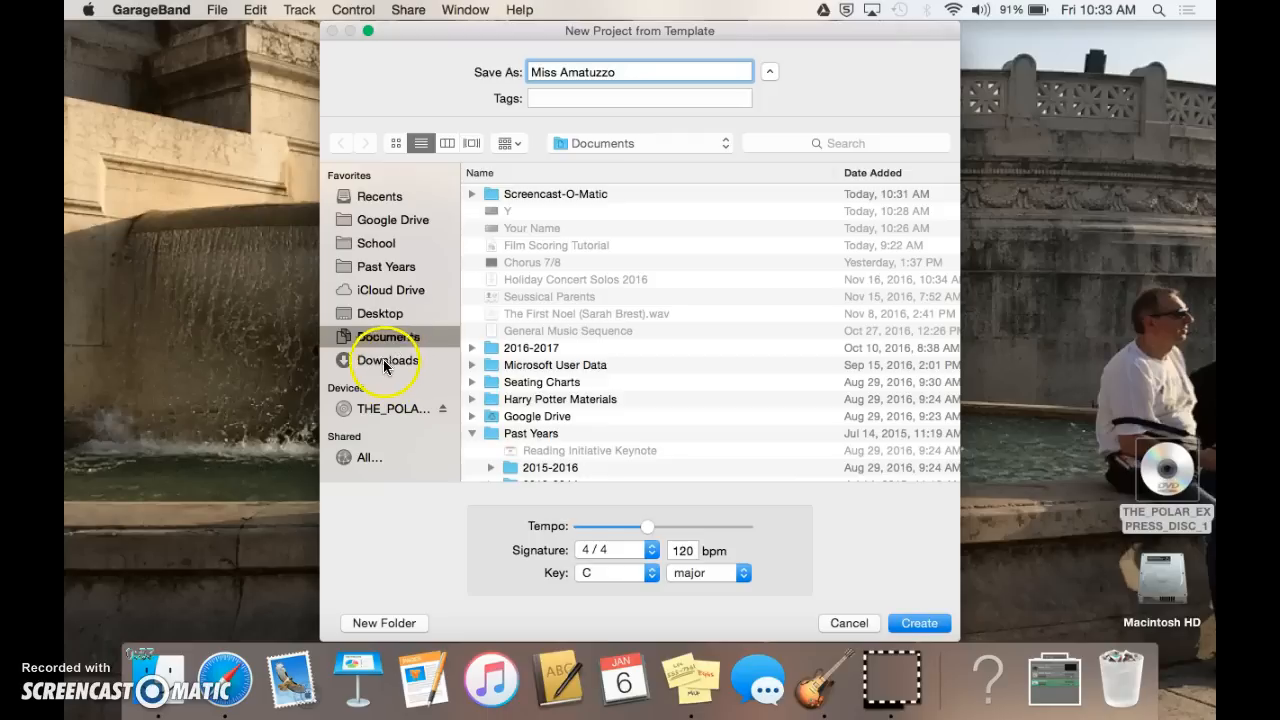
pyautogui.moveTo(378, 372)
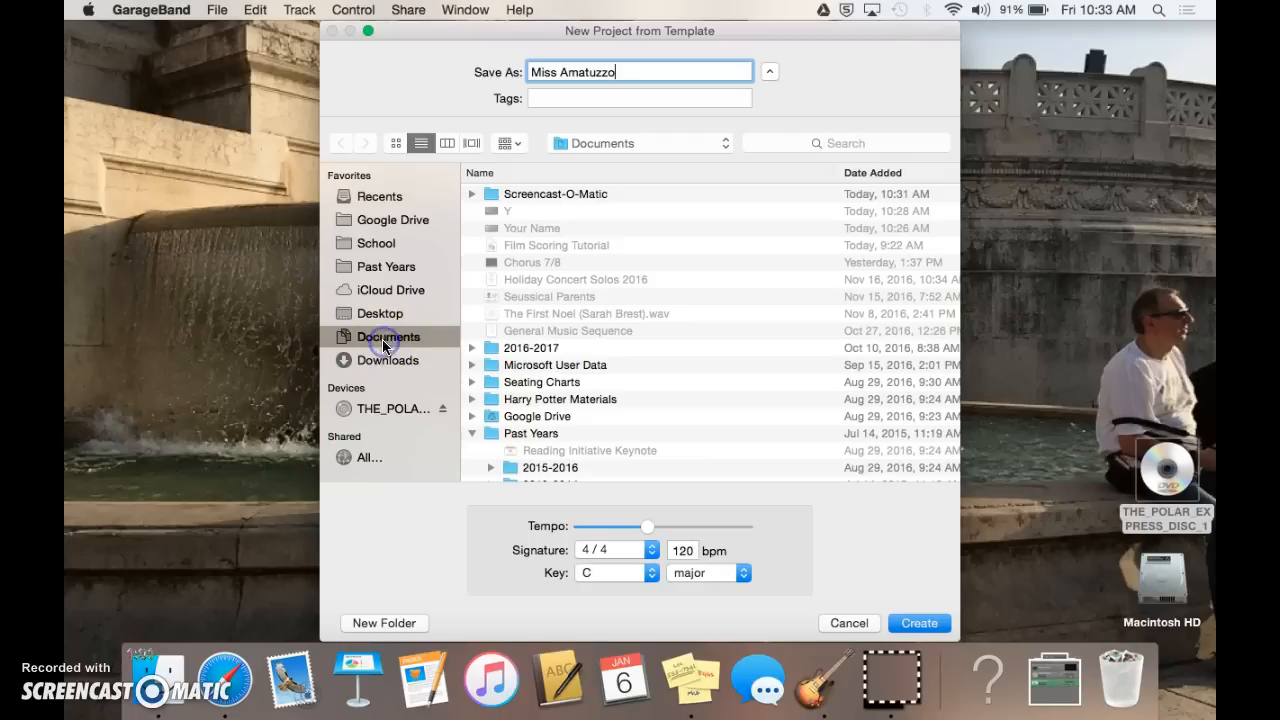
pyautogui.moveTo(520, 608)
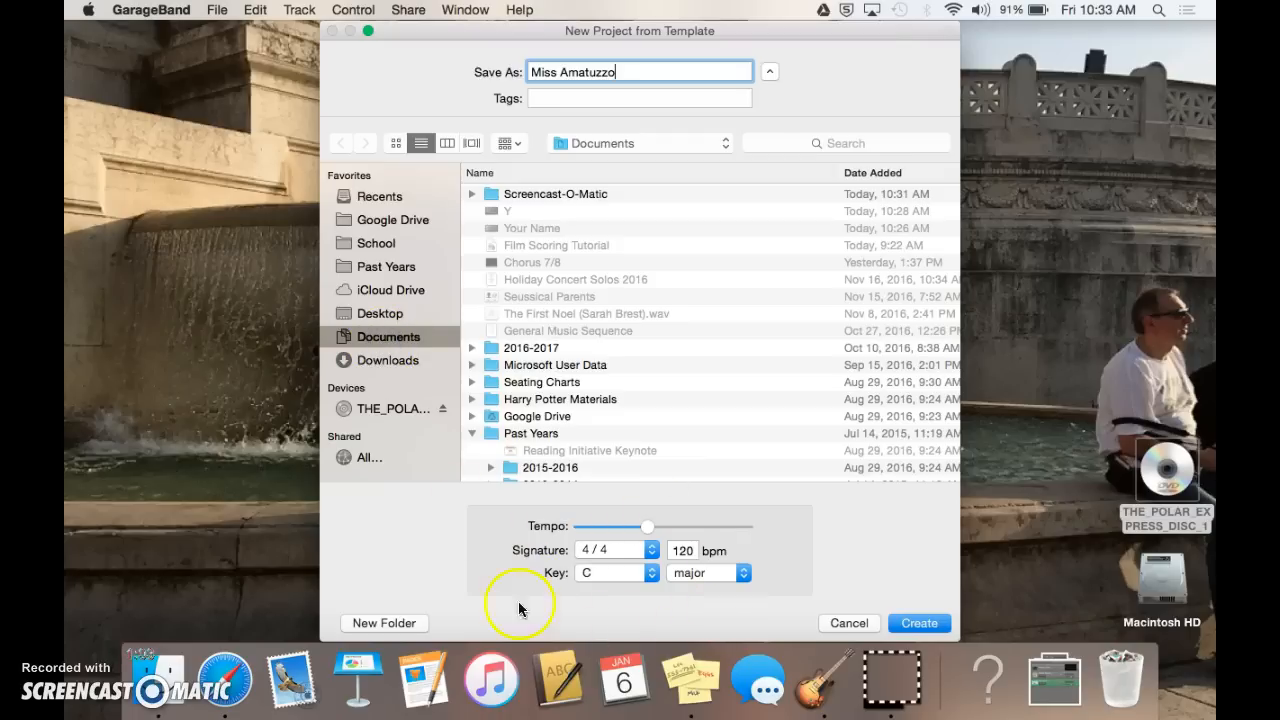
pyautogui.moveTo(535, 572)
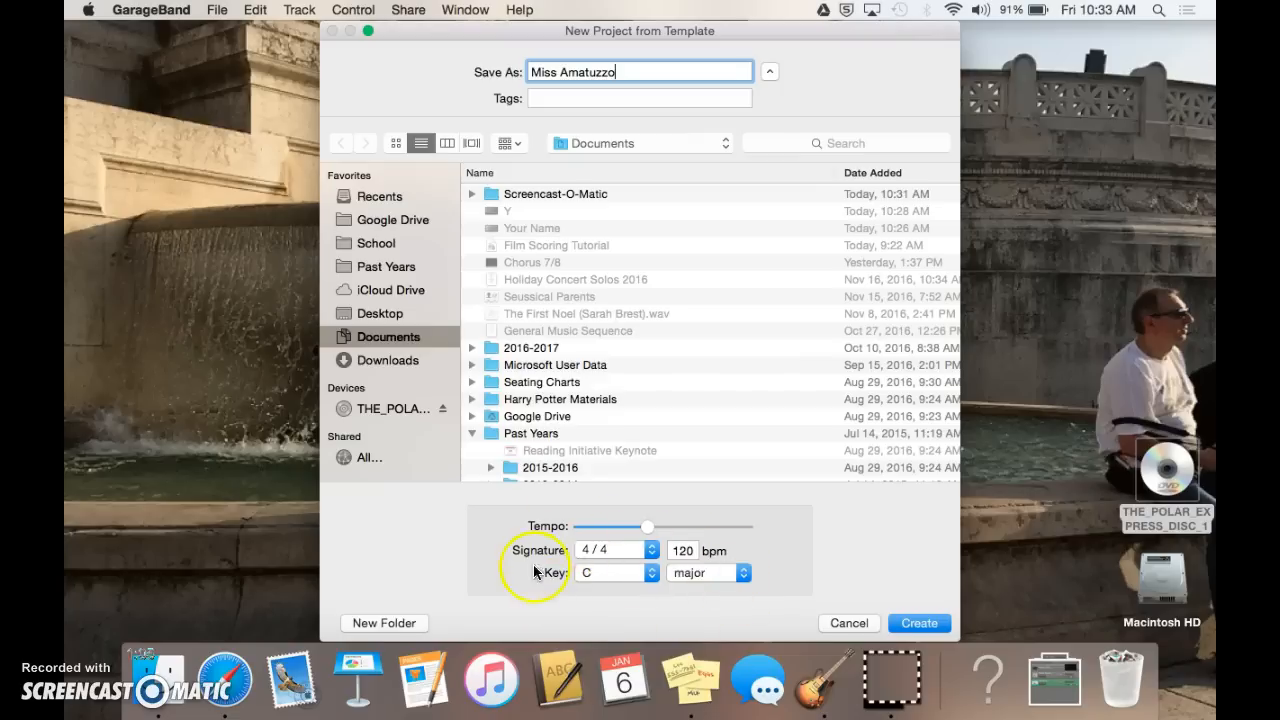
pyautogui.moveTo(808, 553)
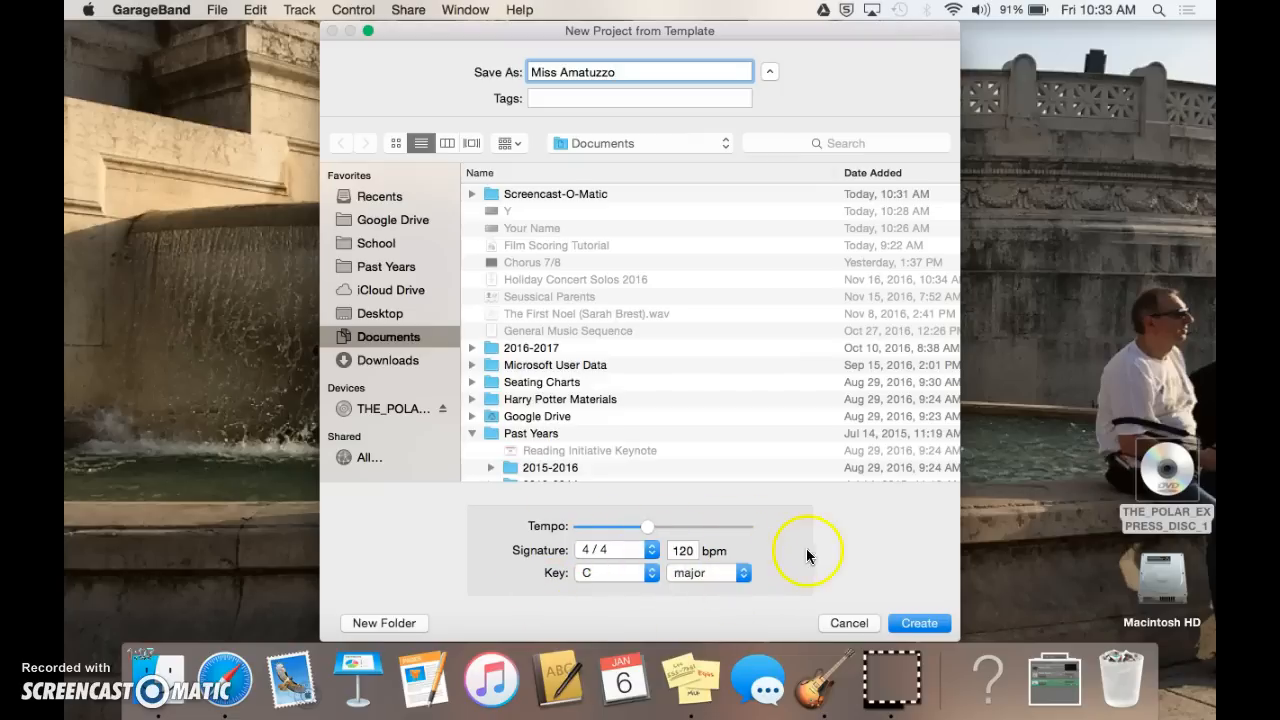
pyautogui.click(917, 623)
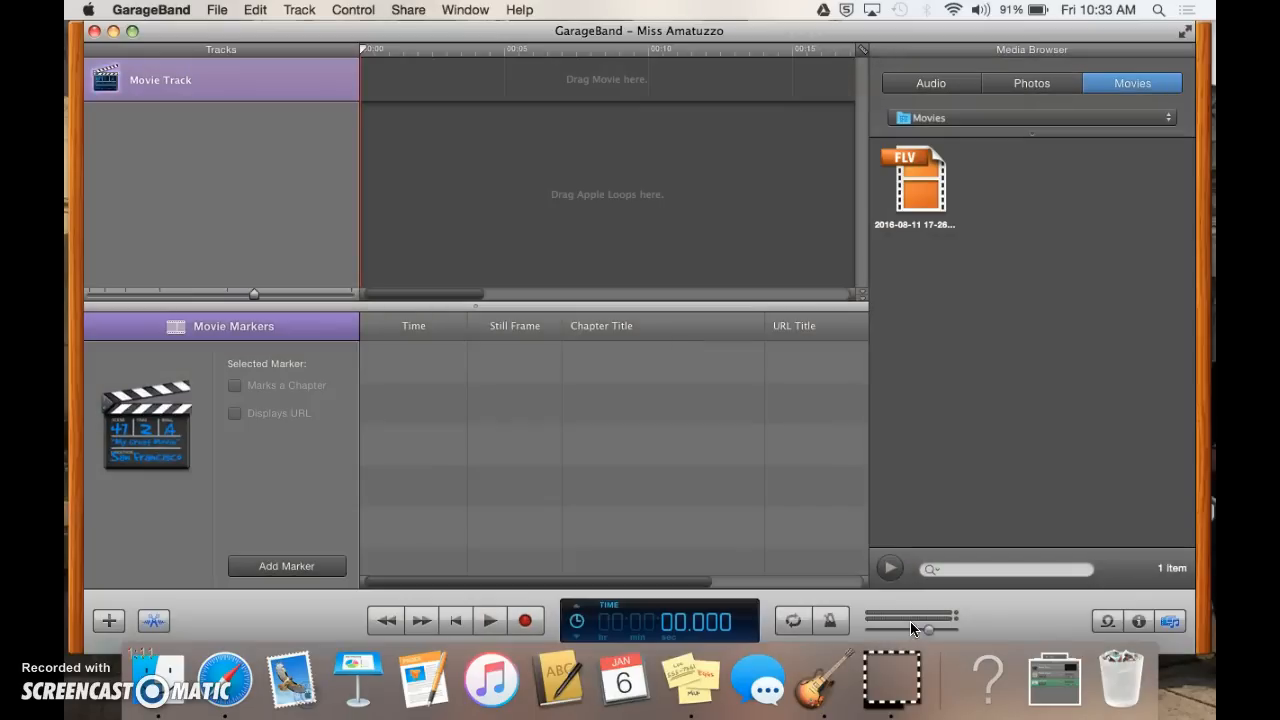
pyautogui.moveTo(390, 230)
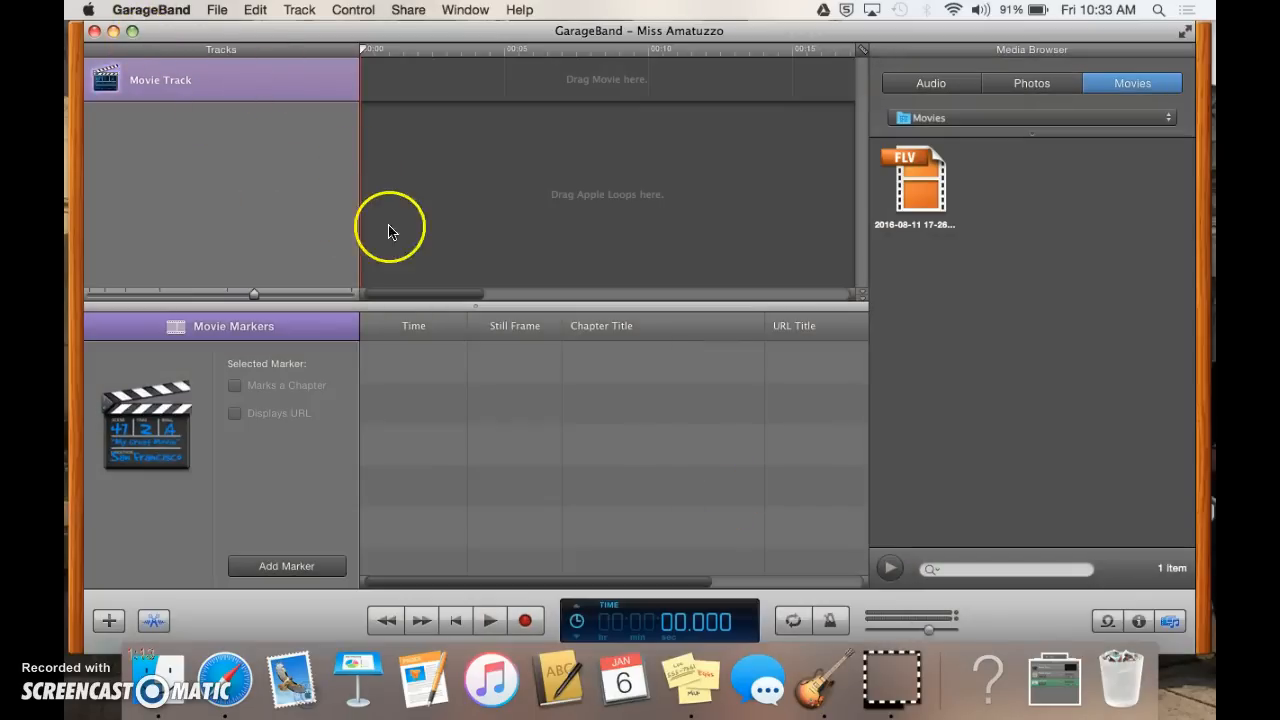
pyautogui.moveTo(610, 343)
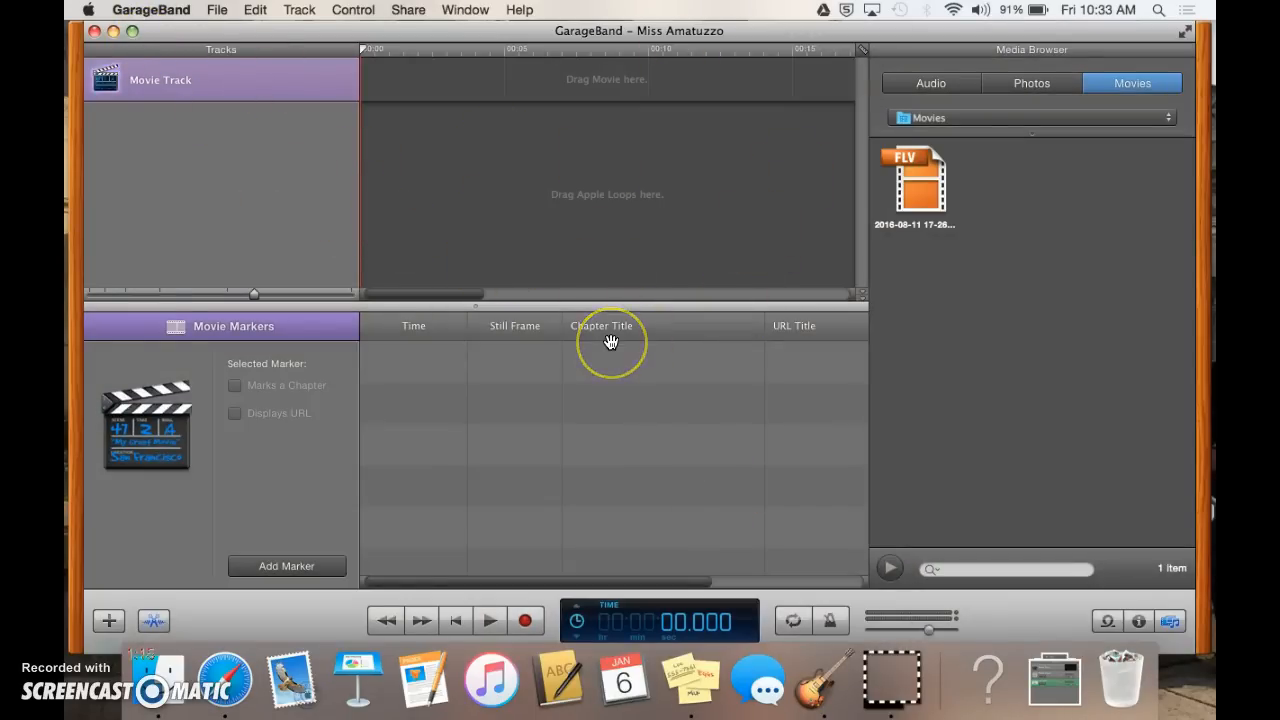
pyautogui.moveTo(448, 253)
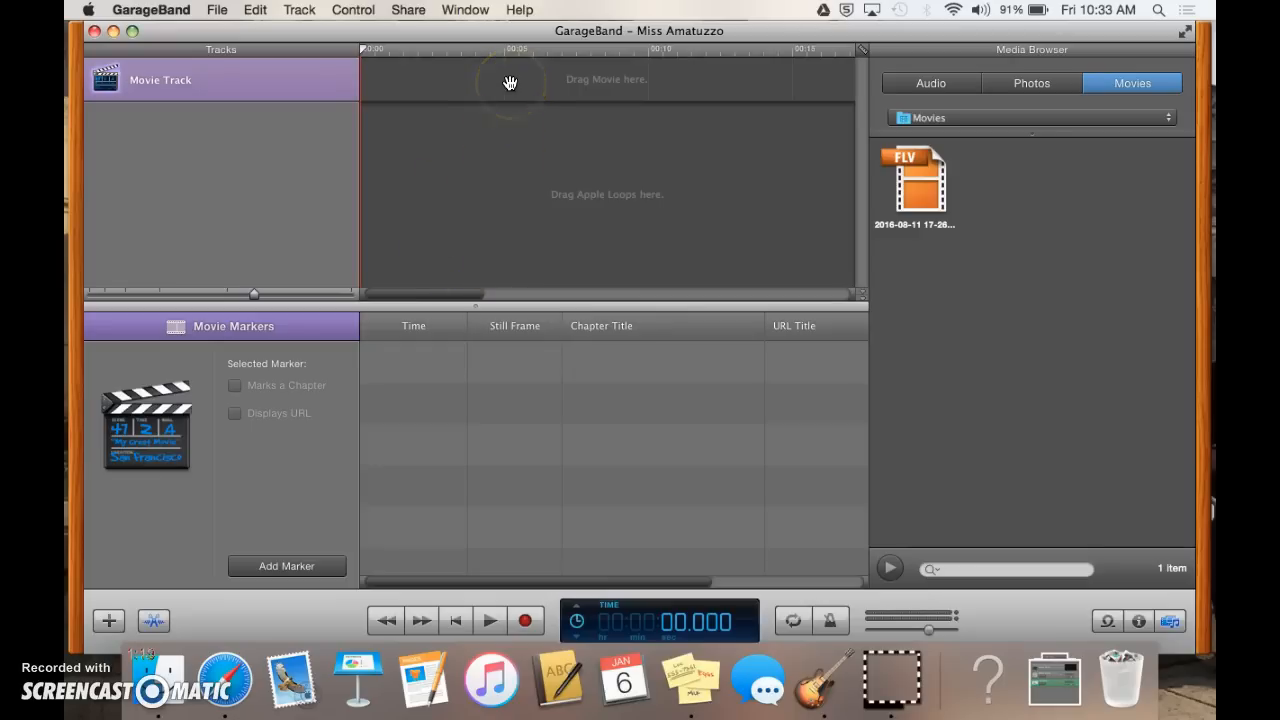
pyautogui.moveTo(235, 583)
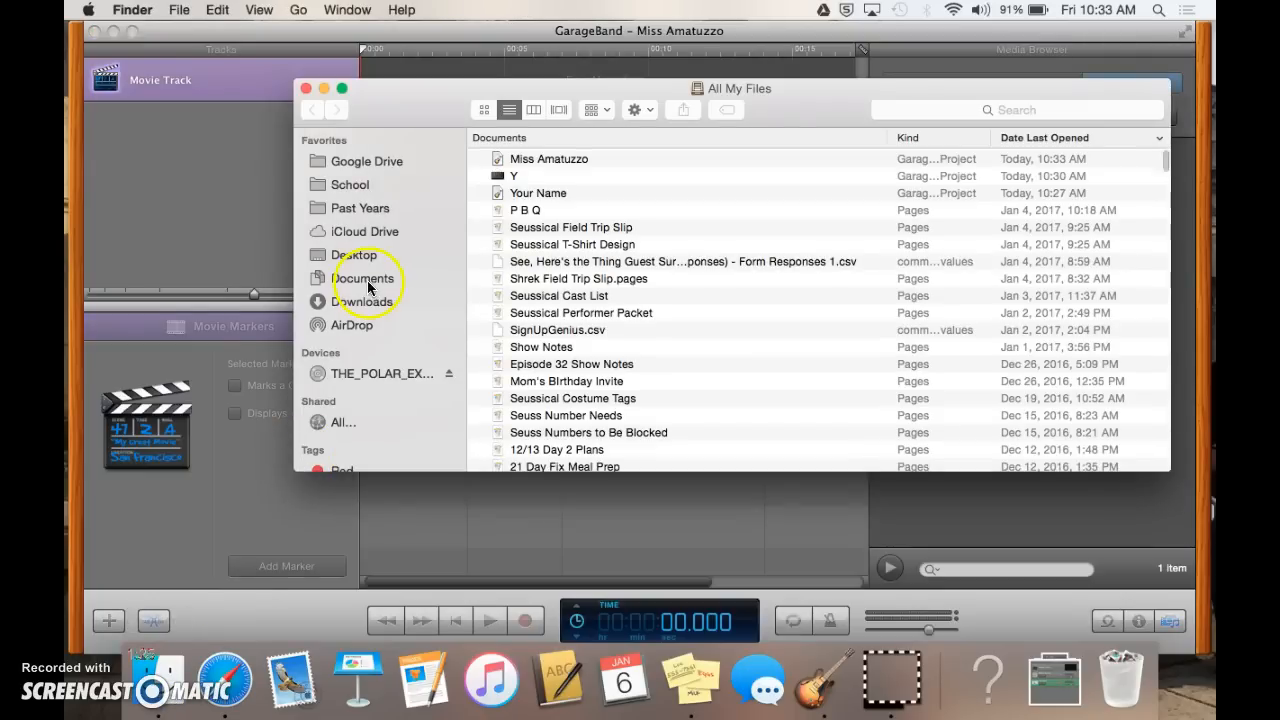
# - Drag the movie clip from its Finder folder onto the Movie Track
pyautogui.click(310, 90)
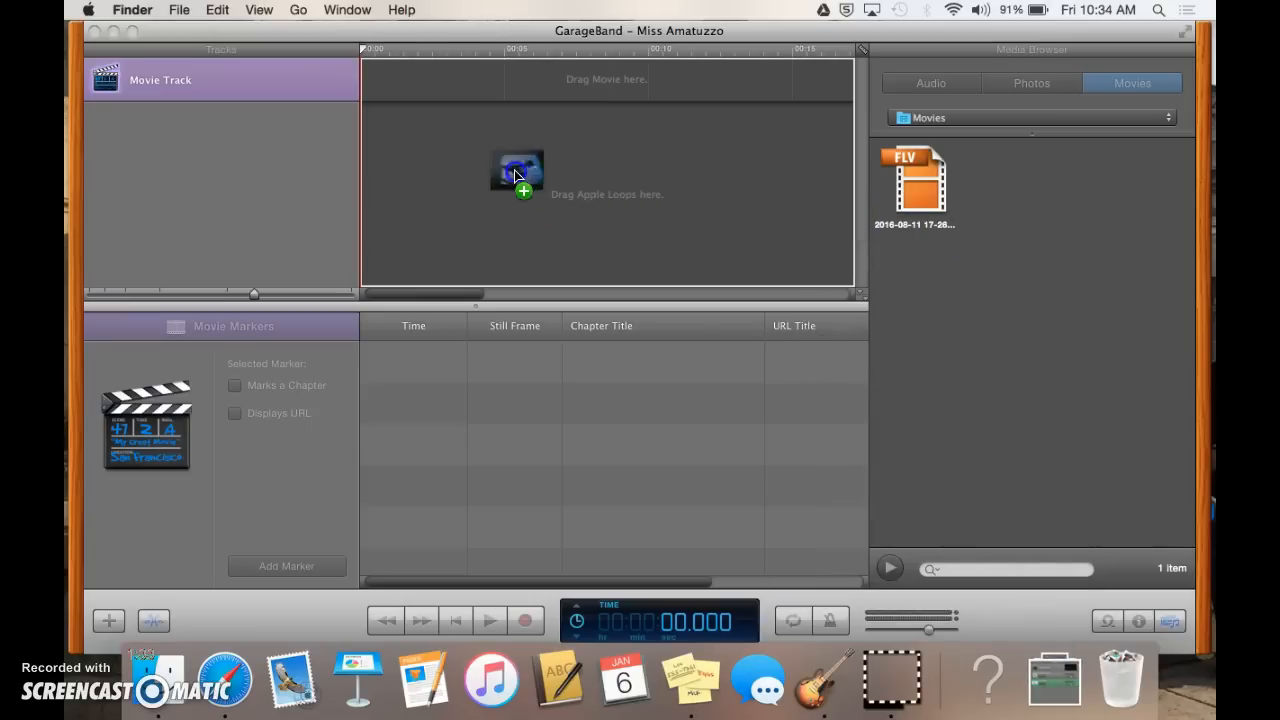
pyautogui.moveTo(517, 175); pyautogui.dragTo(410, 100)
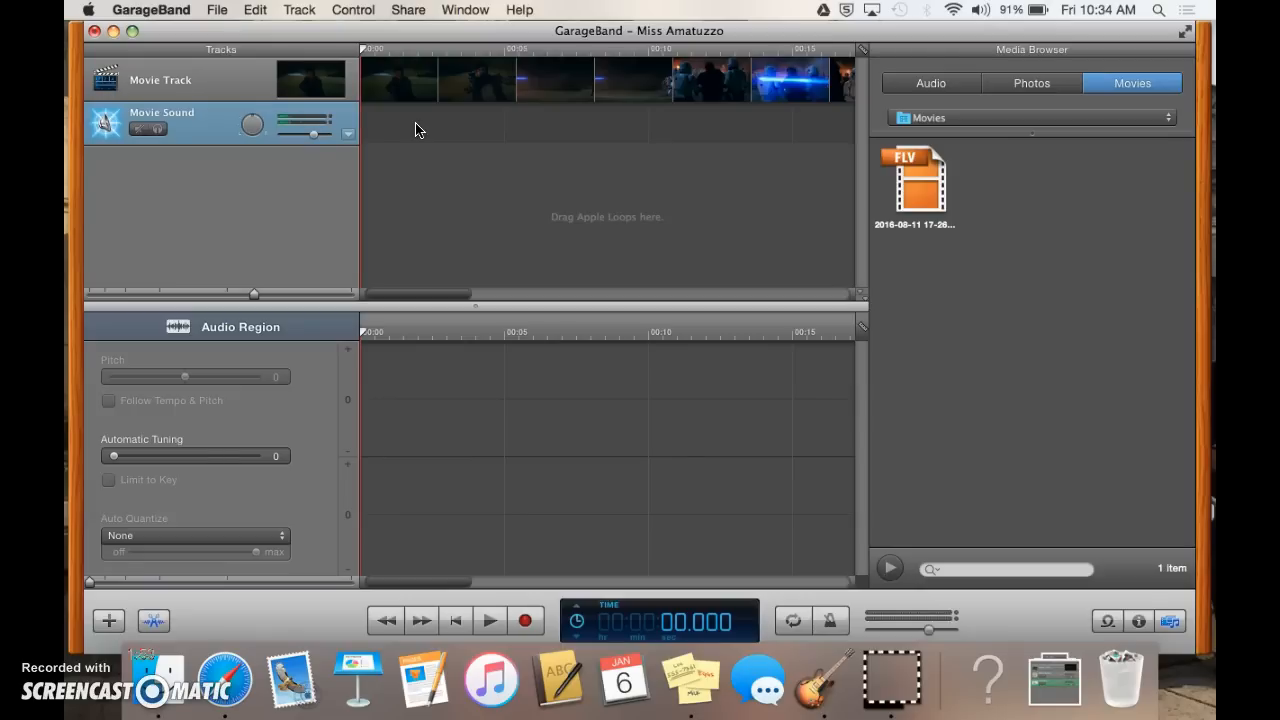
pyautogui.moveTo(538, 93)
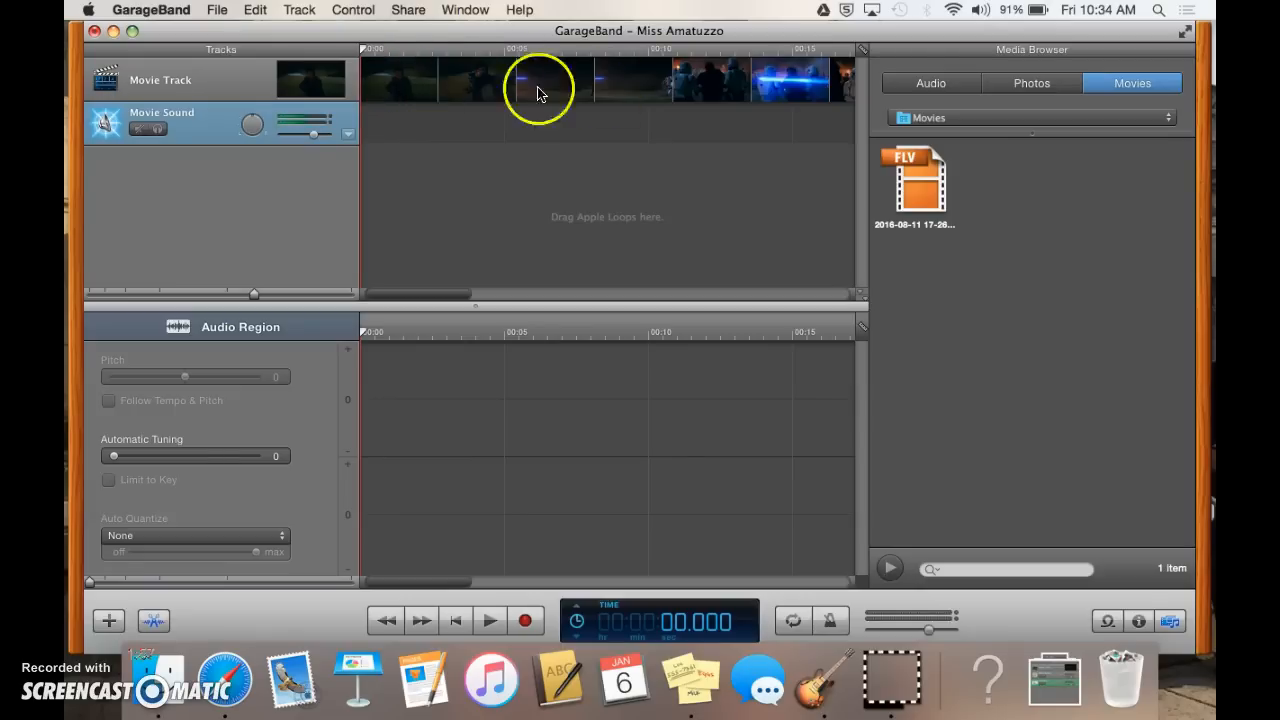
# - Play the clip from about one second in, then move and close the preview
pyautogui.click(395, 48)
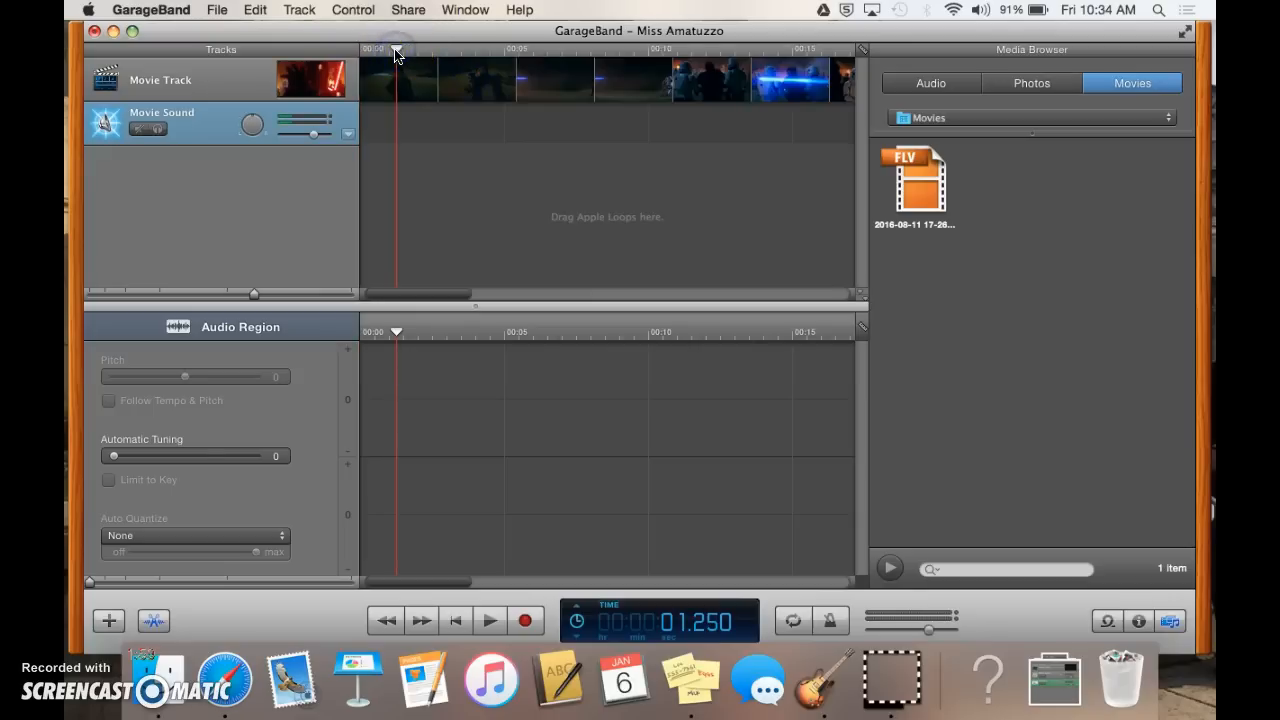
pyautogui.click(489, 620)
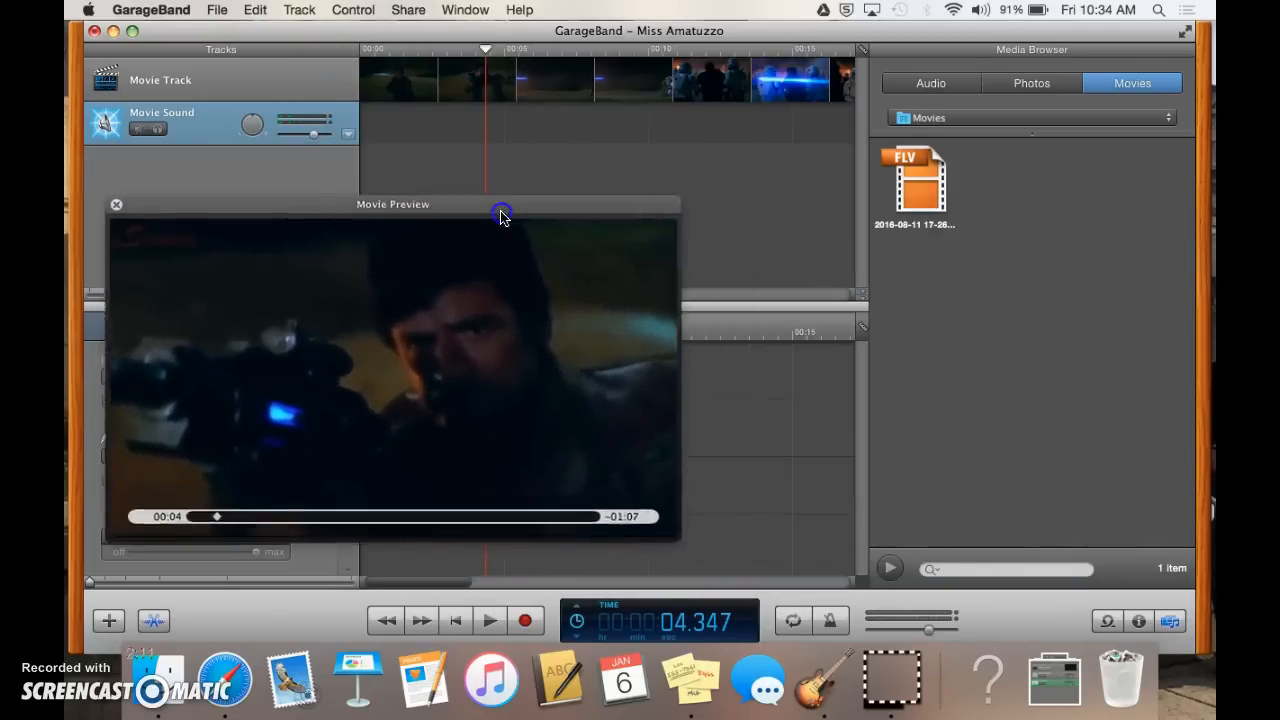
pyautogui.moveTo(393, 204); pyautogui.dragTo(847, 218)
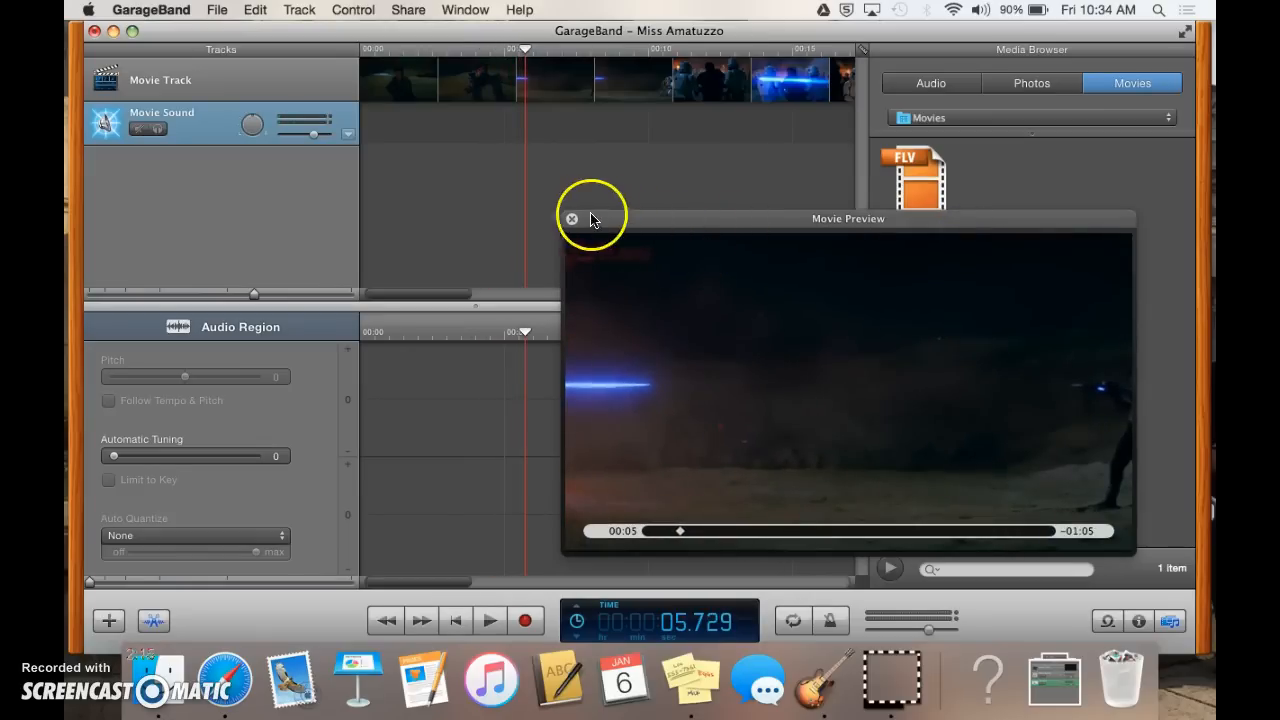
pyautogui.click(571, 219)
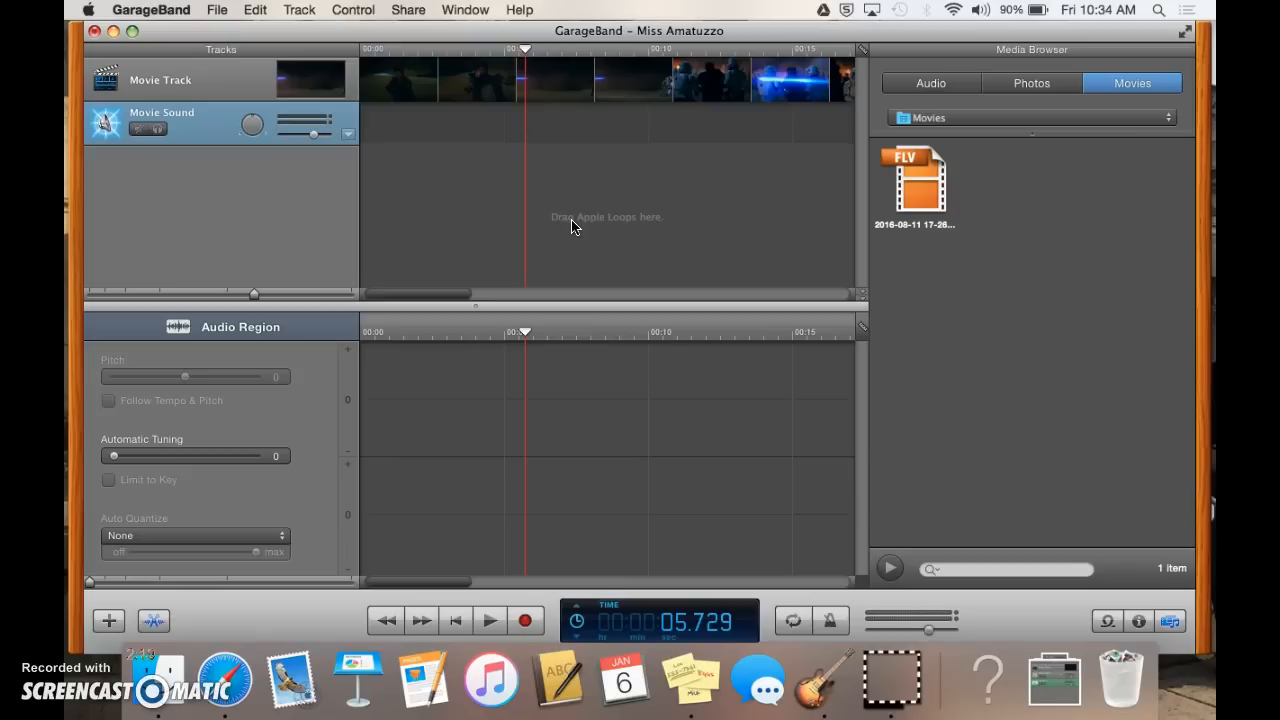
pyautogui.moveTo(1070, 603)
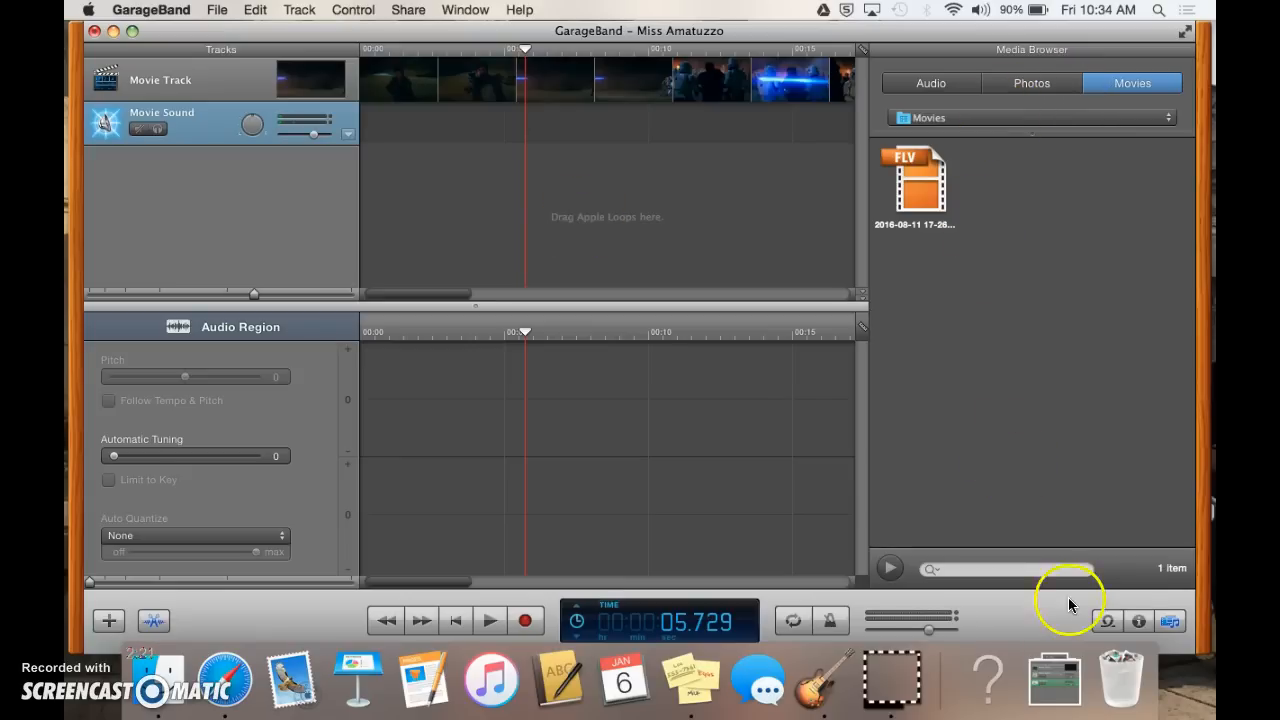
# - Filter the Loop Browser to Cinematic and preview Elysium Medium
pyautogui.click(1171, 621)
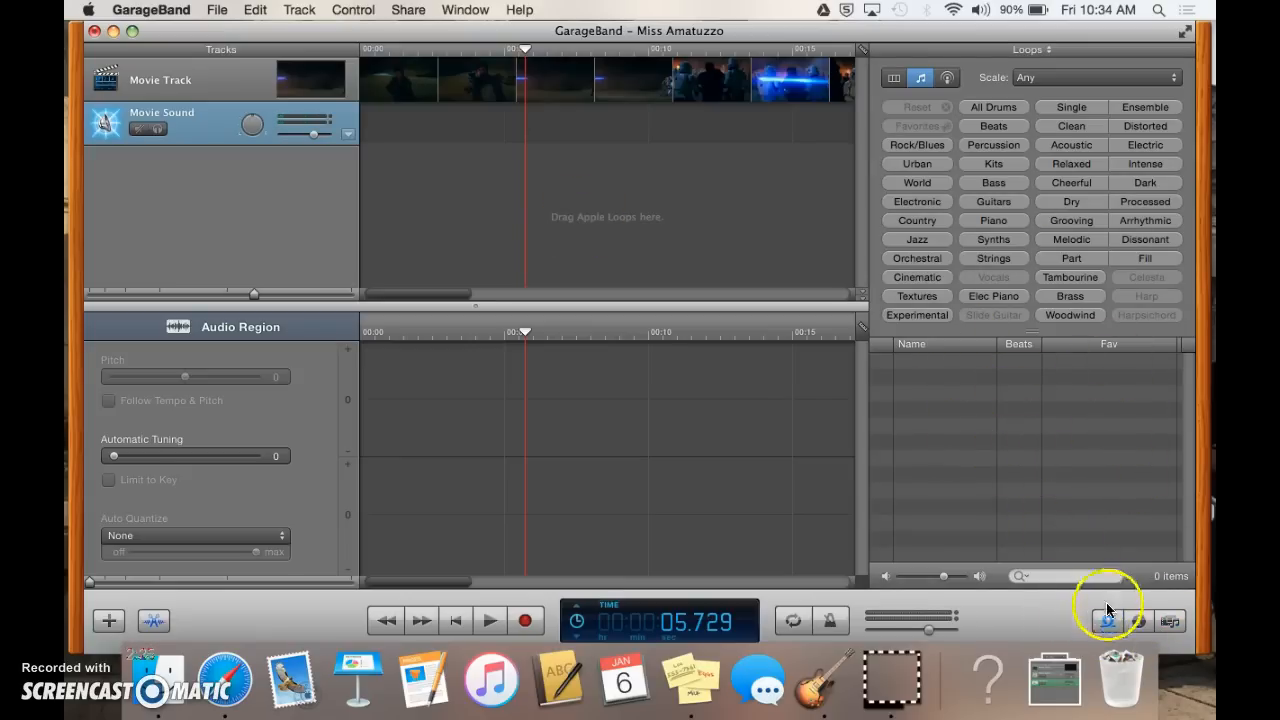
pyautogui.moveTo(1035, 262)
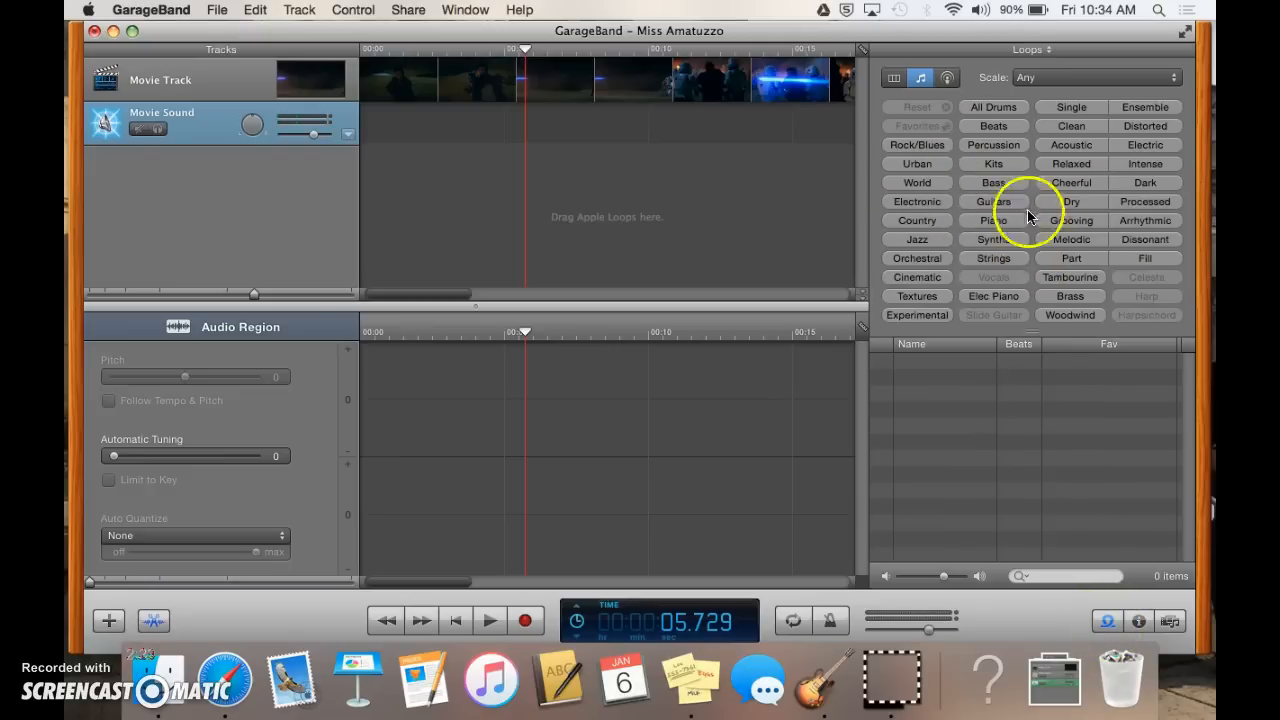
pyautogui.moveTo(993, 201)
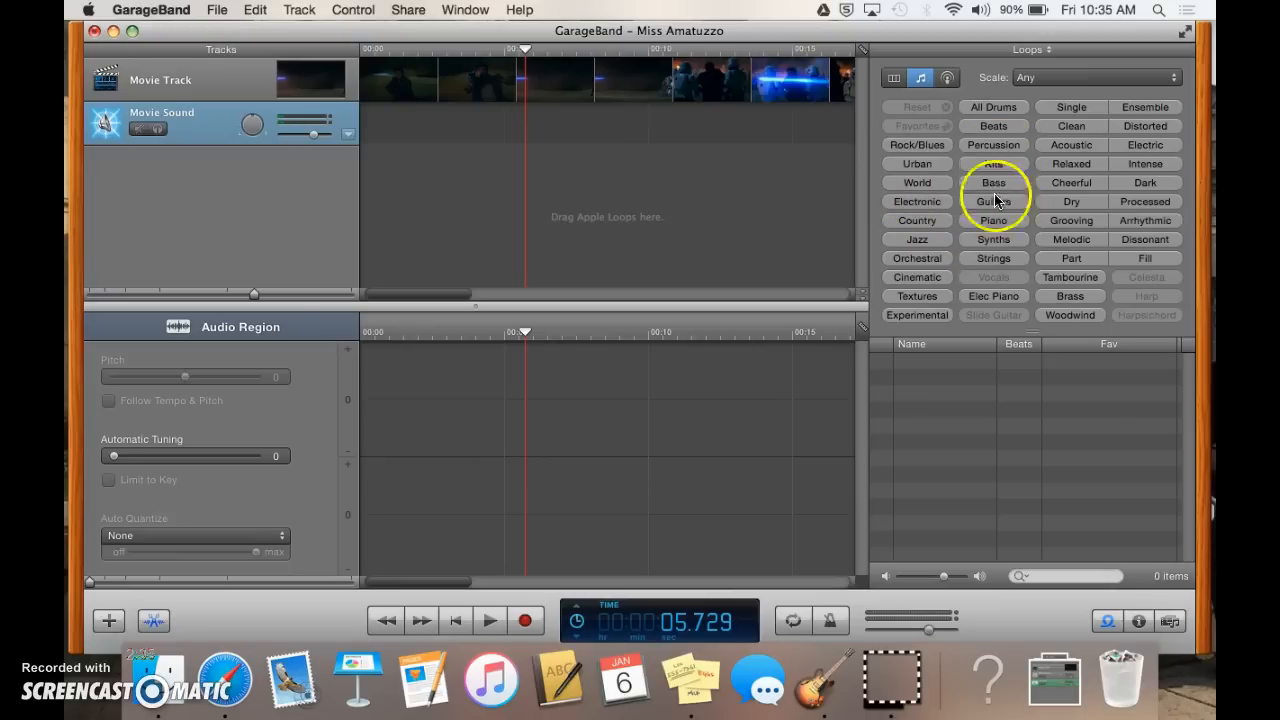
pyautogui.moveTo(1036, 230)
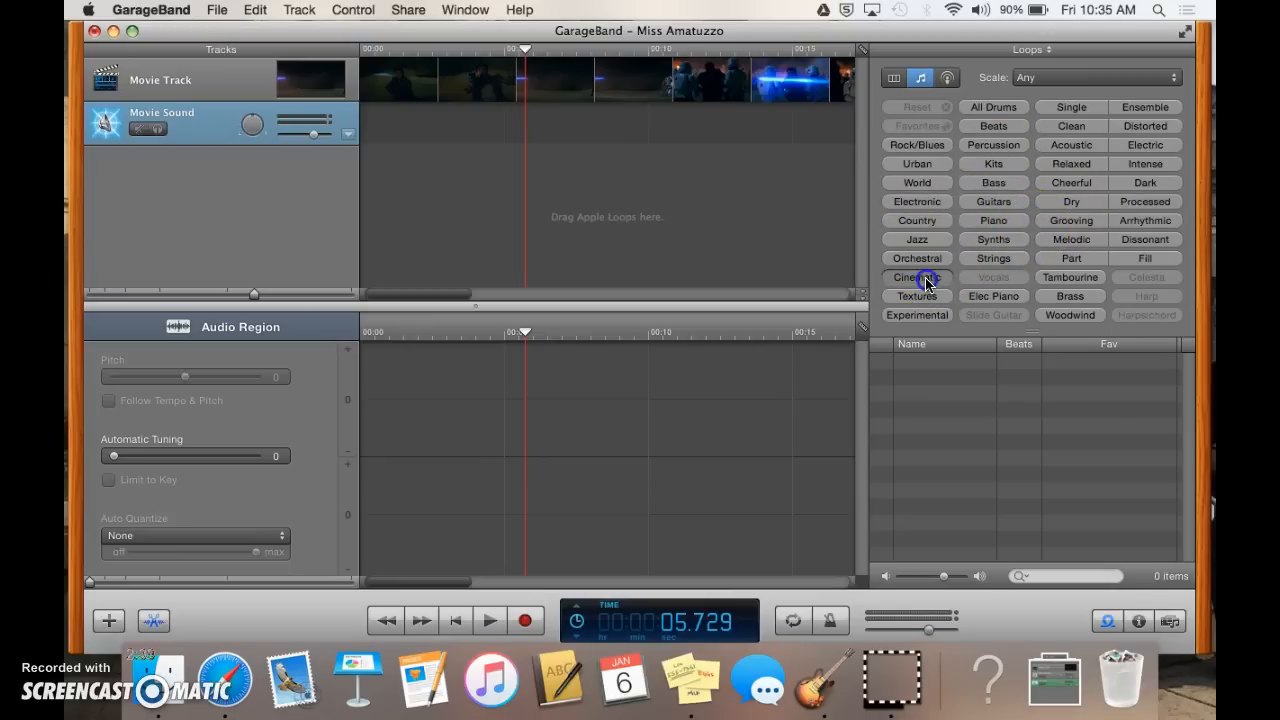
pyautogui.click(916, 277)
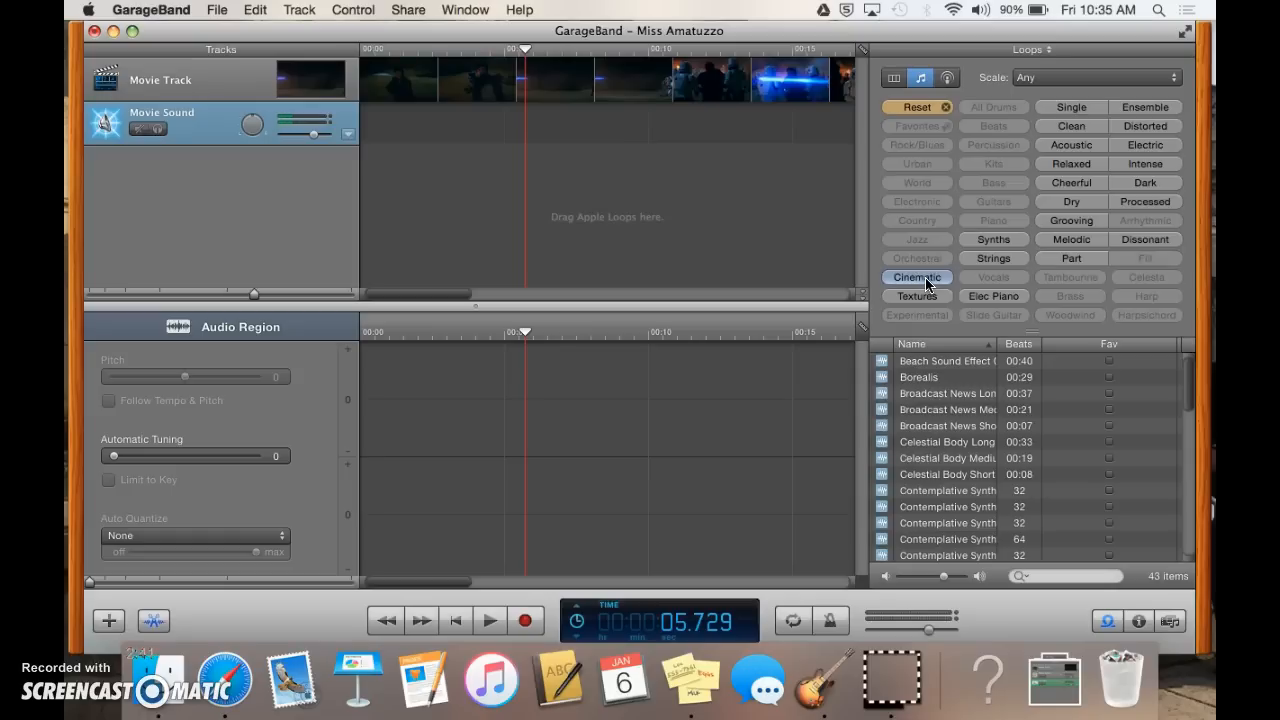
pyautogui.moveTo(920, 427)
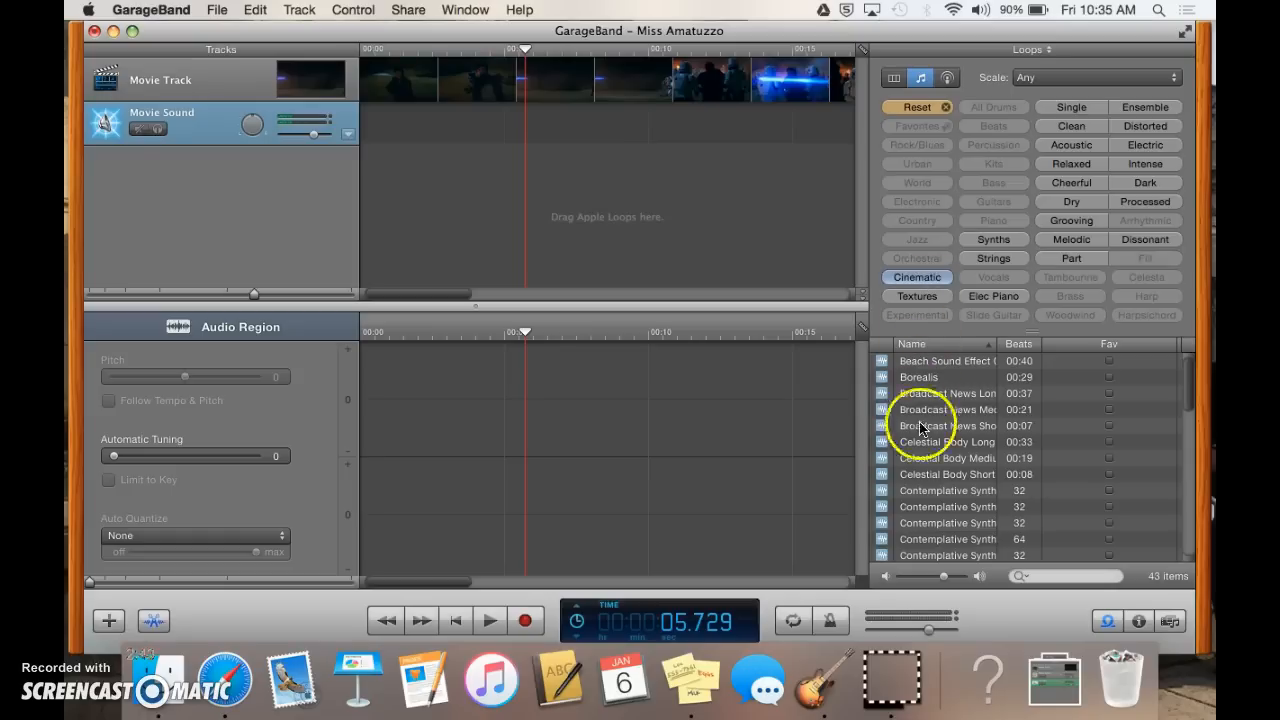
pyautogui.scroll(-3)
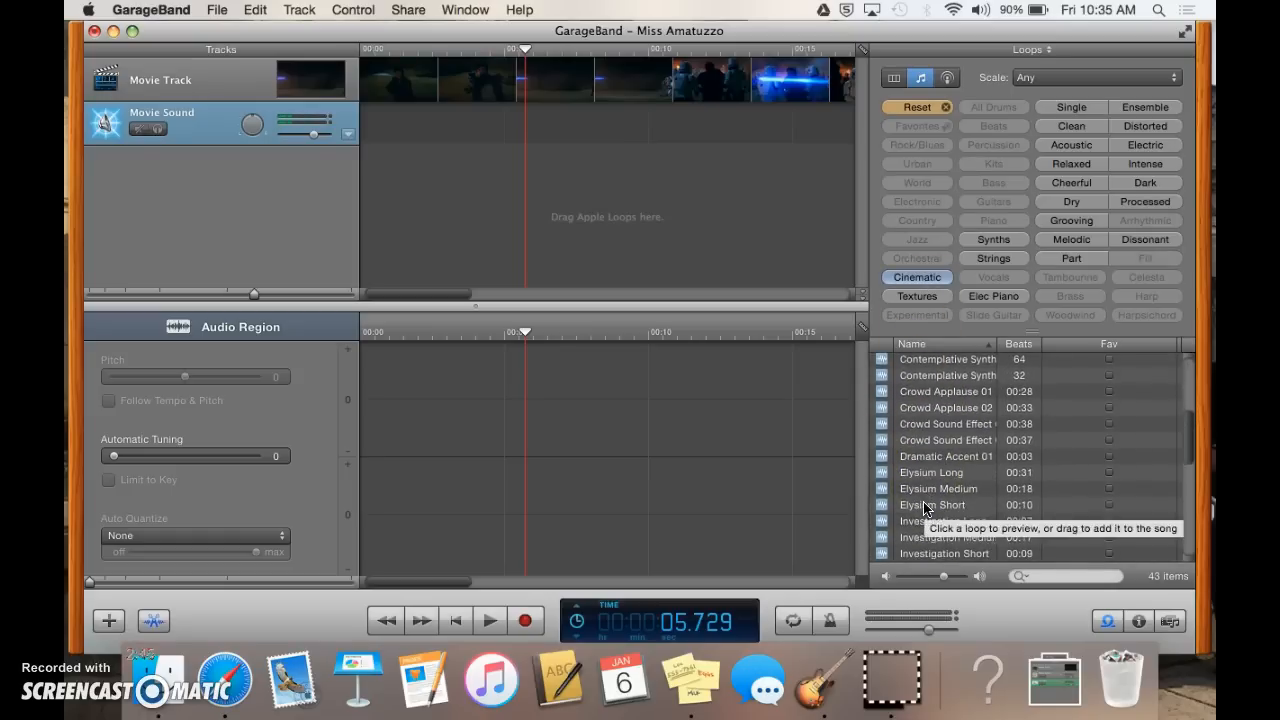
pyautogui.click(938, 488)
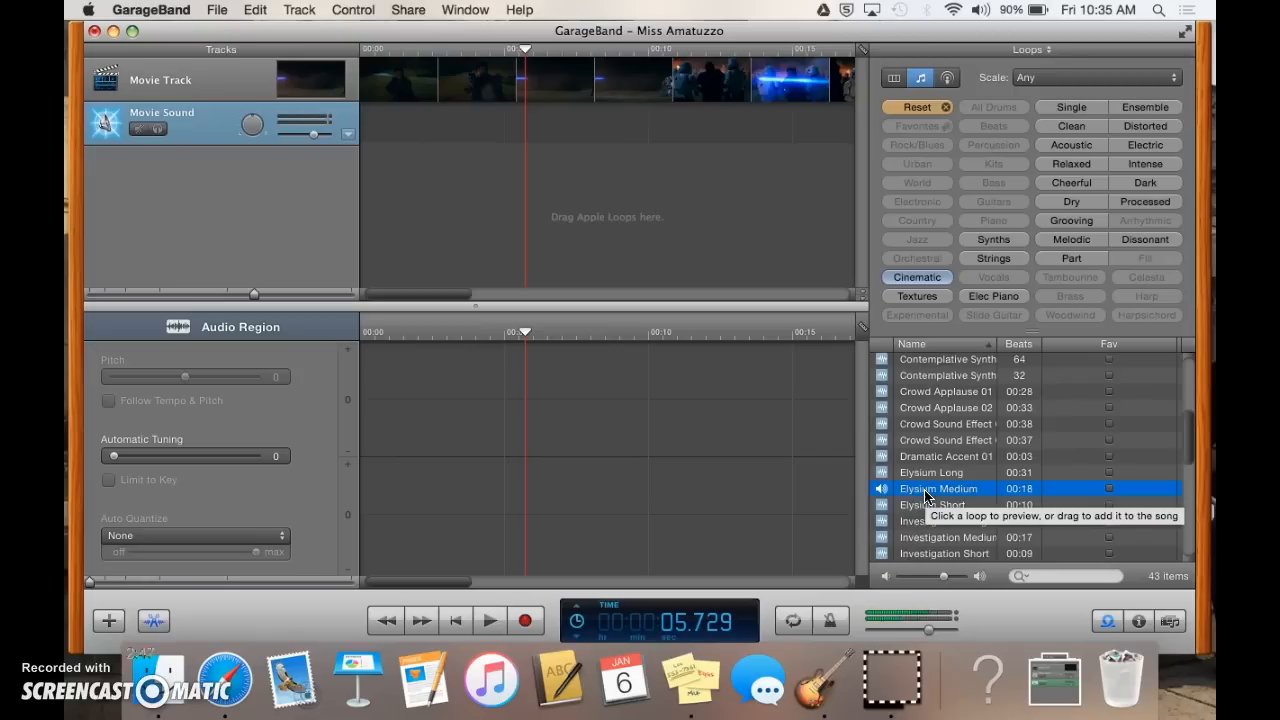
# - Preview Newborn, Siren Sound Effect 01 and 02, and Super Stager
pyautogui.scroll(-3)
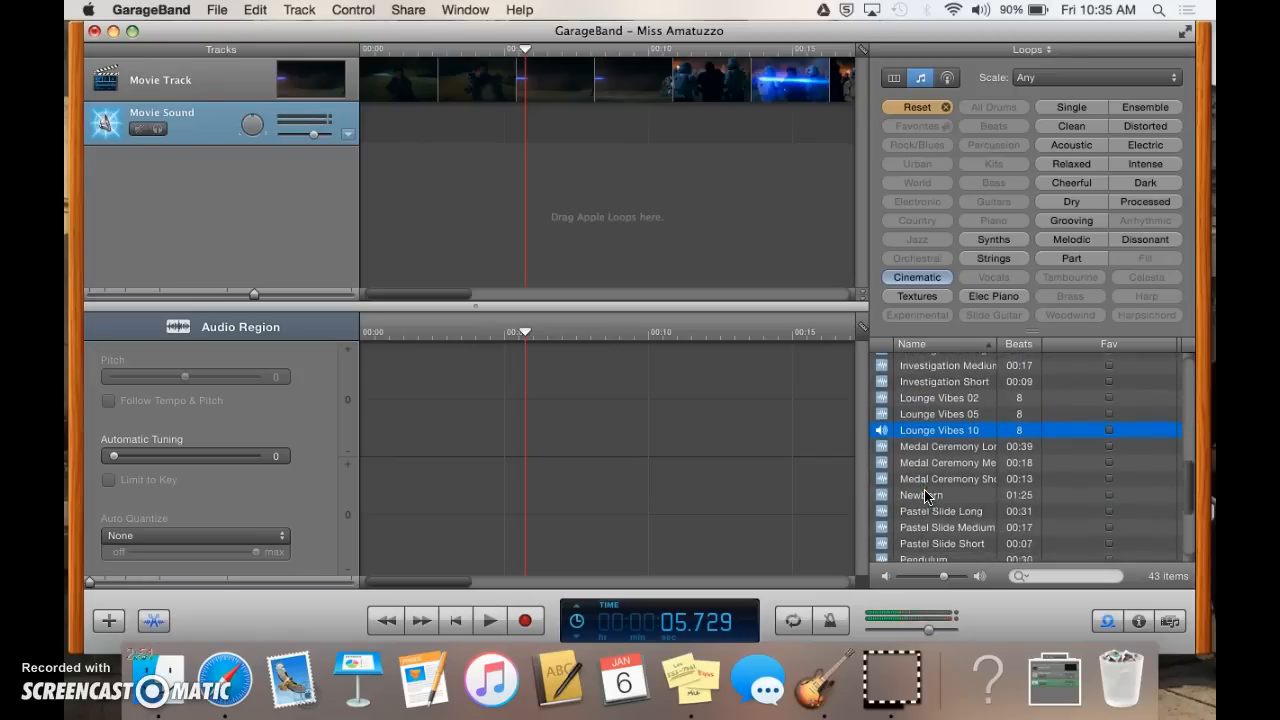
pyautogui.click(920, 484)
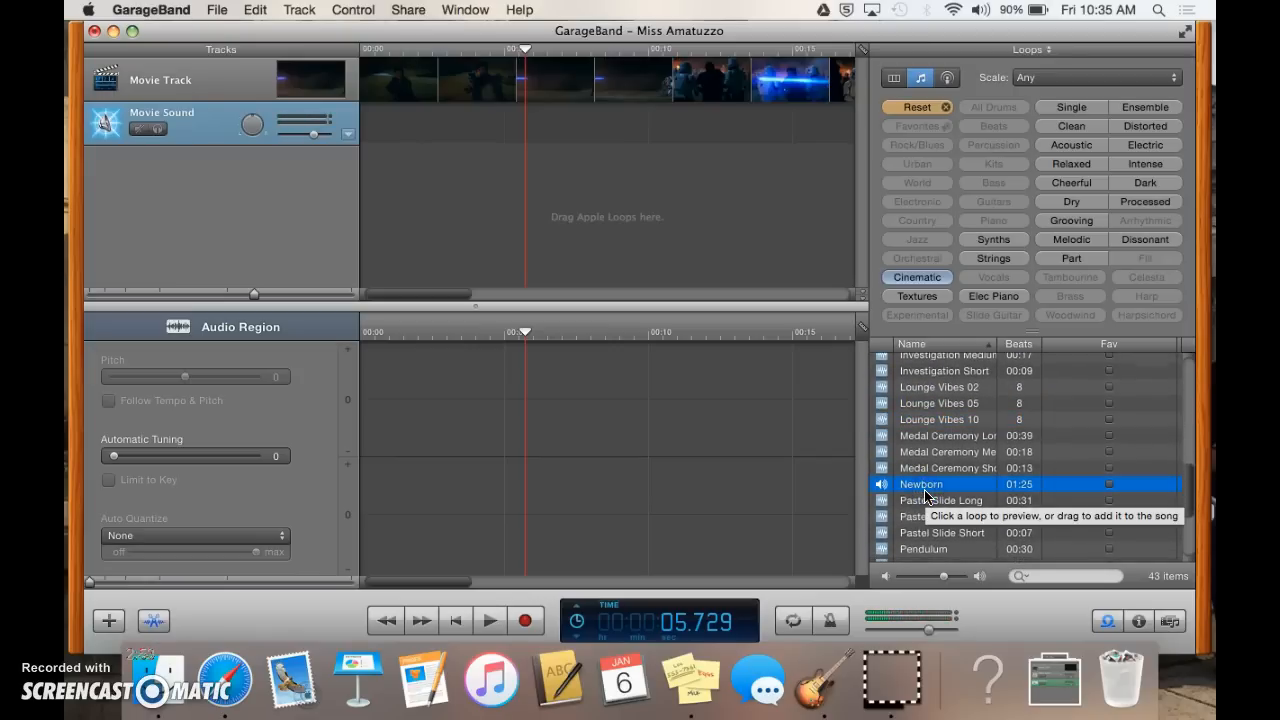
pyautogui.scroll(-3)
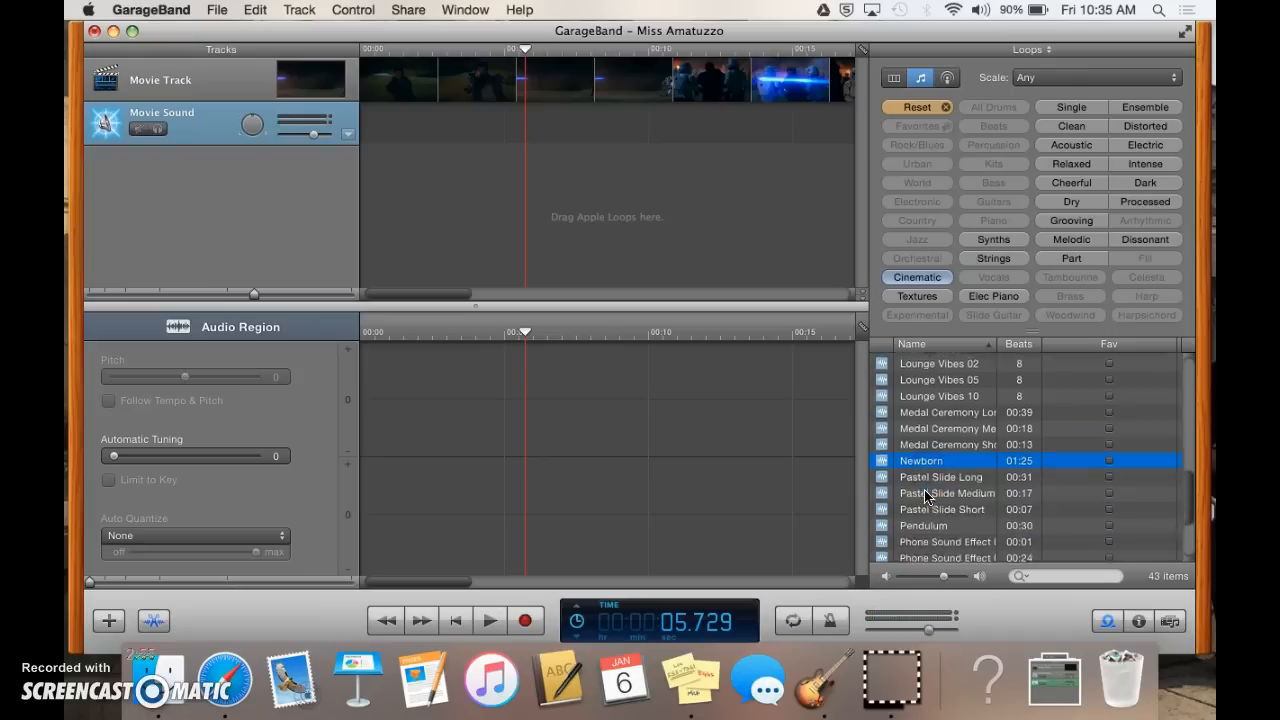
pyautogui.scroll(-3)
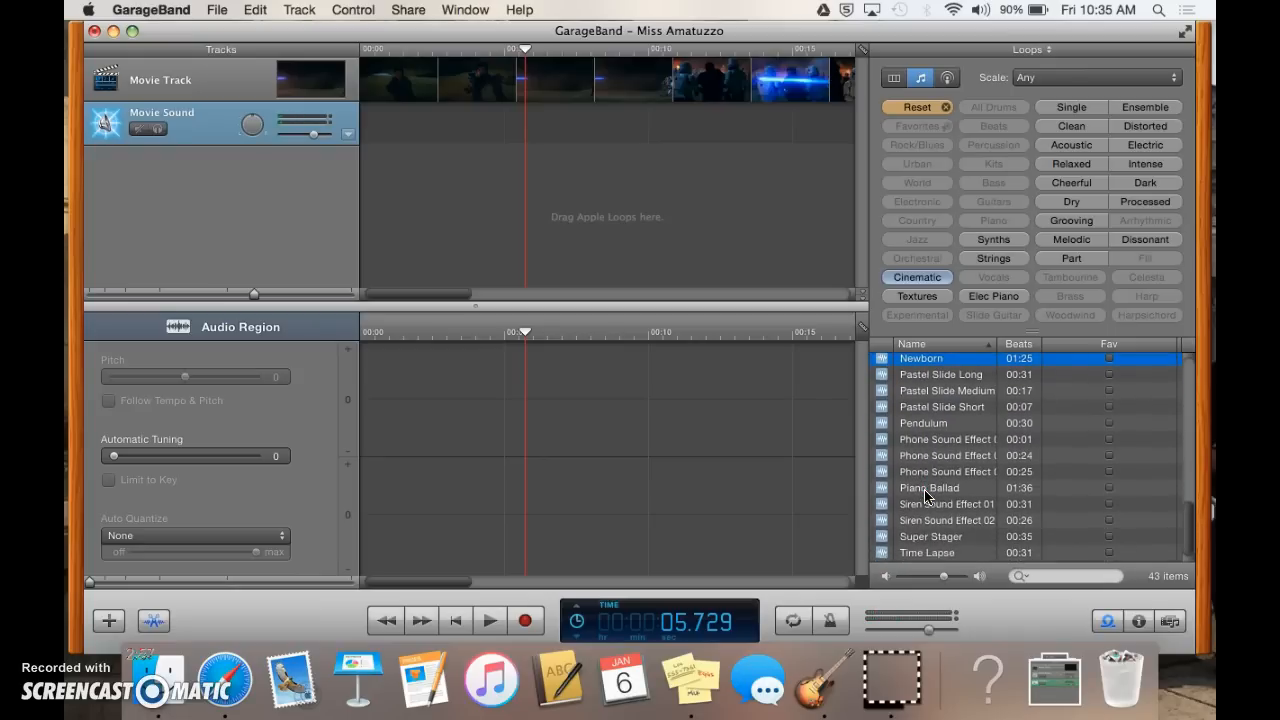
pyautogui.click(945, 504)
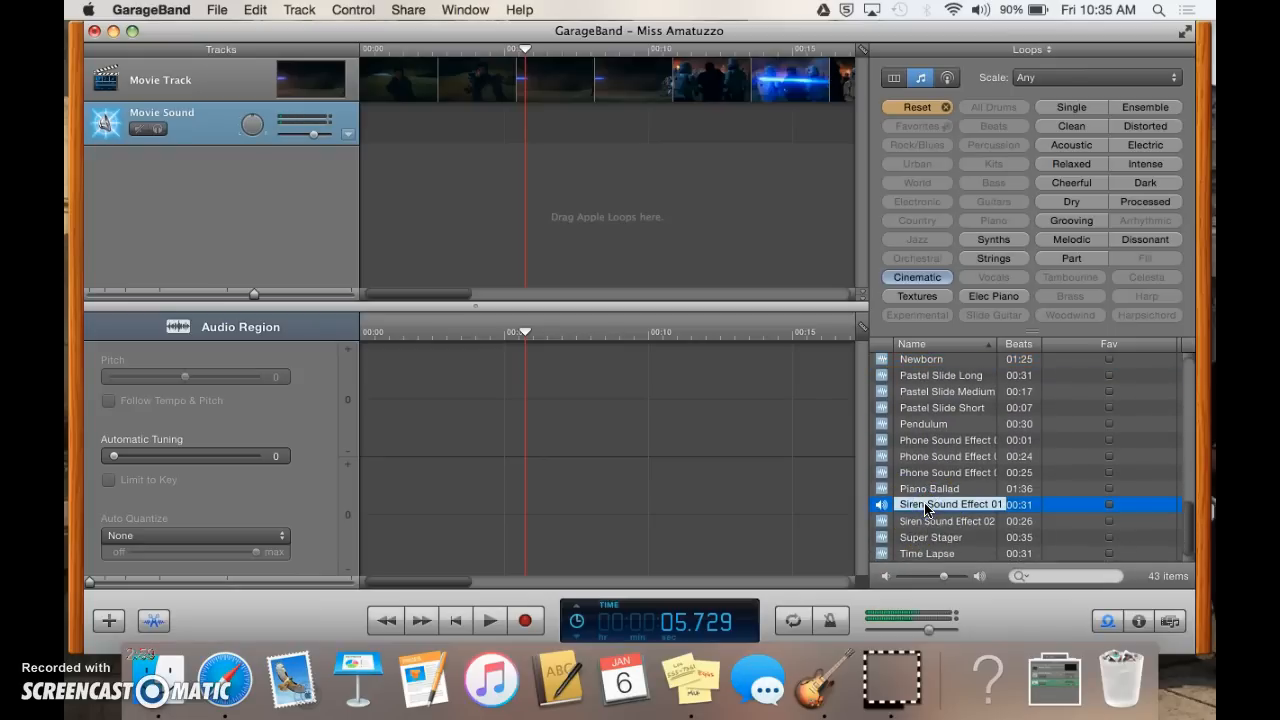
pyautogui.click(948, 520)
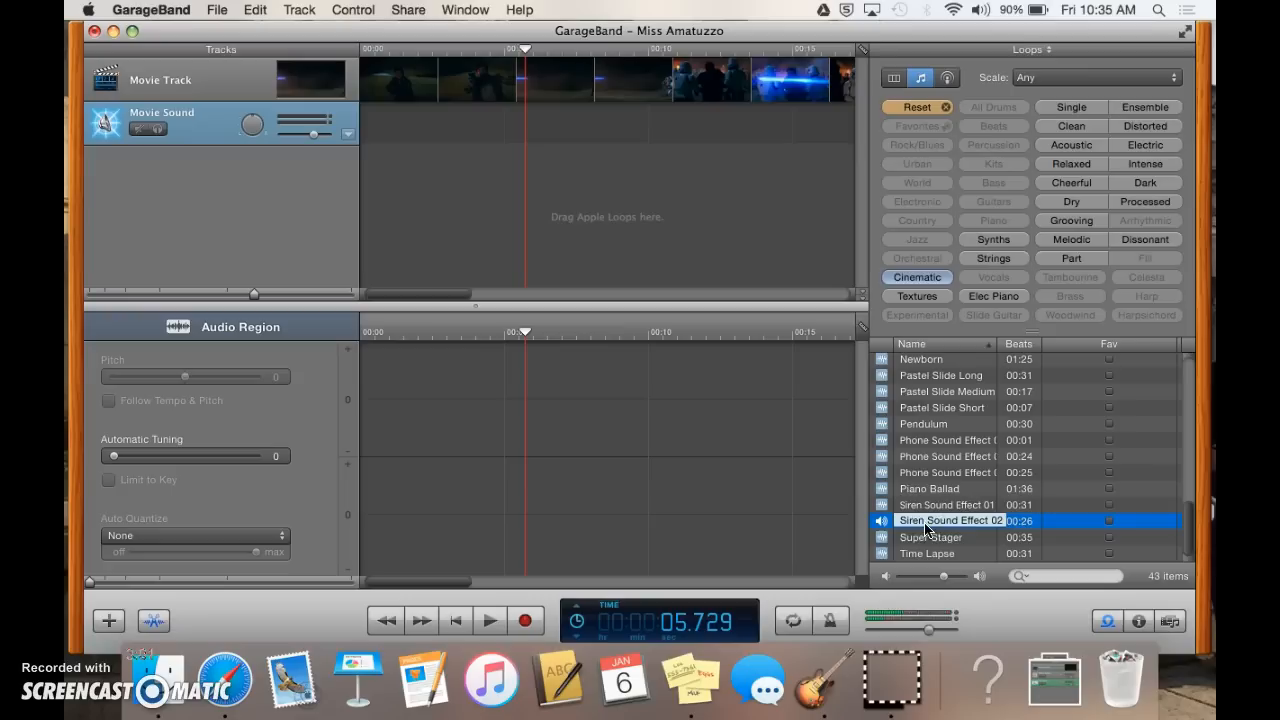
pyautogui.click(930, 537)
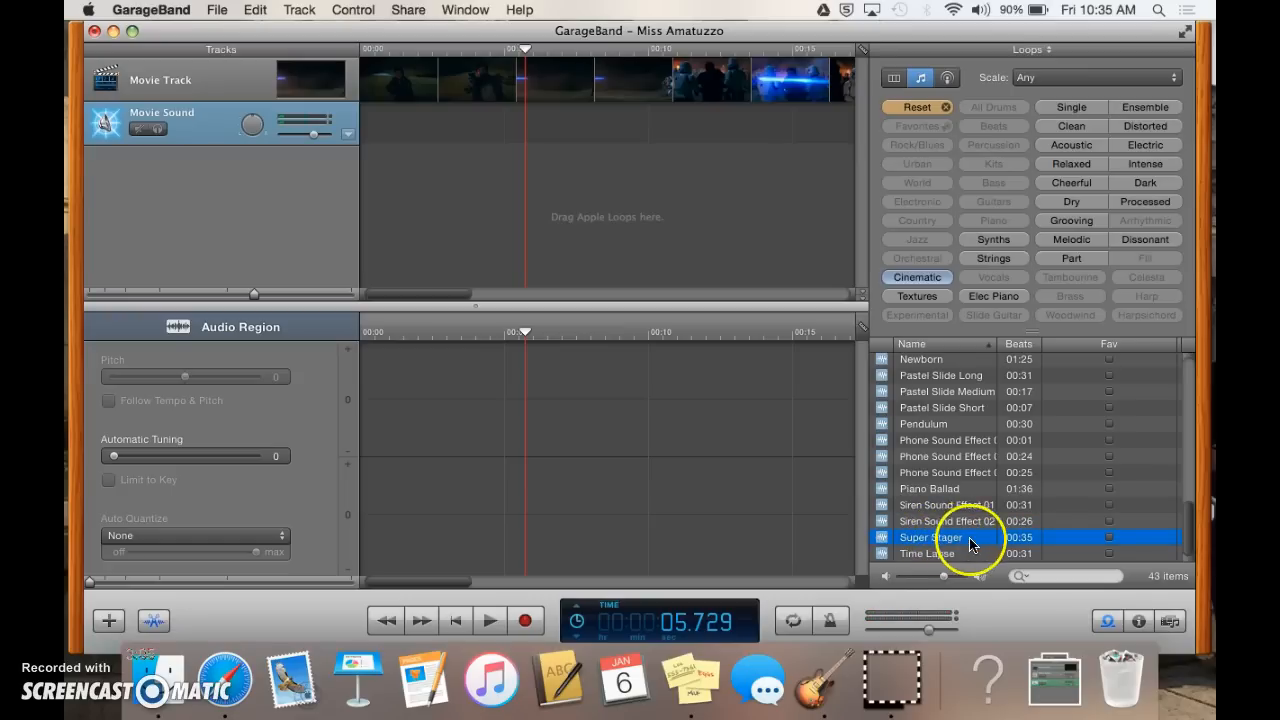
pyautogui.moveTo(967, 537)
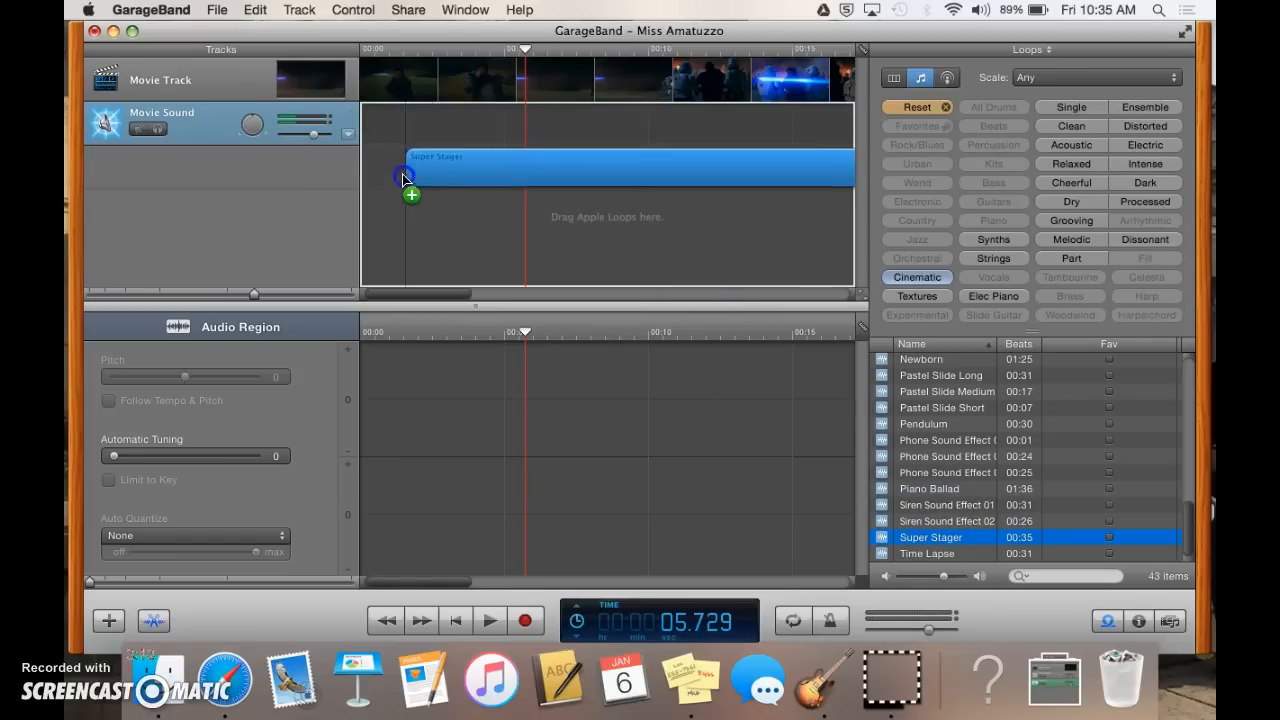
# - Drag Super Stager into the timeline and position it near 00:05
pyautogui.moveTo(402, 168); pyautogui.dragTo(402, 82)
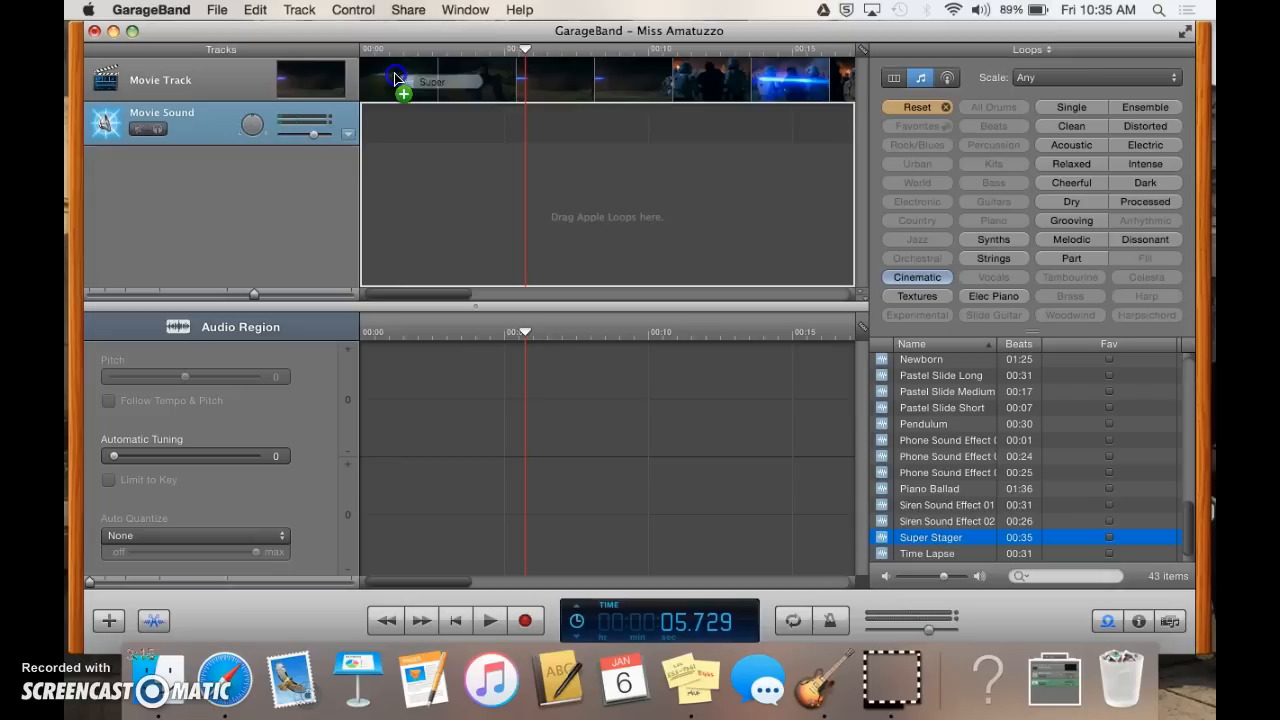
pyautogui.moveTo(400, 80); pyautogui.dragTo(435, 122)
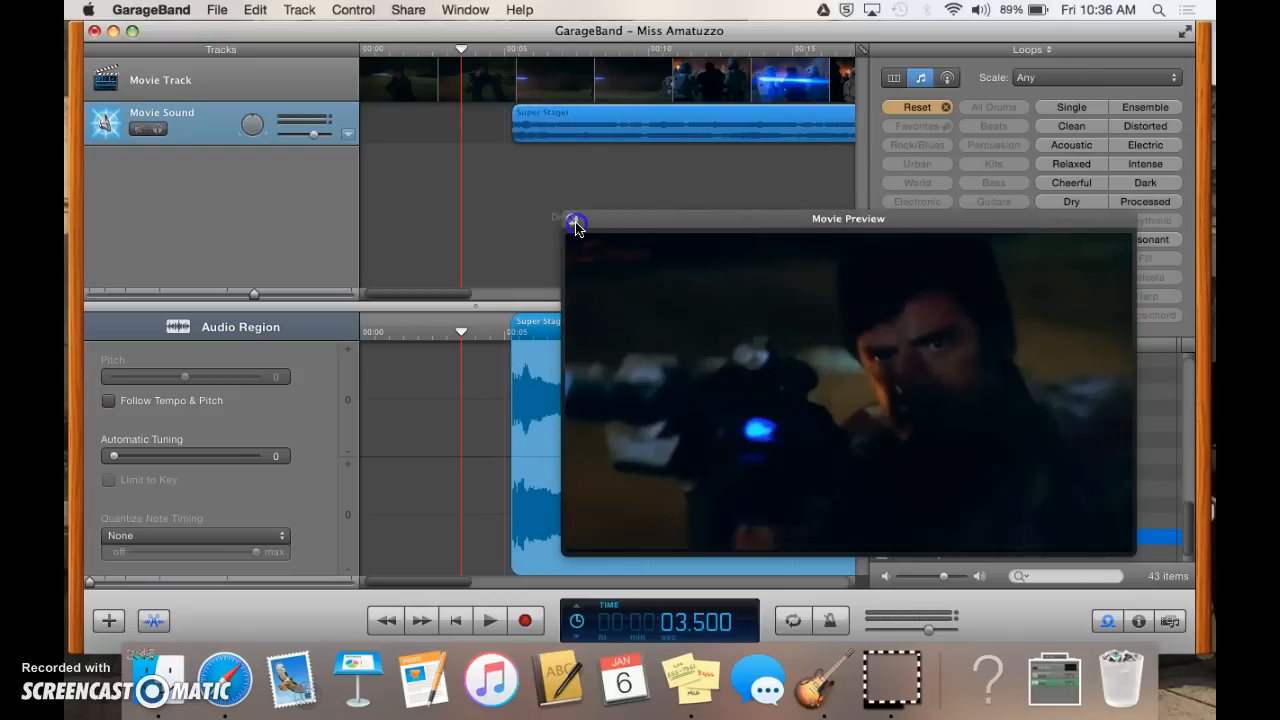
# - Reset the loop filters, filter to Acoustic, and toggle playback
pyautogui.click(917, 107)
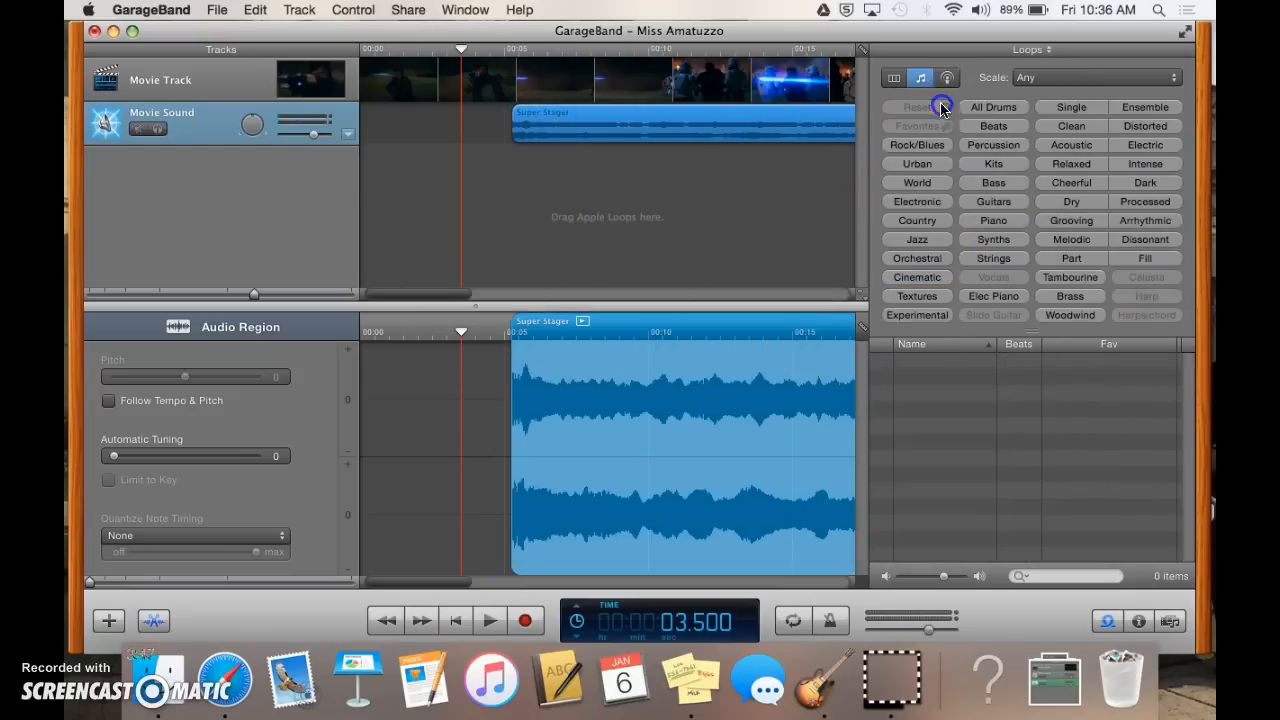
pyautogui.moveTo(1133, 253)
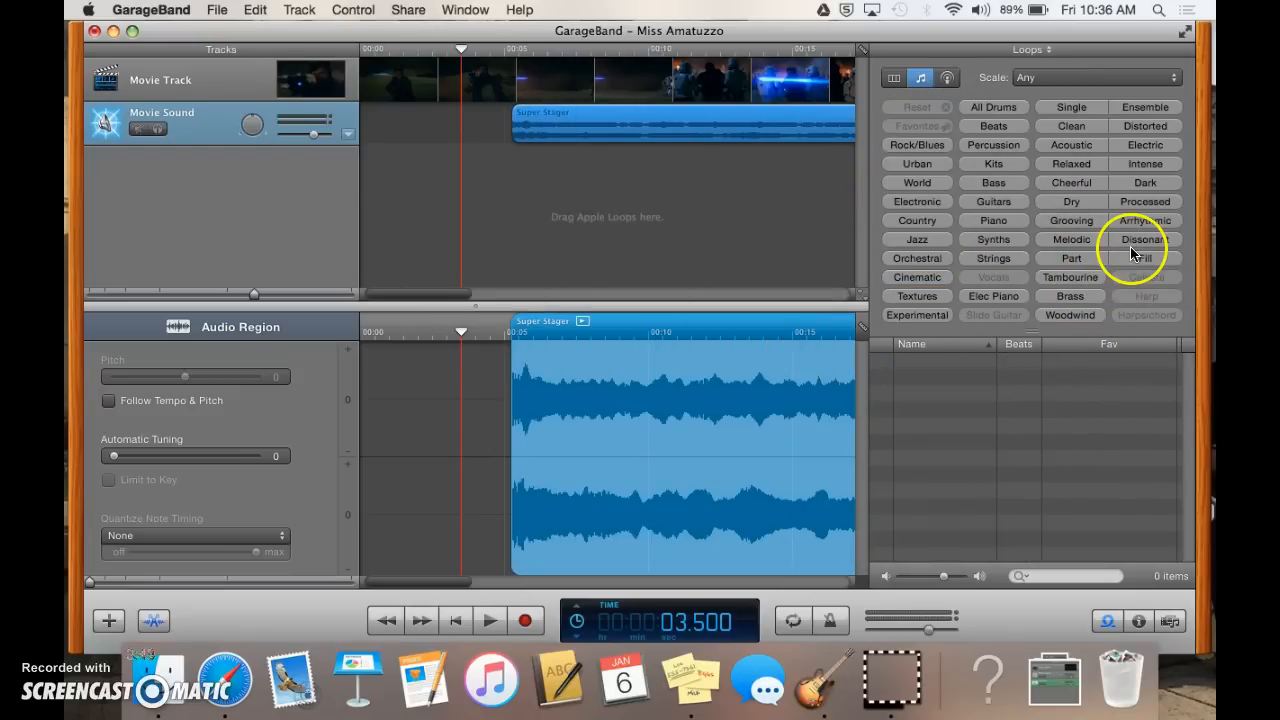
pyautogui.moveTo(1135, 268)
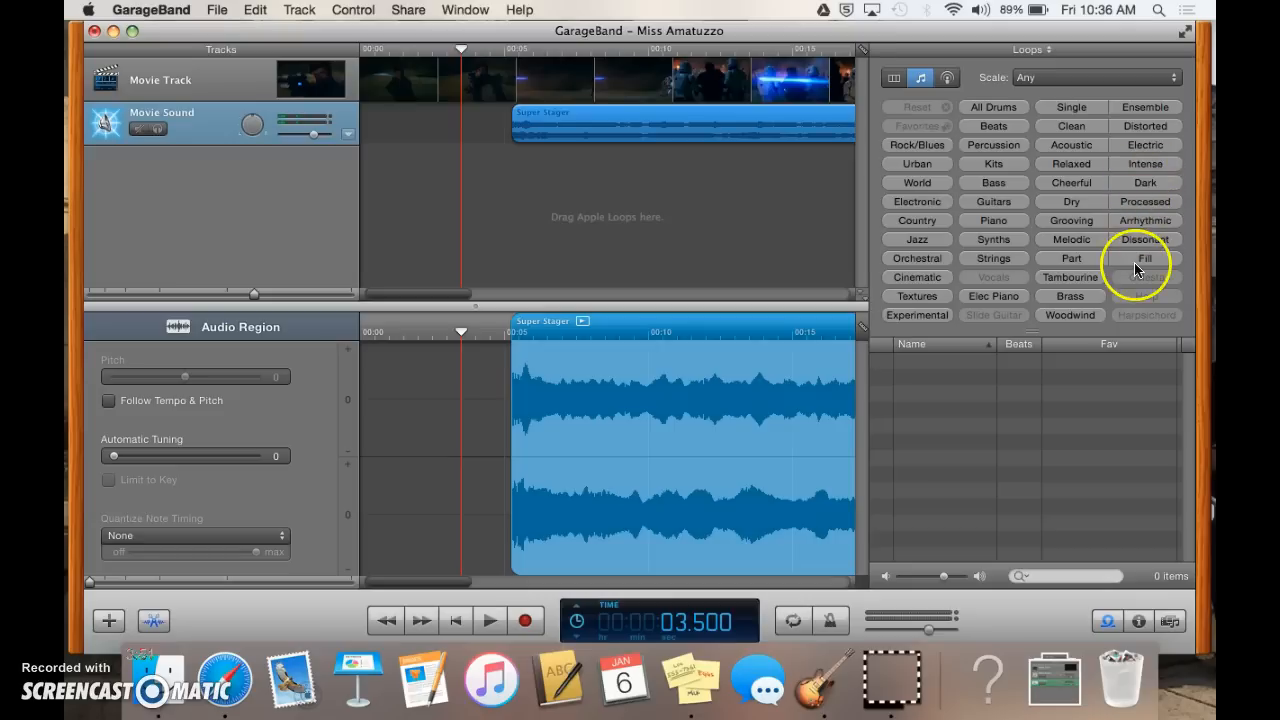
pyautogui.moveTo(1080, 240)
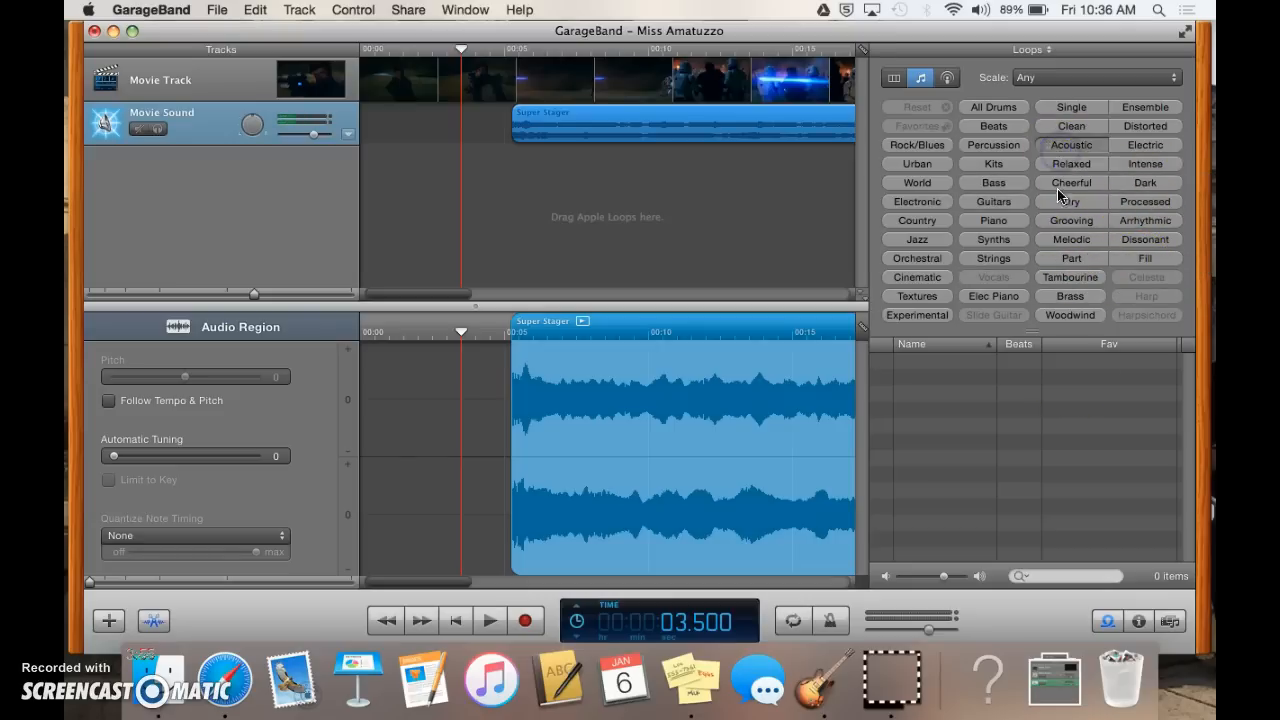
pyautogui.click(1070, 144)
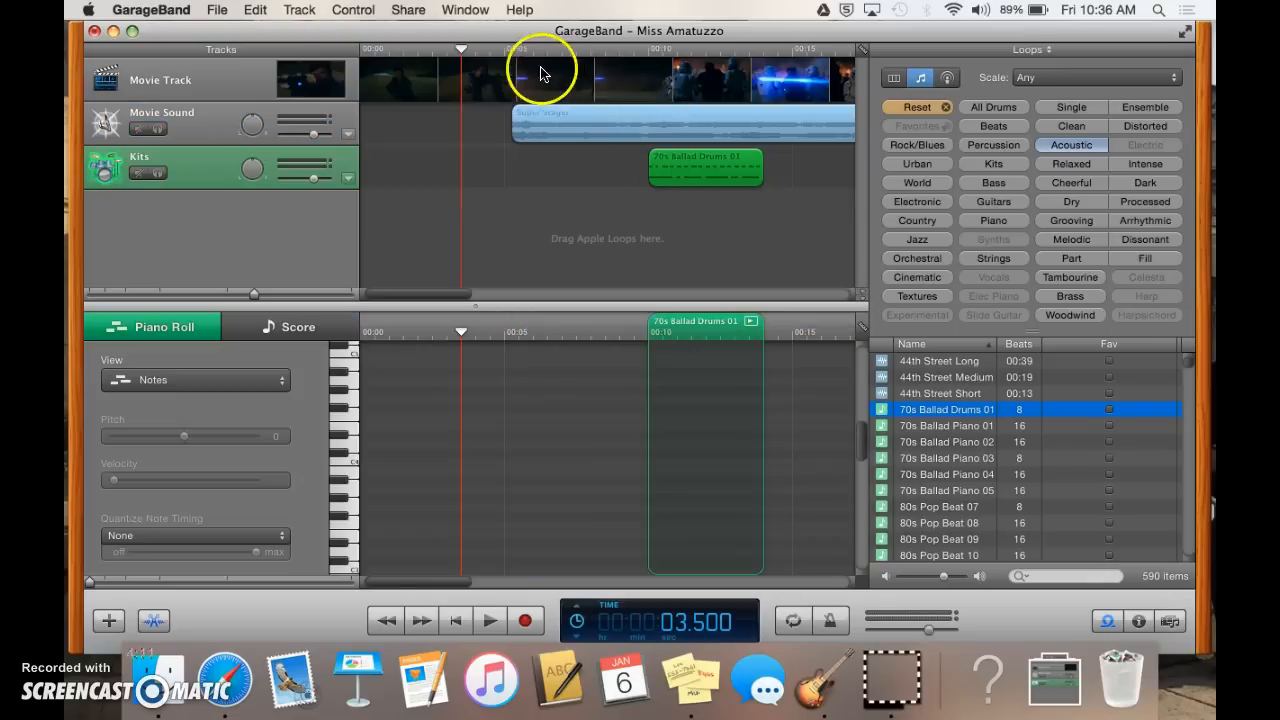
pyautogui.moveTo(425, 65)
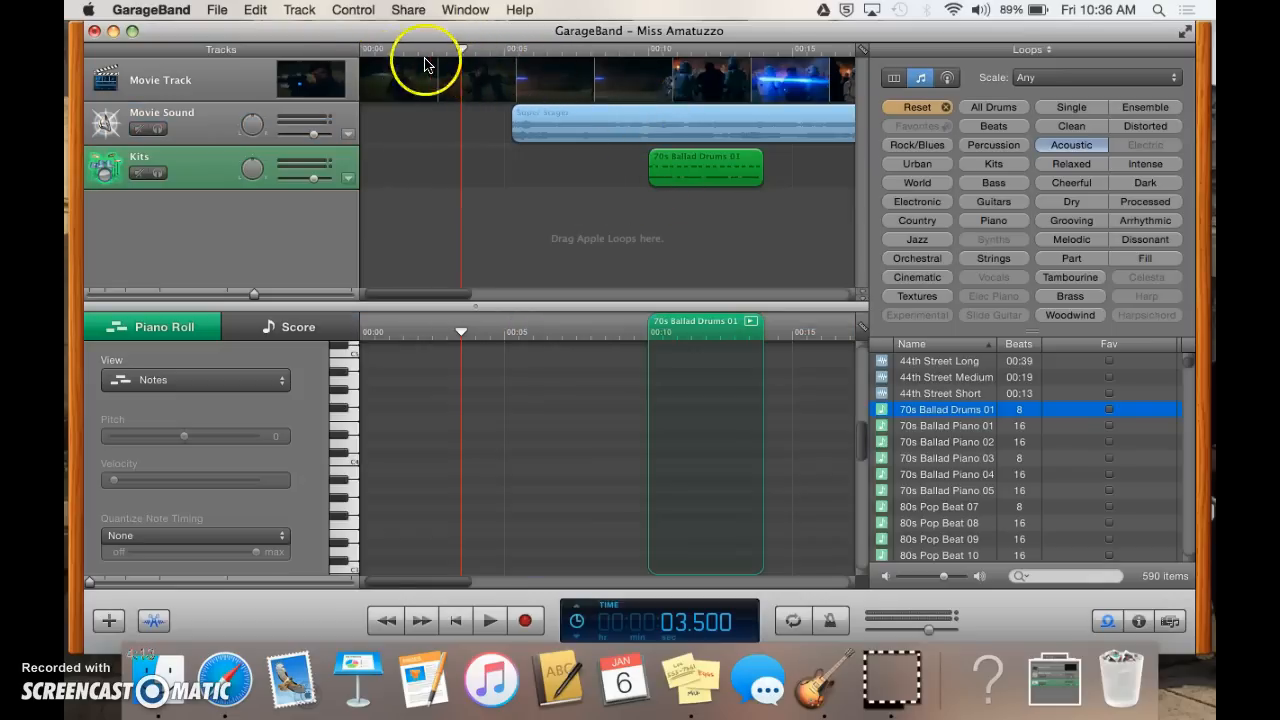
pyautogui.click(489, 620)
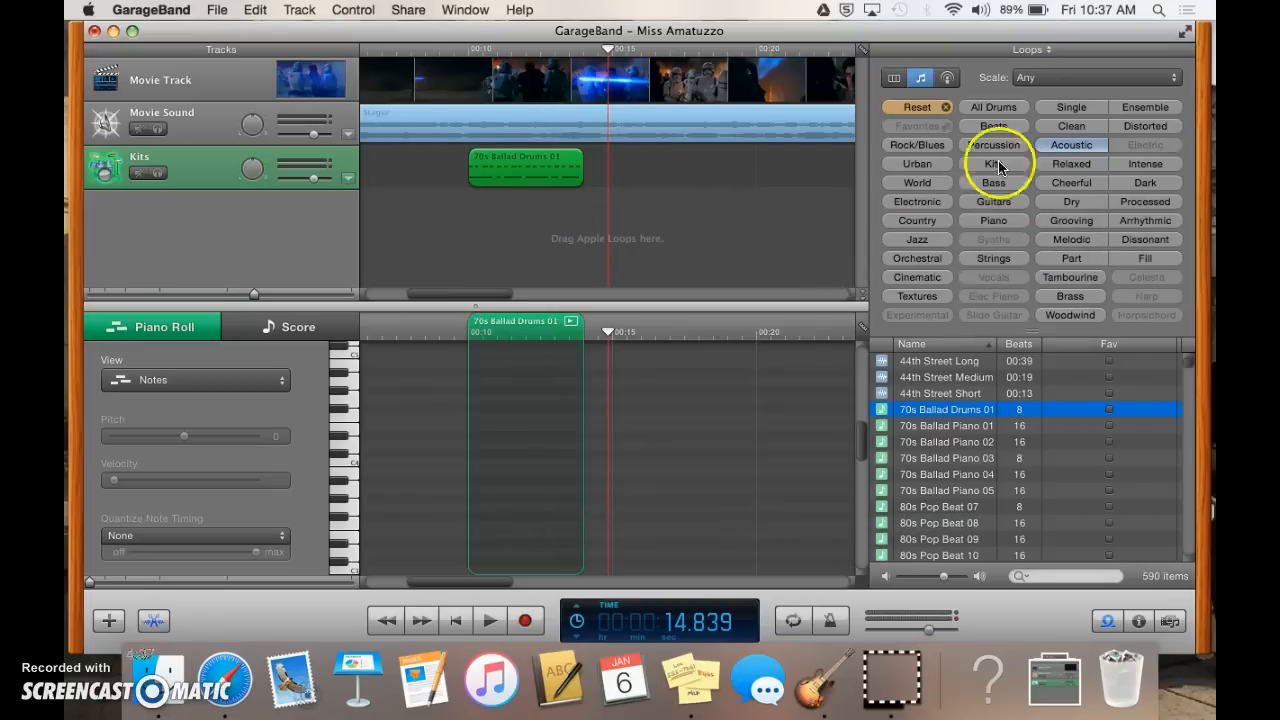
pyautogui.moveTo(975, 255)
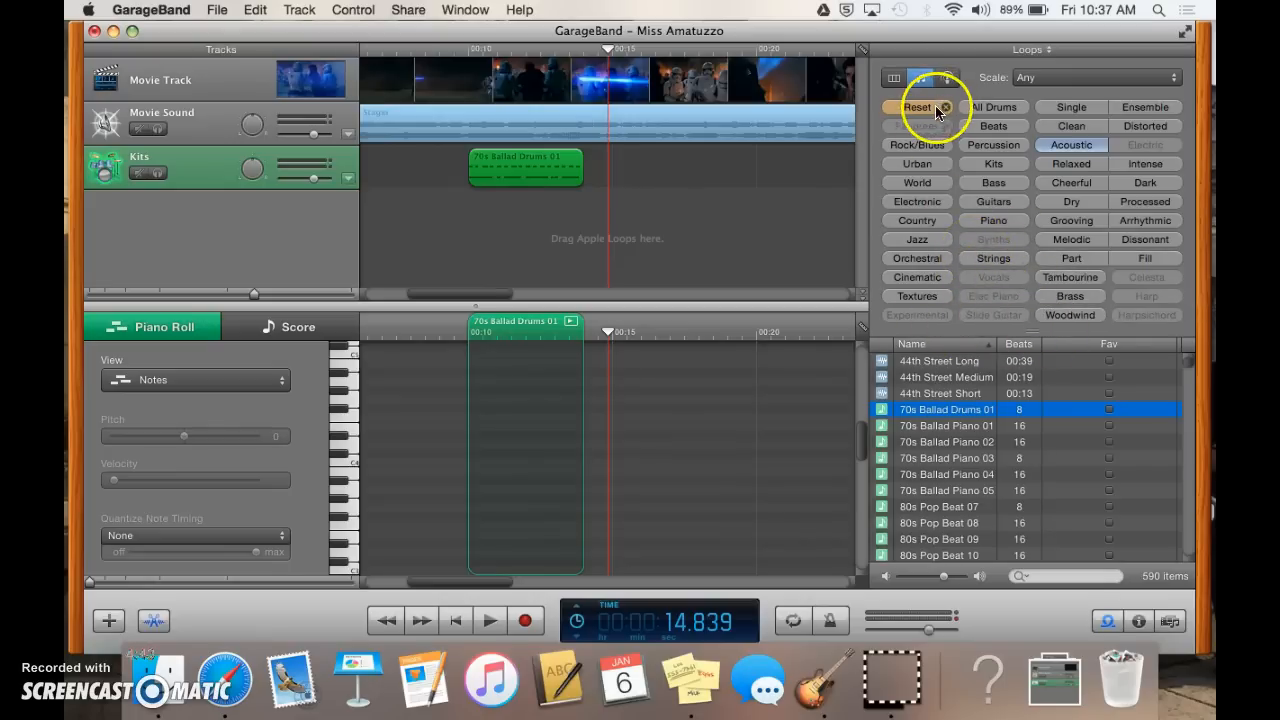
# - Reset the loop keyword filters and reopen the Movie Preview
pyautogui.click(916, 107)
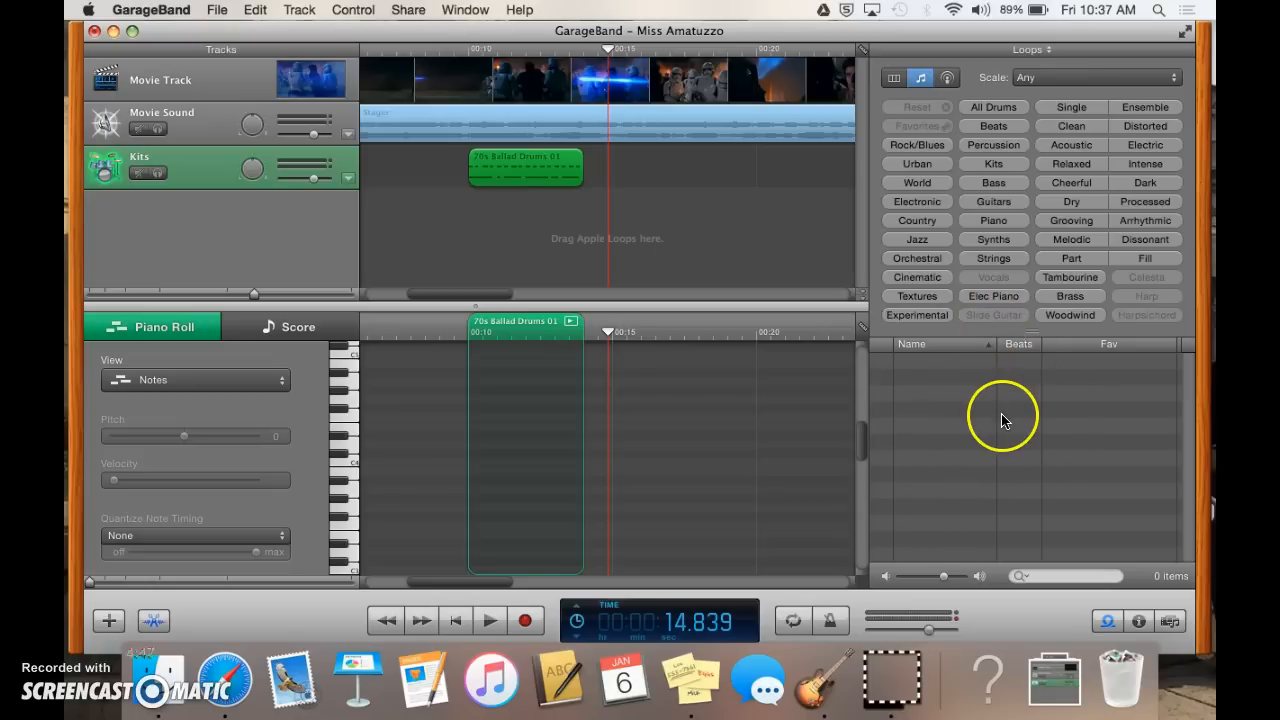
pyautogui.moveTo(1005, 417)
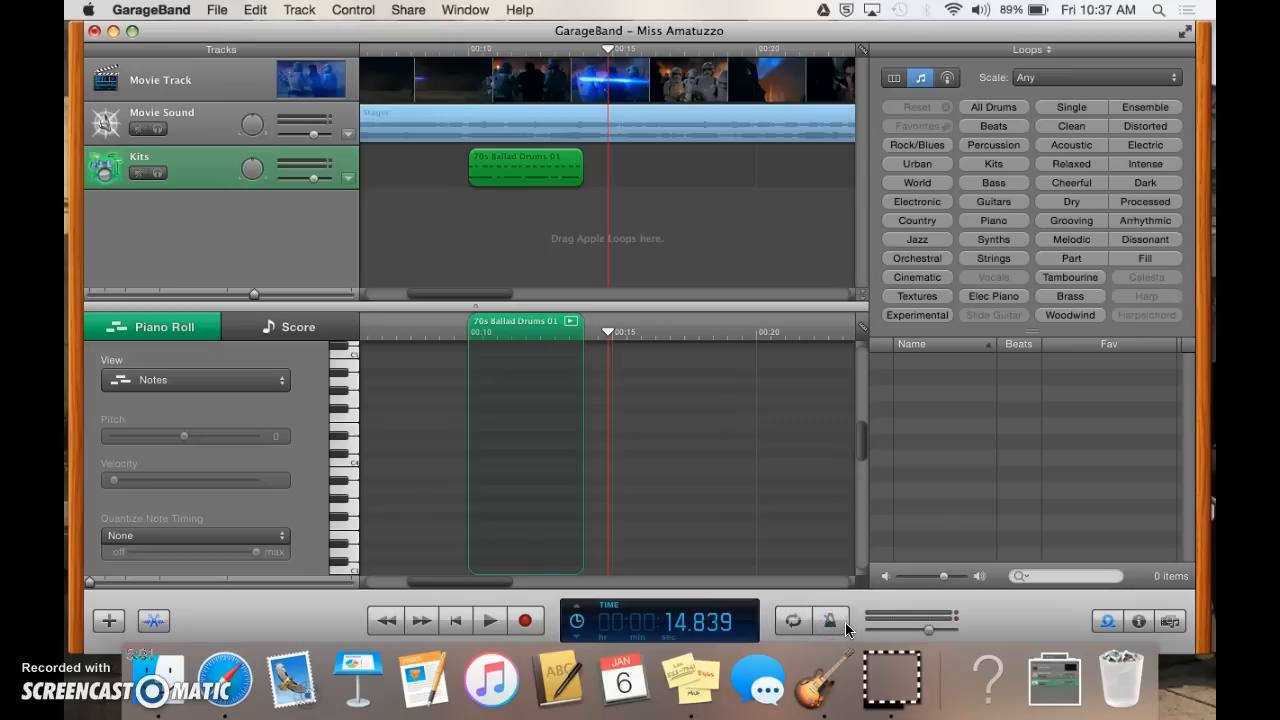
pyautogui.moveTo(838, 630)
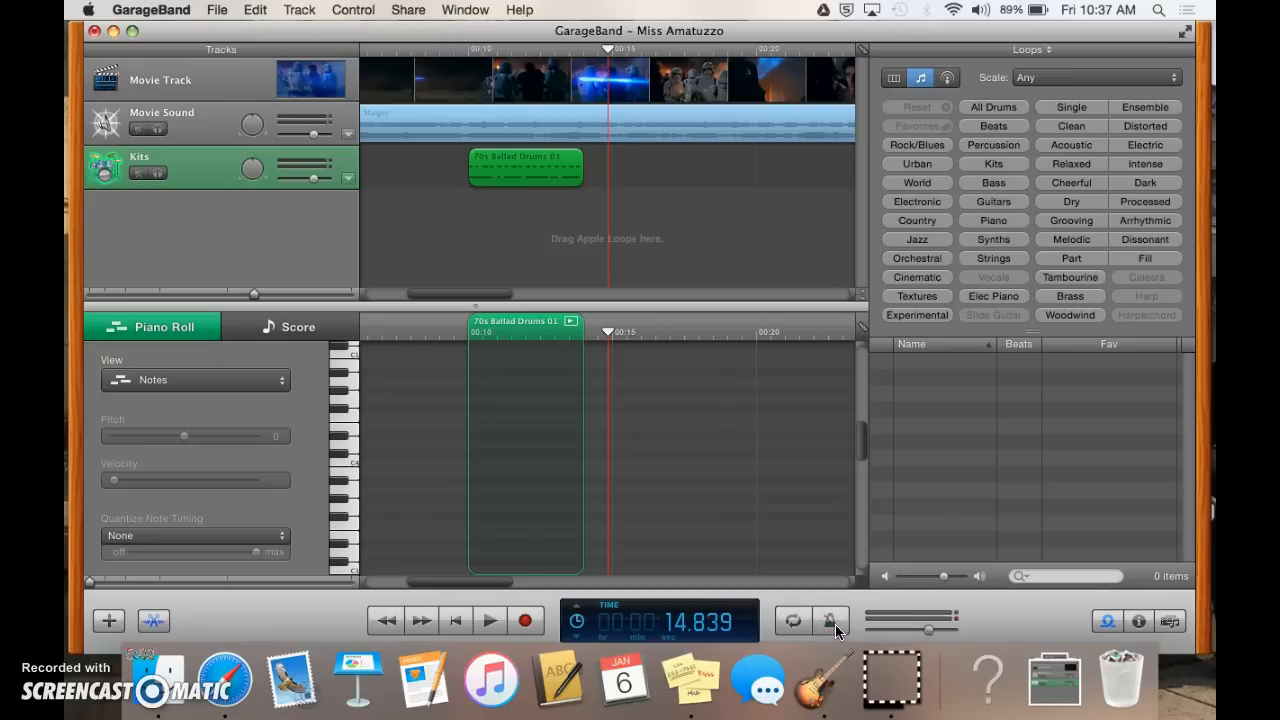
pyautogui.click(830, 621)
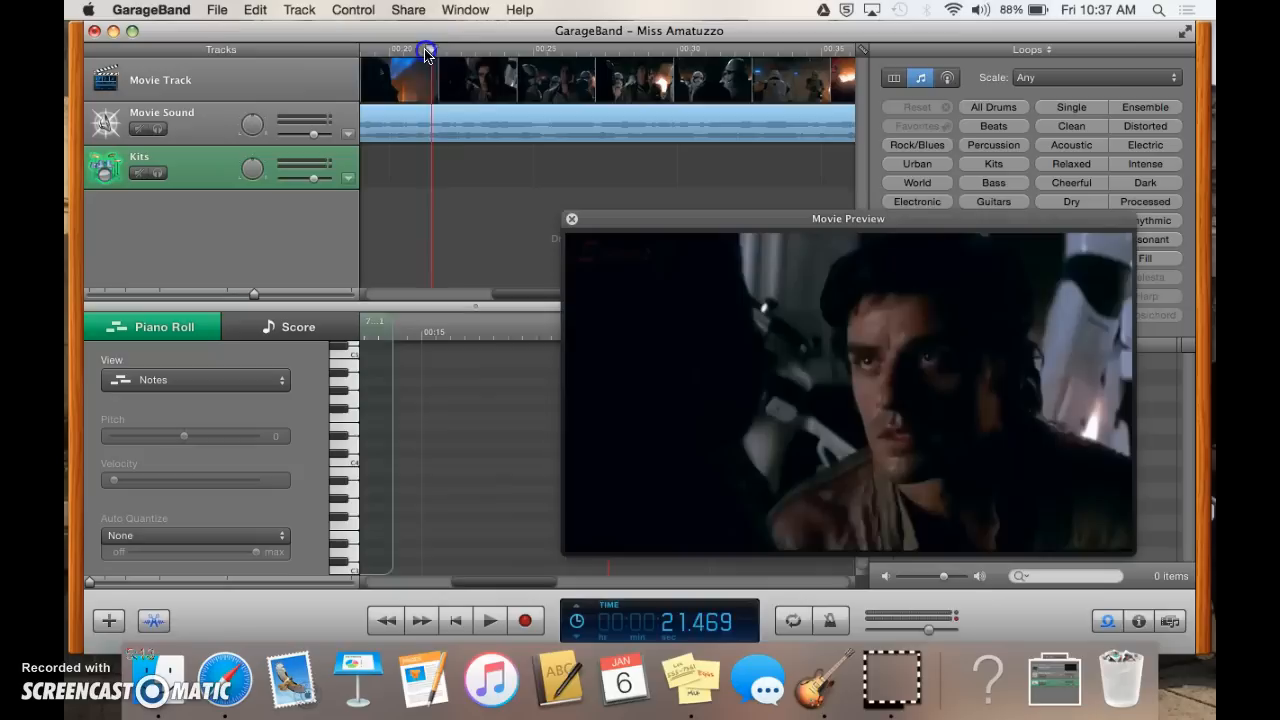
# - Cue the playhead to about 00:20, record briefly, stop, and select Kits
pyautogui.moveTo(428, 50); pyautogui.dragTo(395, 50)
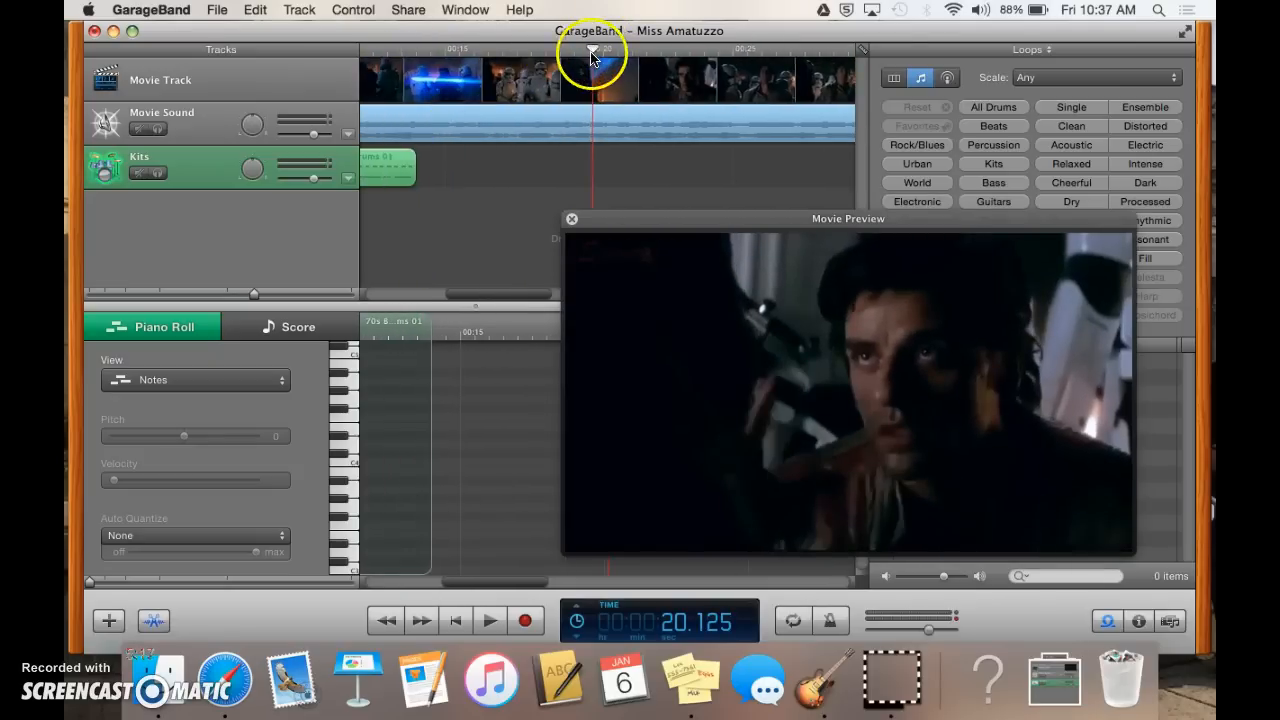
pyautogui.moveTo(592, 50); pyautogui.dragTo(570, 50)
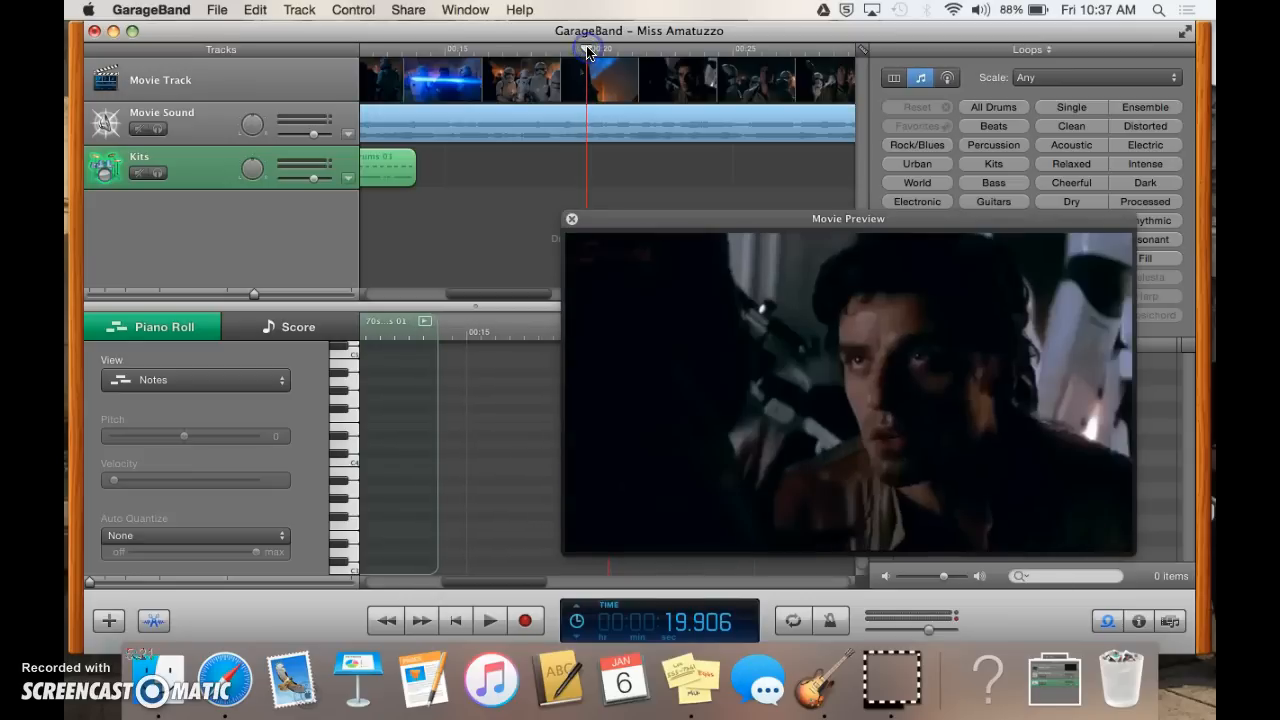
pyautogui.moveTo(588, 50)
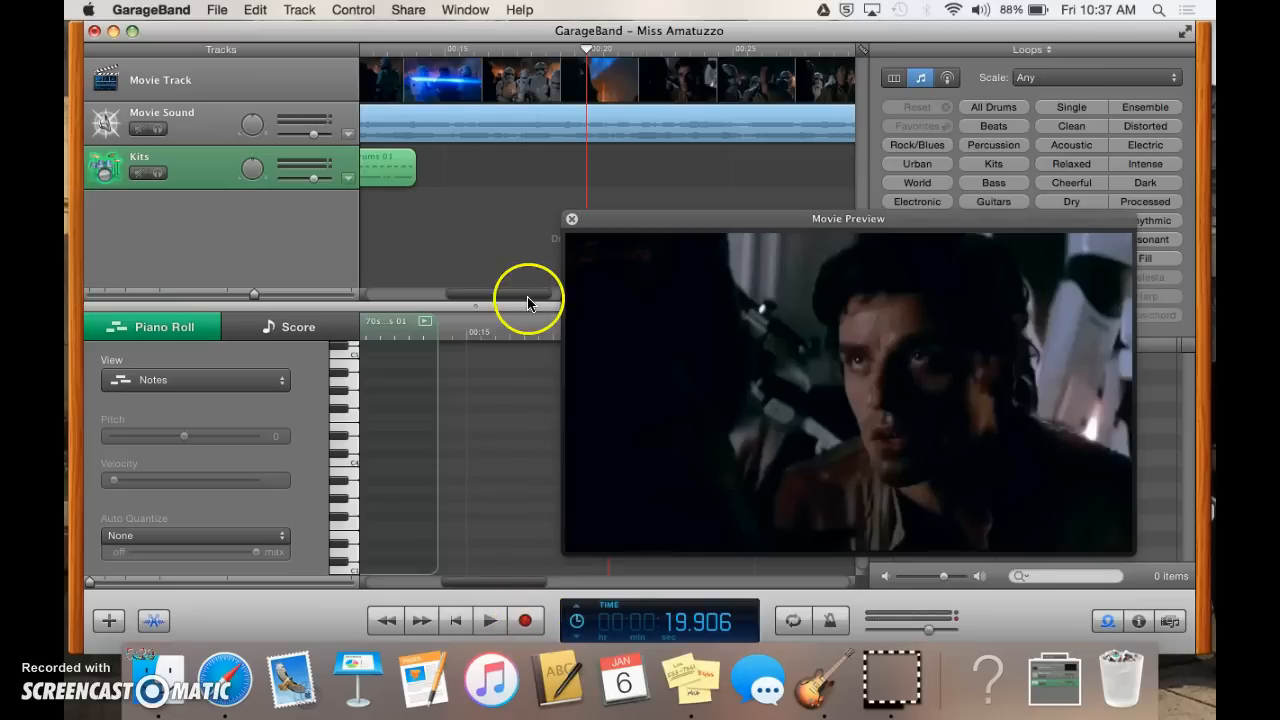
pyautogui.moveTo(303, 232)
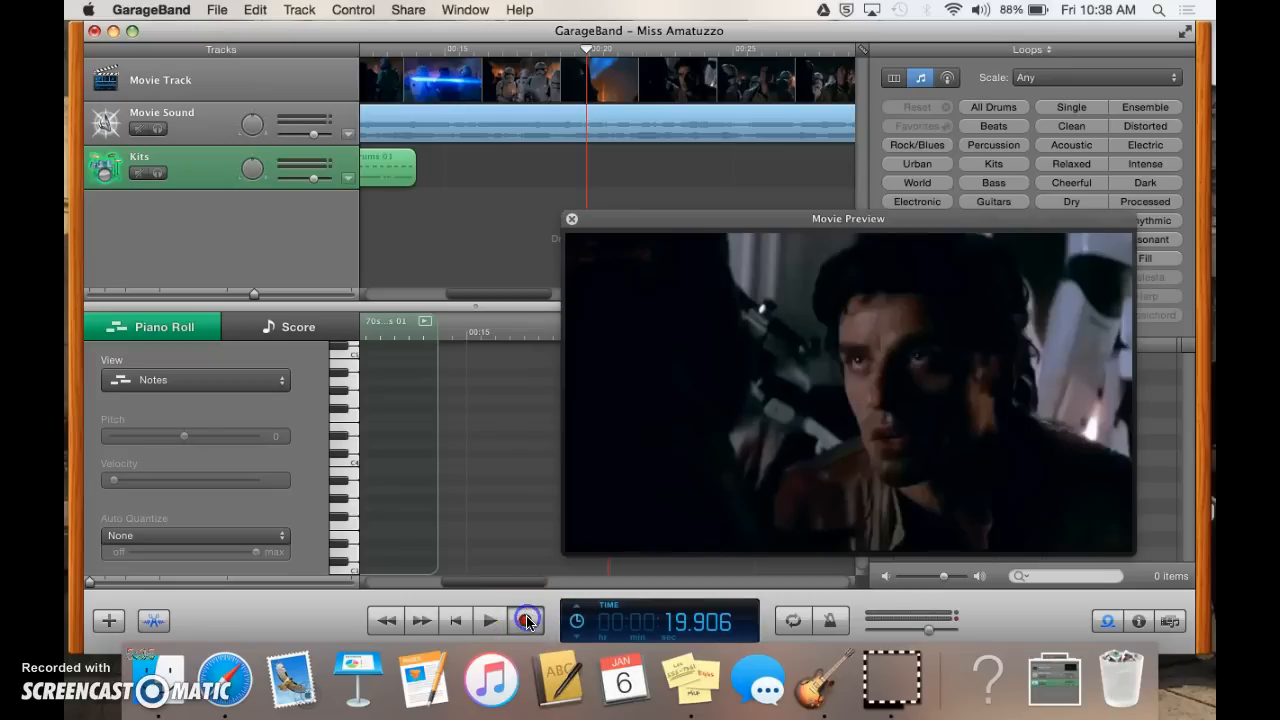
pyautogui.click(526, 620)
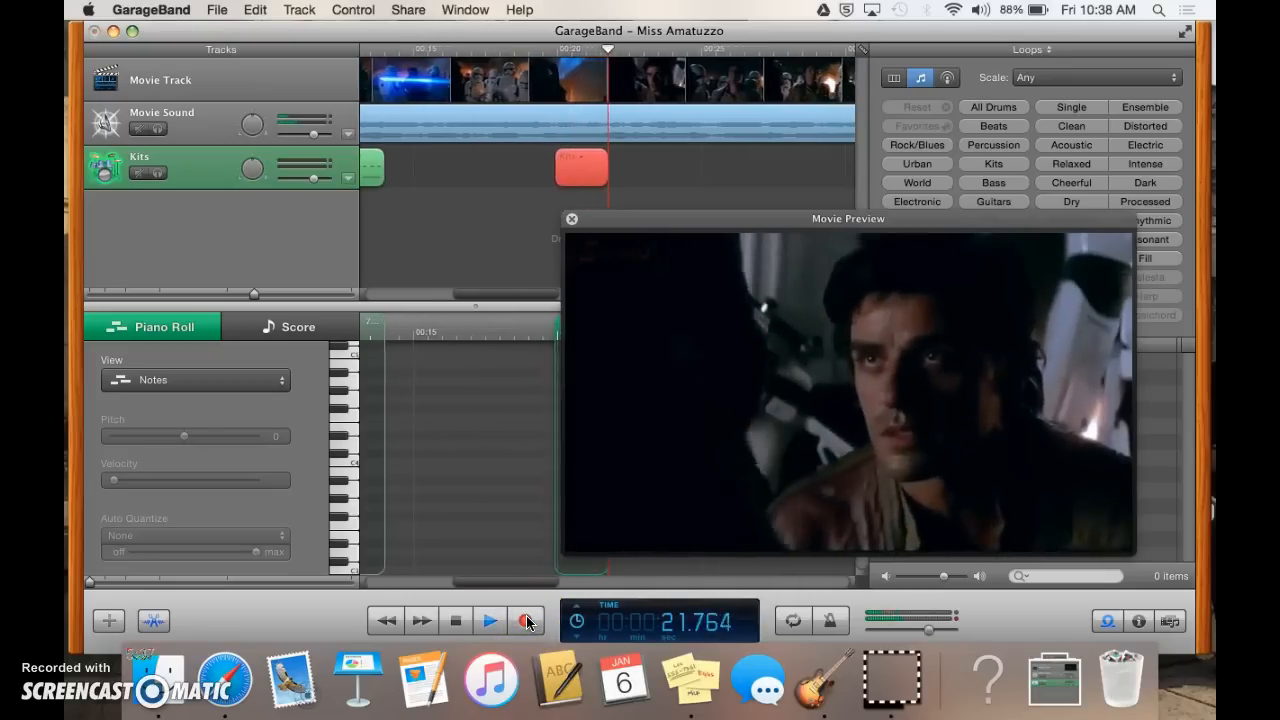
pyautogui.click(490, 620)
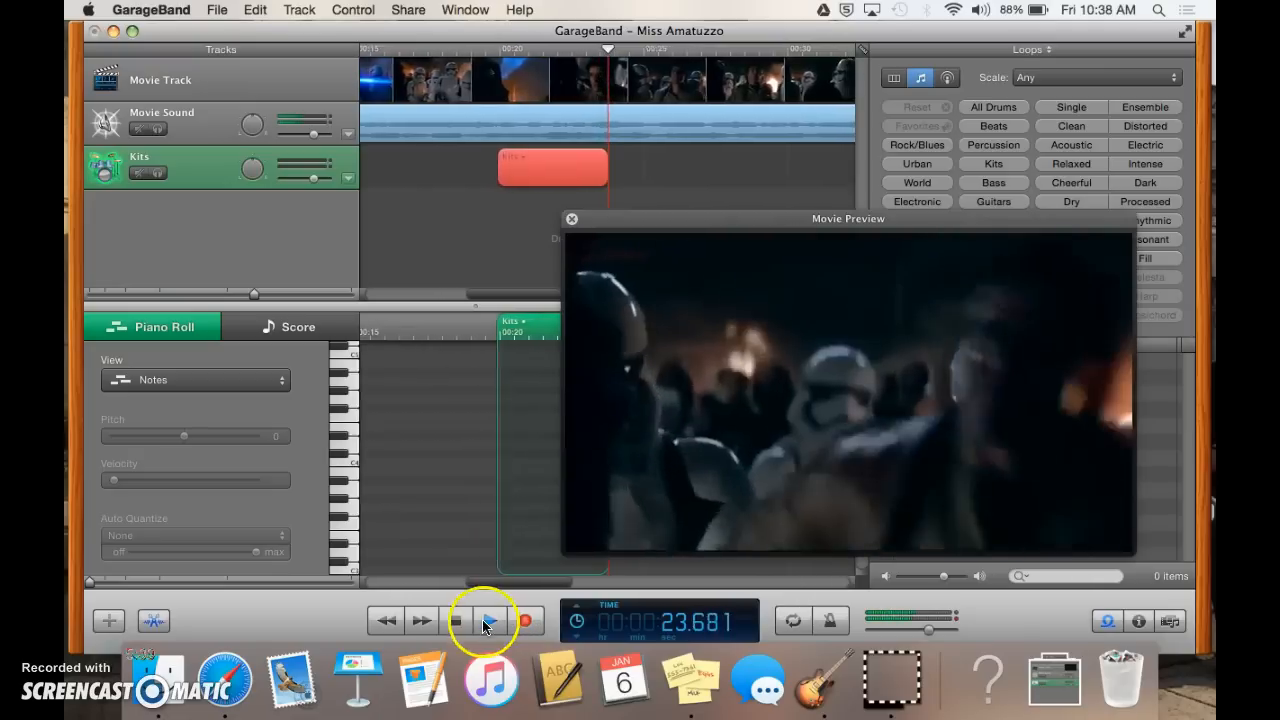
pyautogui.click(489, 620)
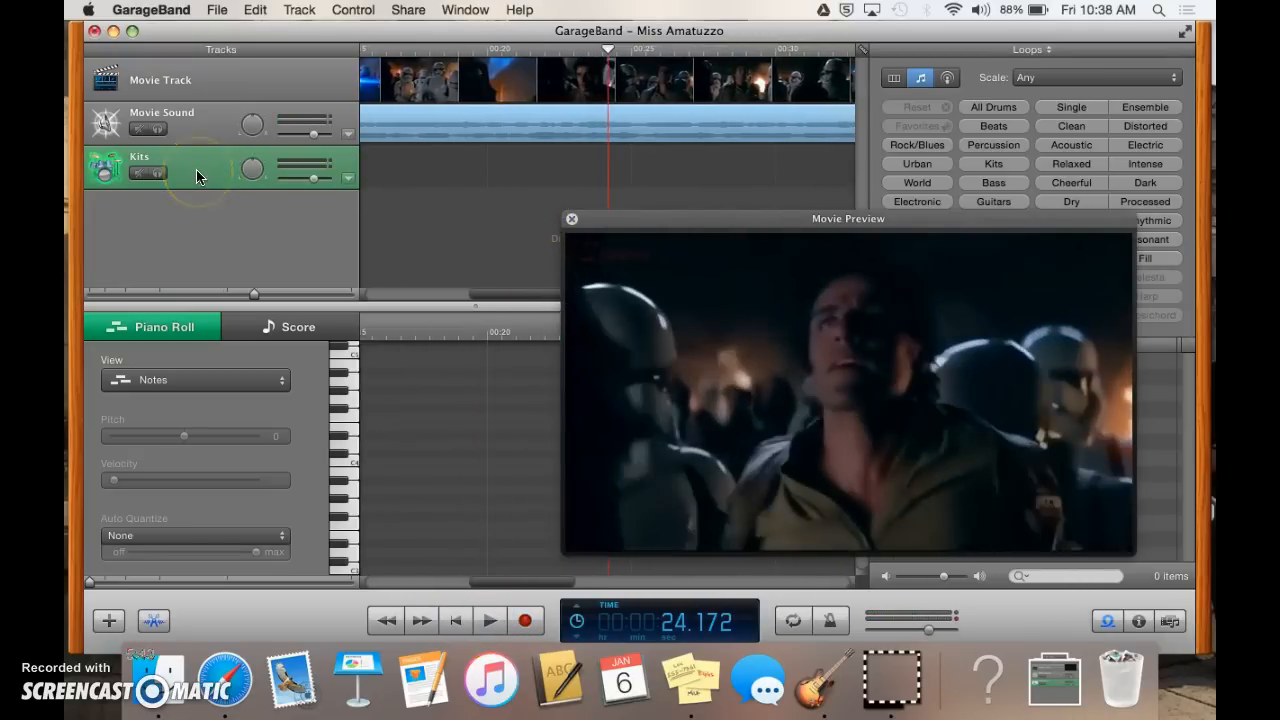
pyautogui.click(298, 9)
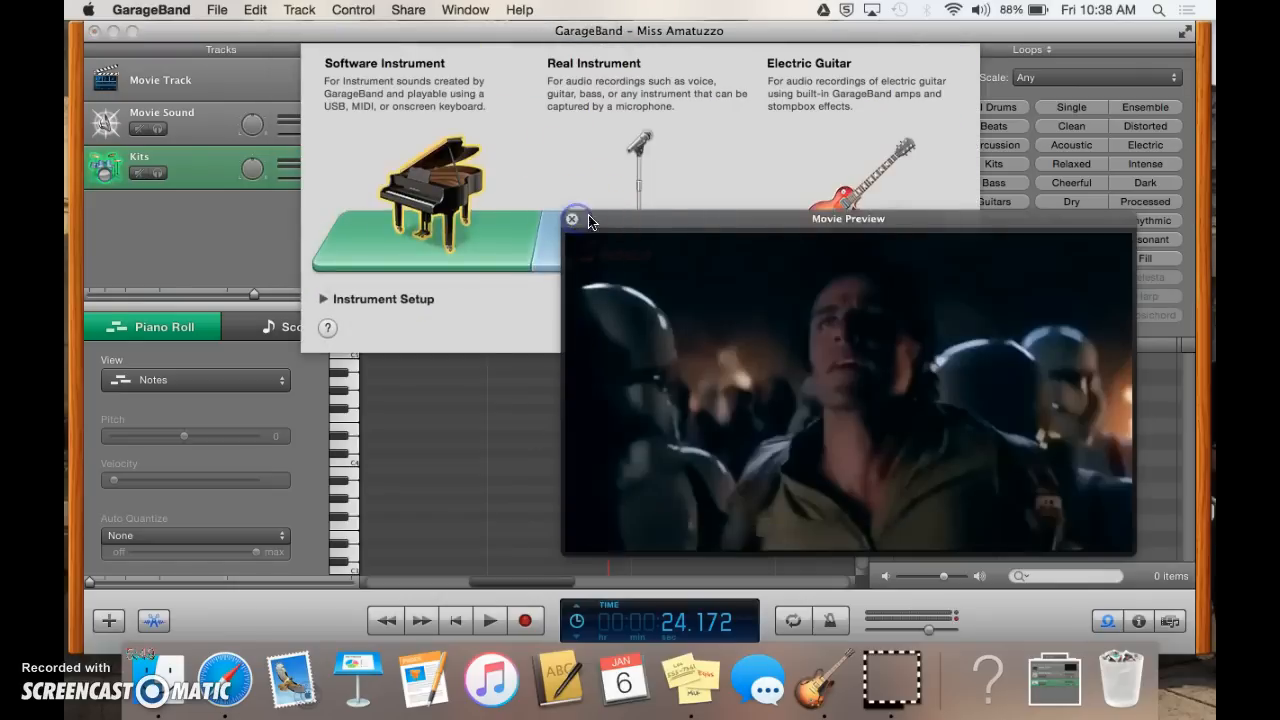
# - Create a new Real Instrument track for voice below the Kits track
pyautogui.click(572, 219)
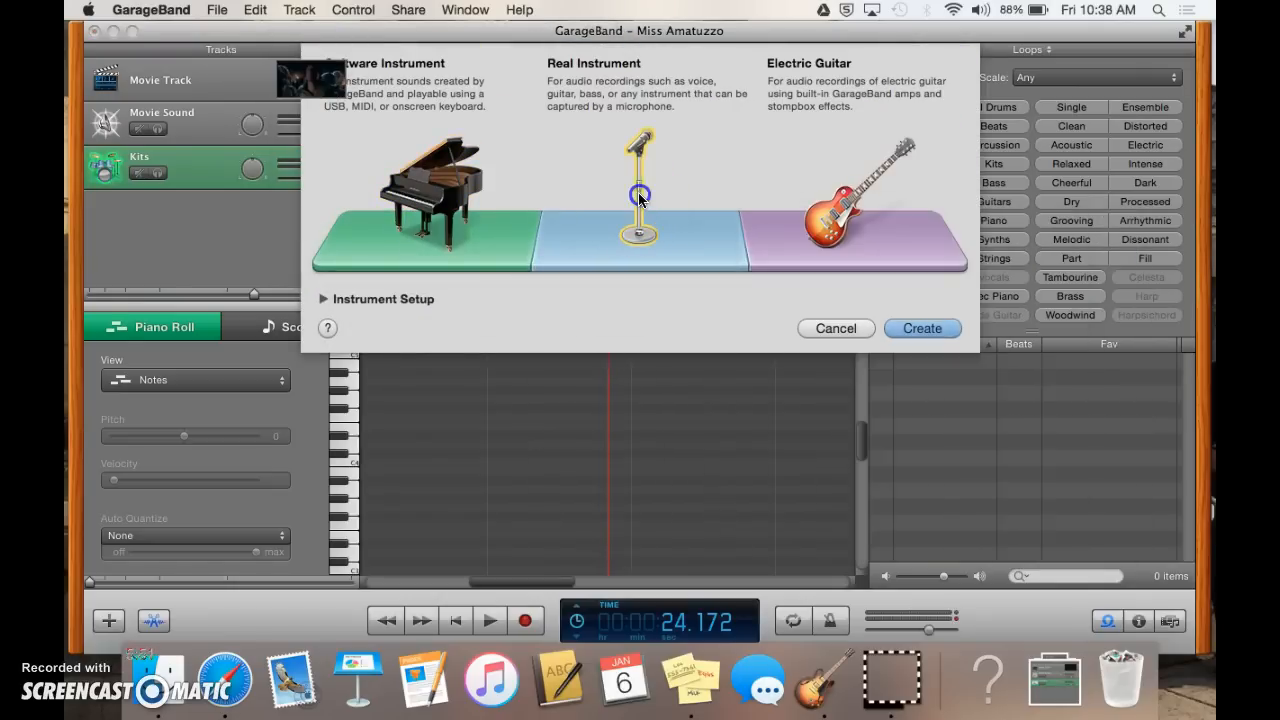
pyautogui.moveTo(808, 345)
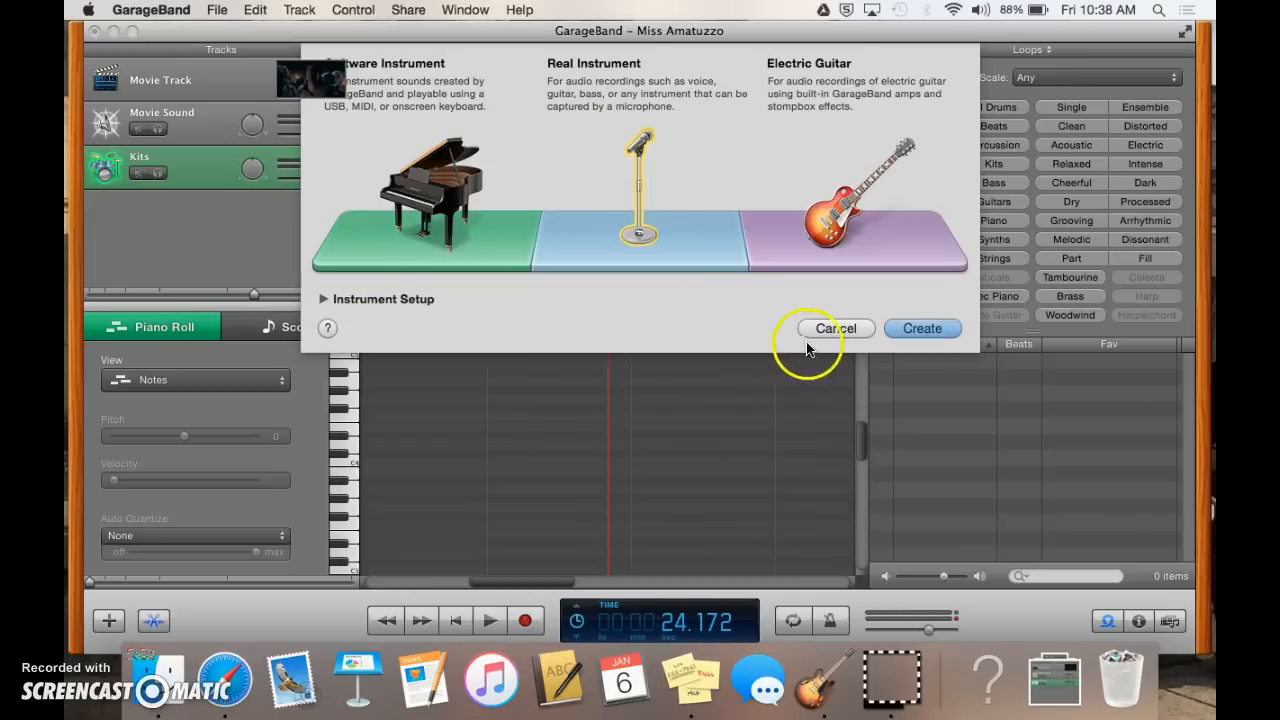
pyautogui.click(835, 328)
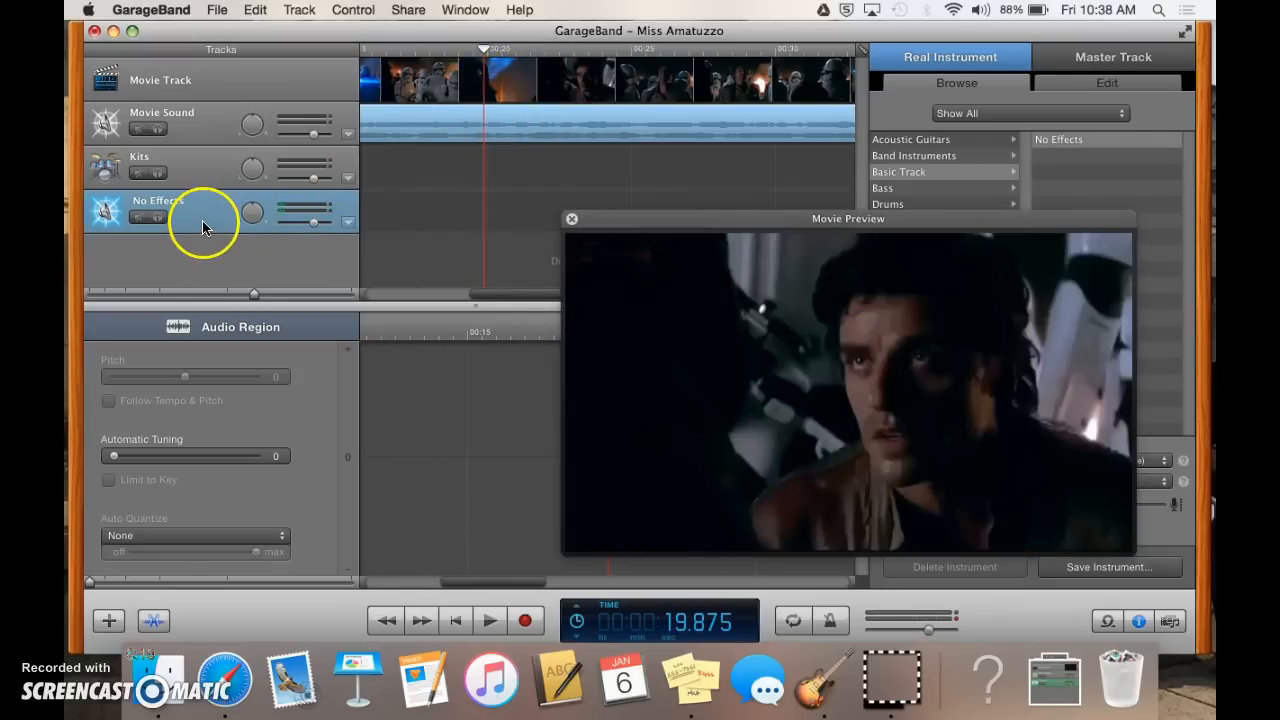
# - Select the voice track, move the movie preview aside, and record a short dialogue take
pyautogui.click(165, 165)
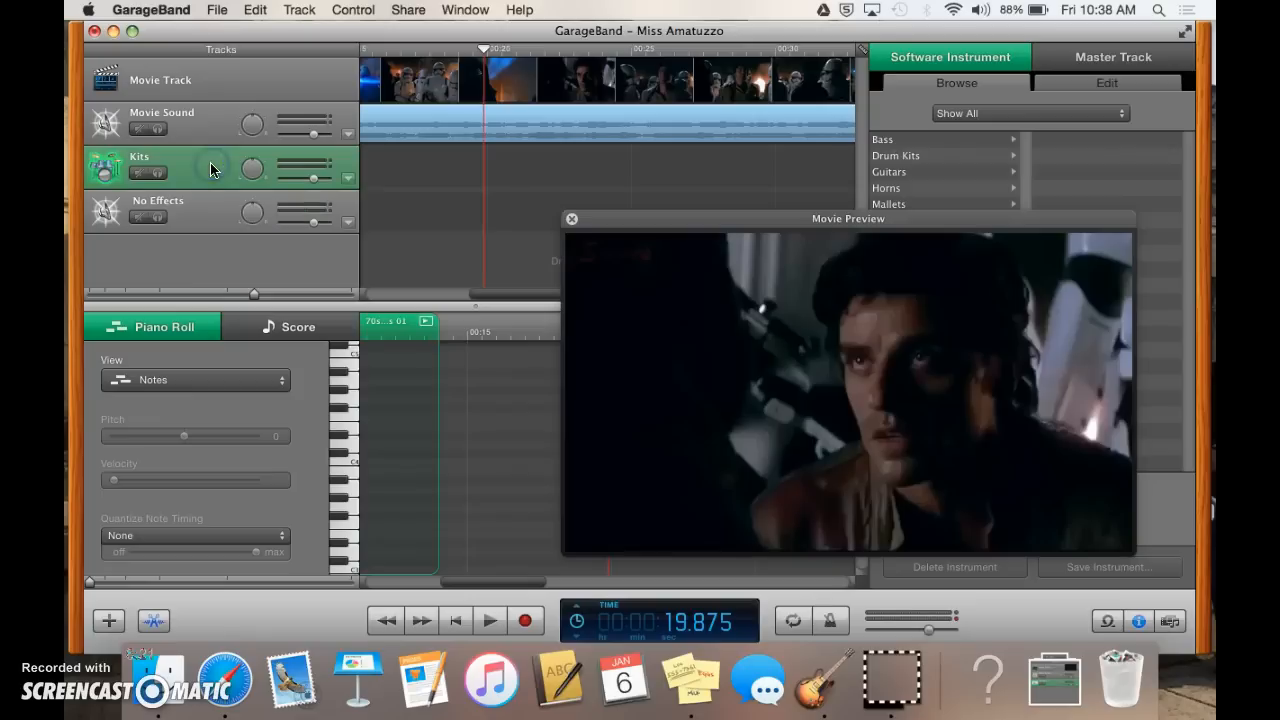
pyautogui.click(157, 211)
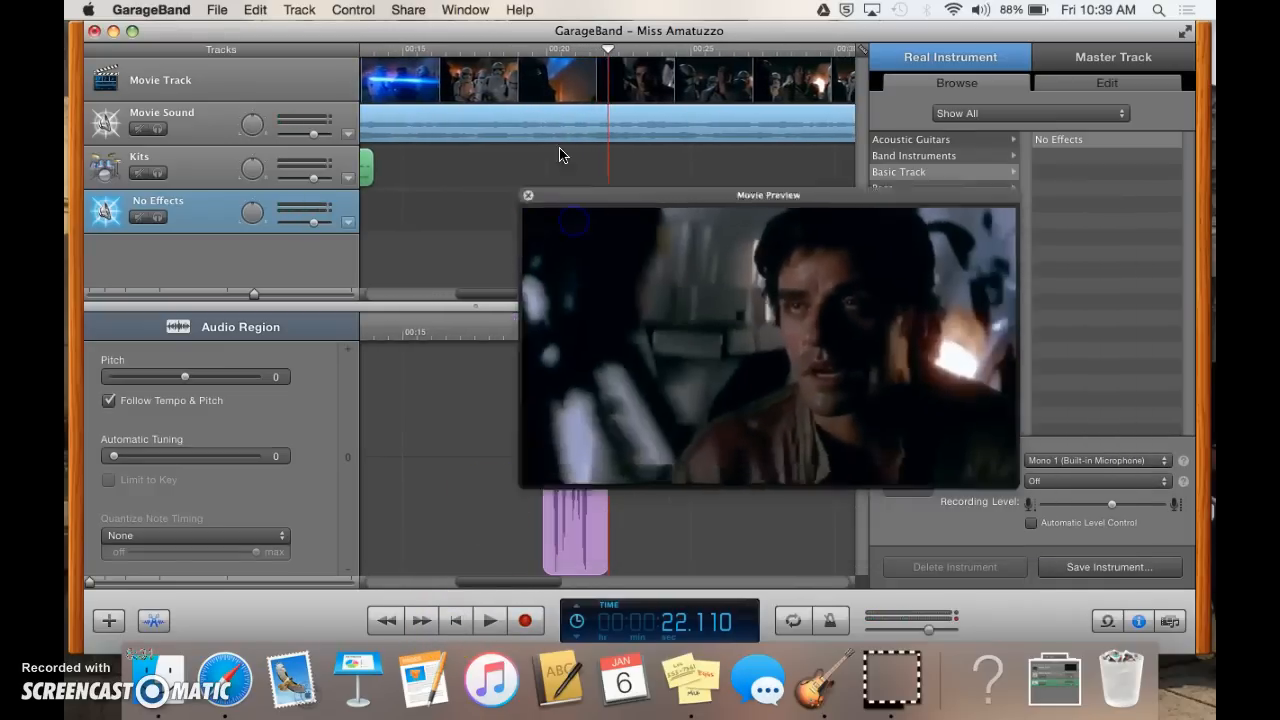
pyautogui.moveTo(768, 194); pyautogui.dragTo(848, 218)
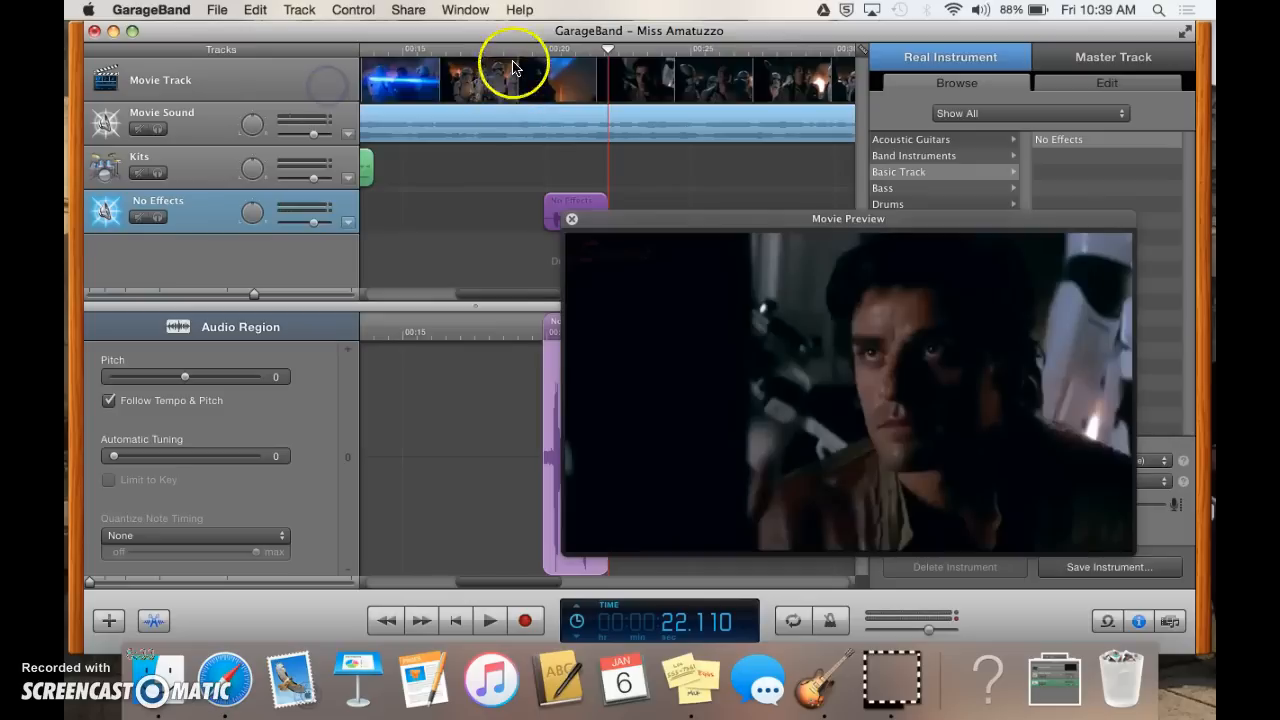
pyautogui.click(489, 620)
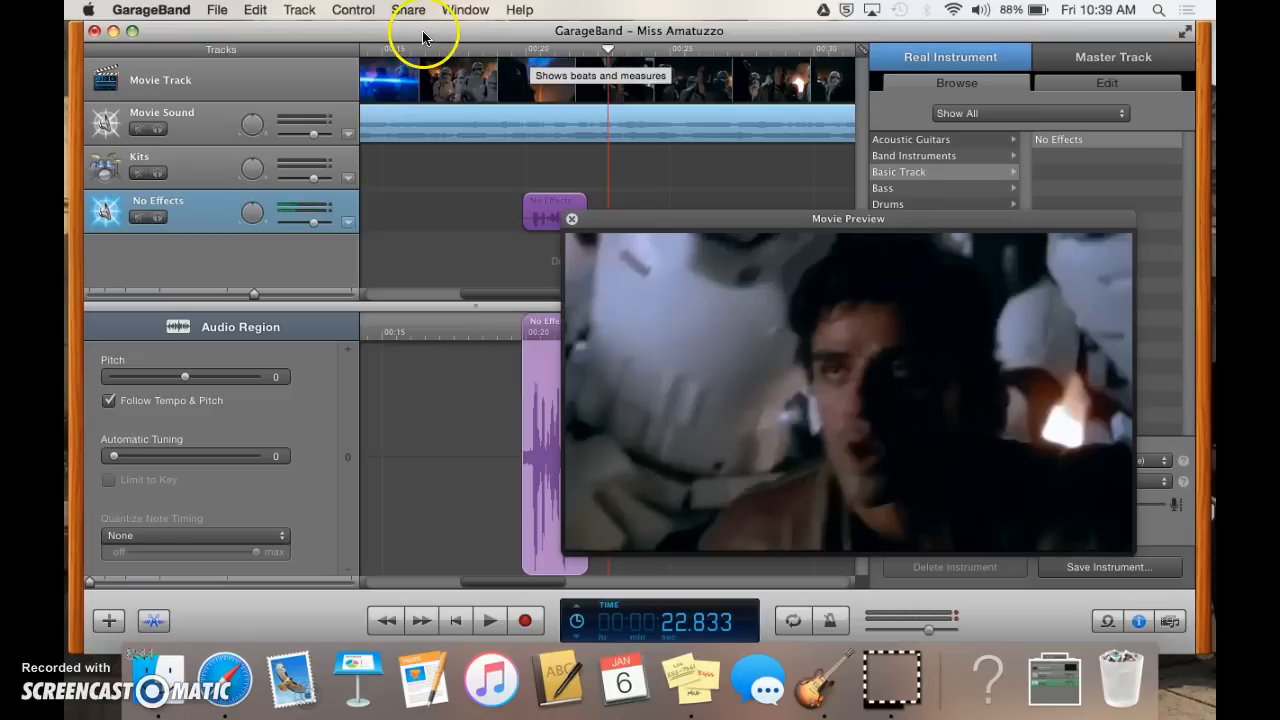
pyautogui.moveTo(260, 218)
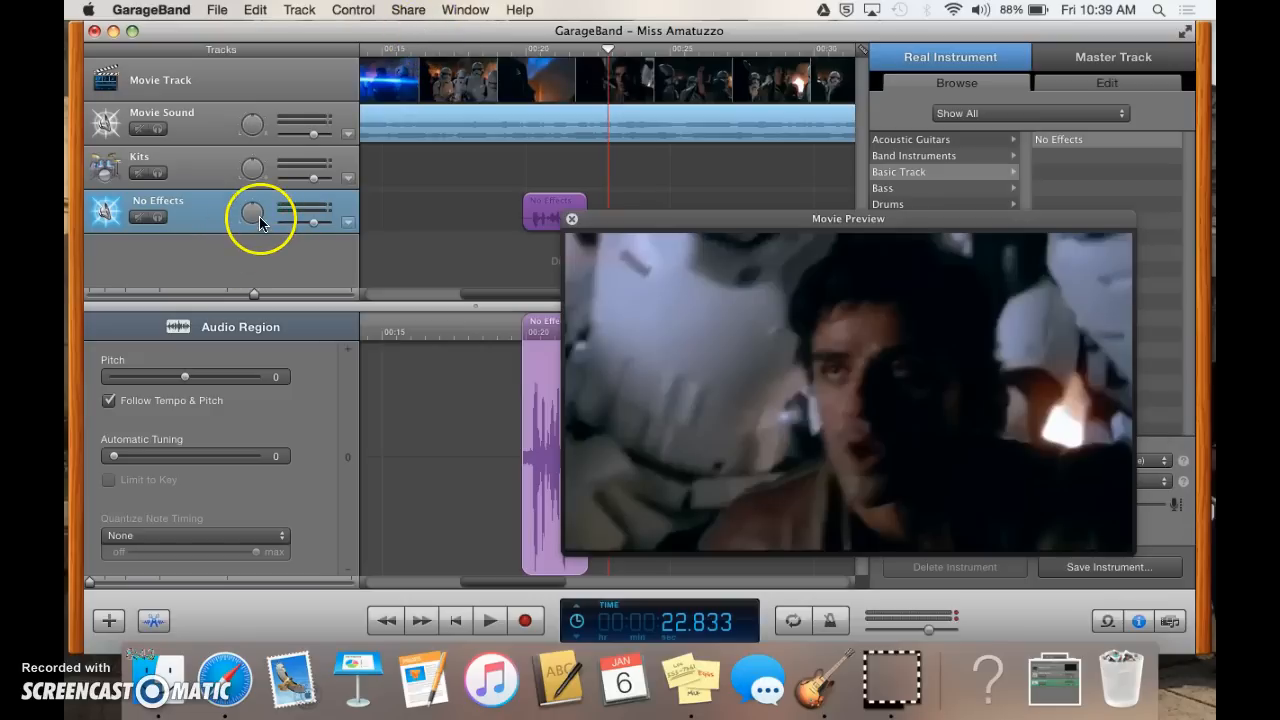
pyautogui.moveTo(192, 178)
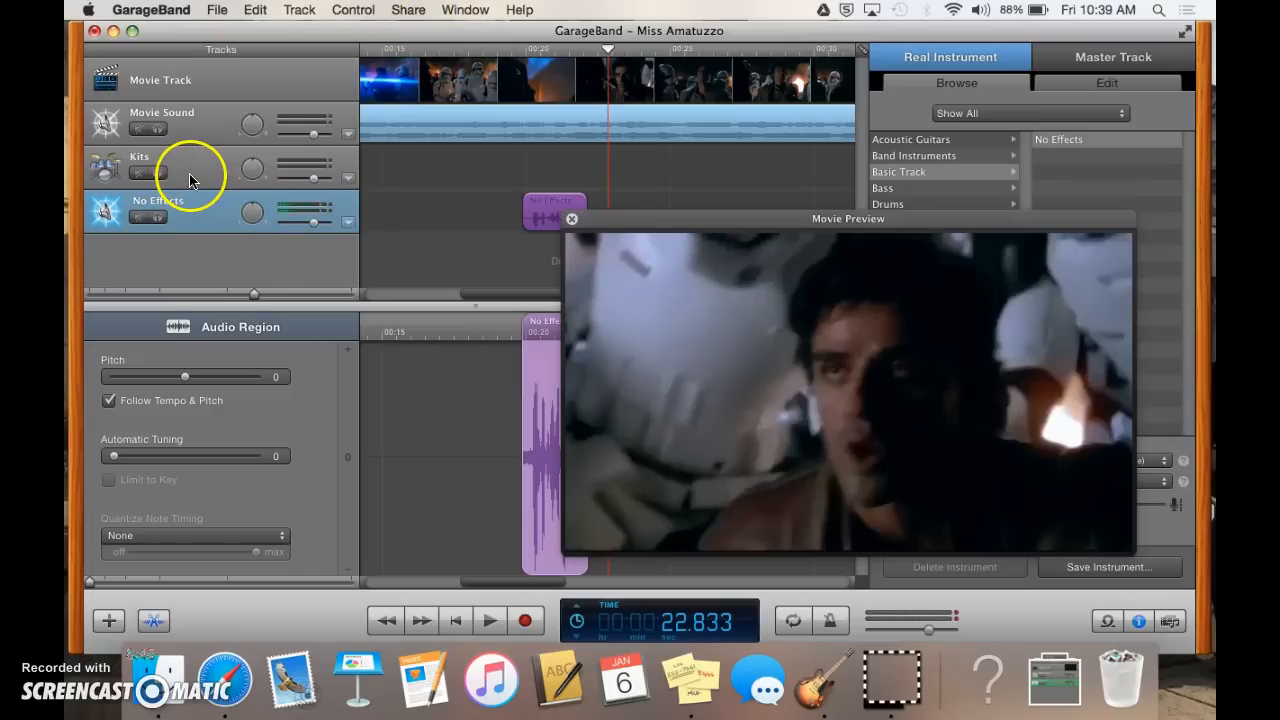
pyautogui.moveTo(407, 253)
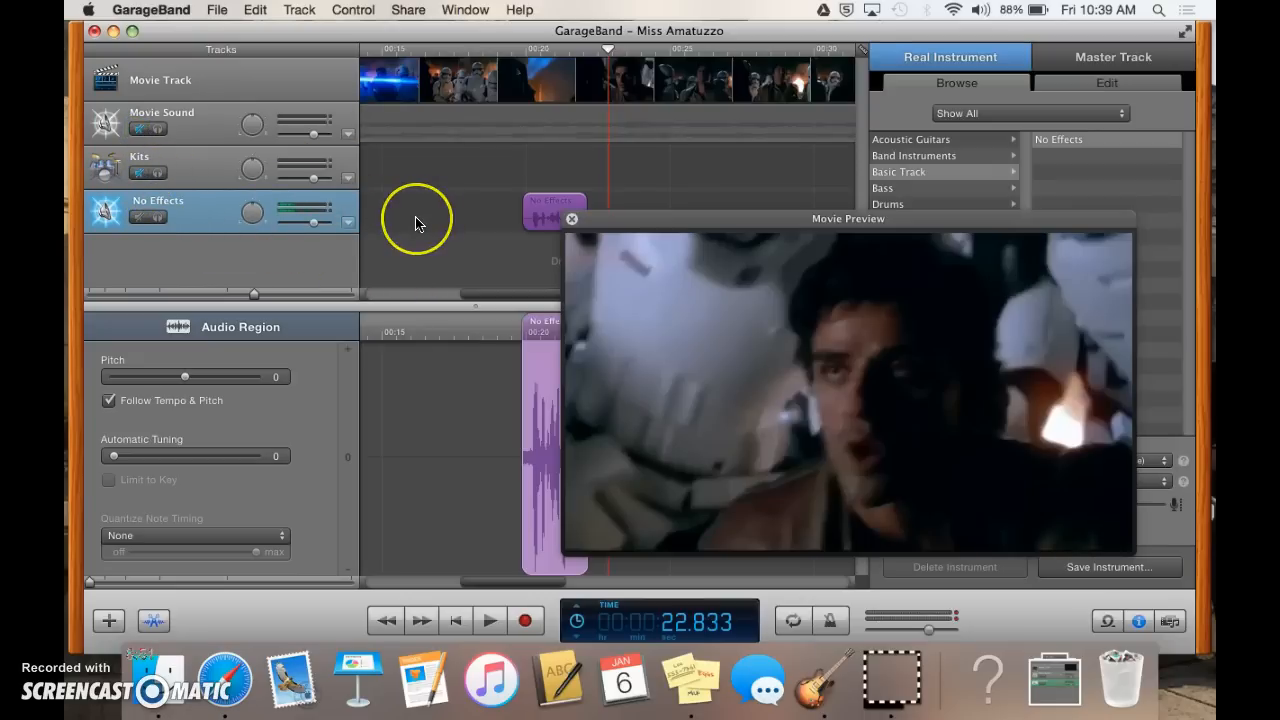
pyautogui.moveTo(277, 247)
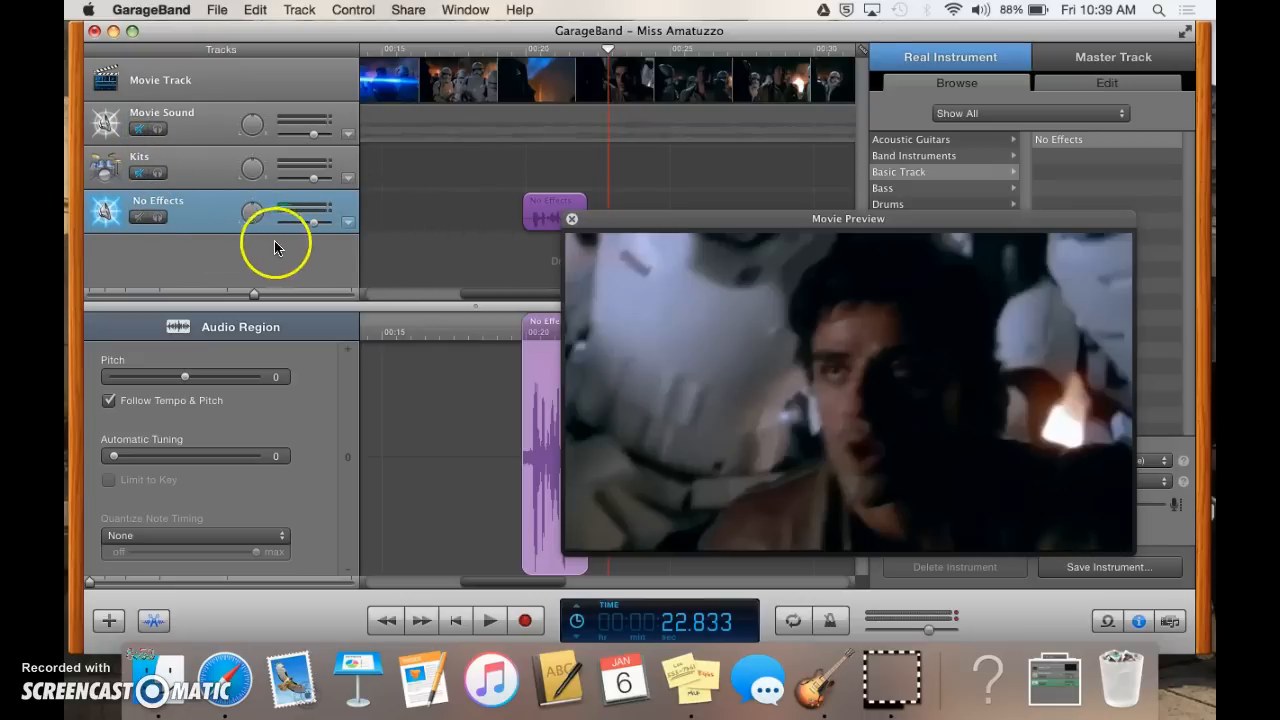
pyautogui.moveTo(188, 155)
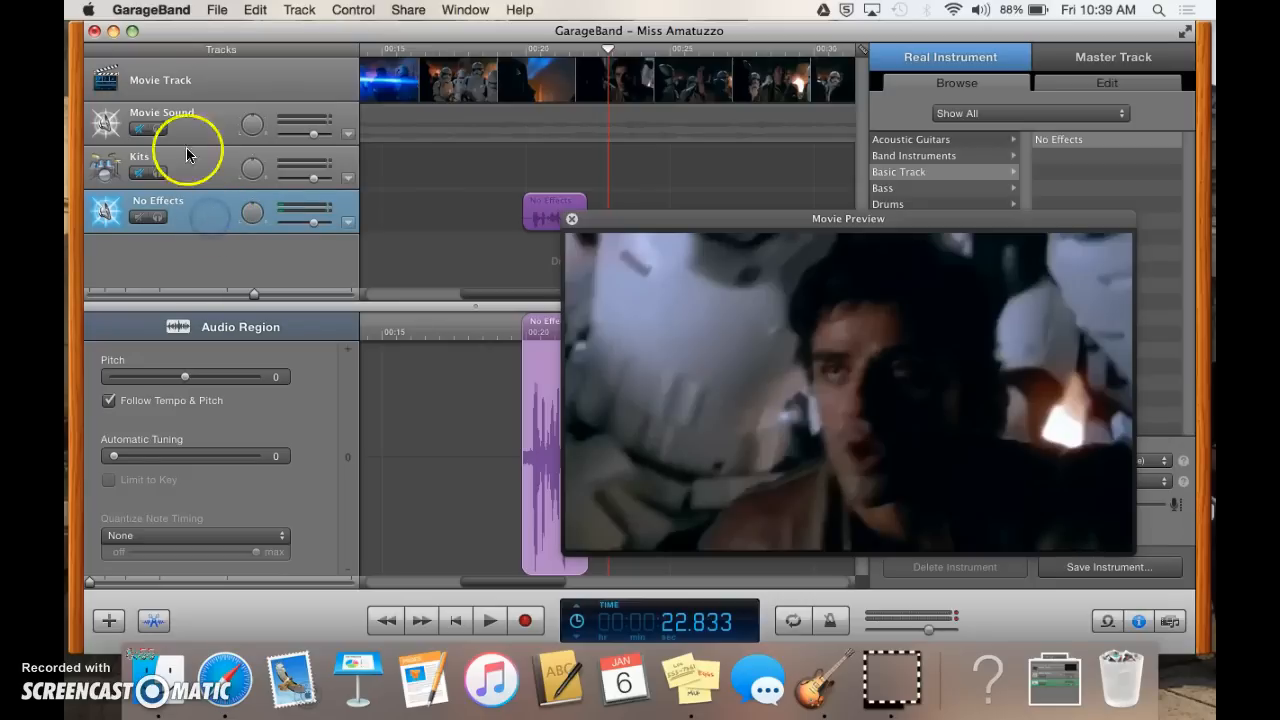
# - Toggle the Movie Sound mute and solo the No Effects voice track
pyautogui.click(140, 130)
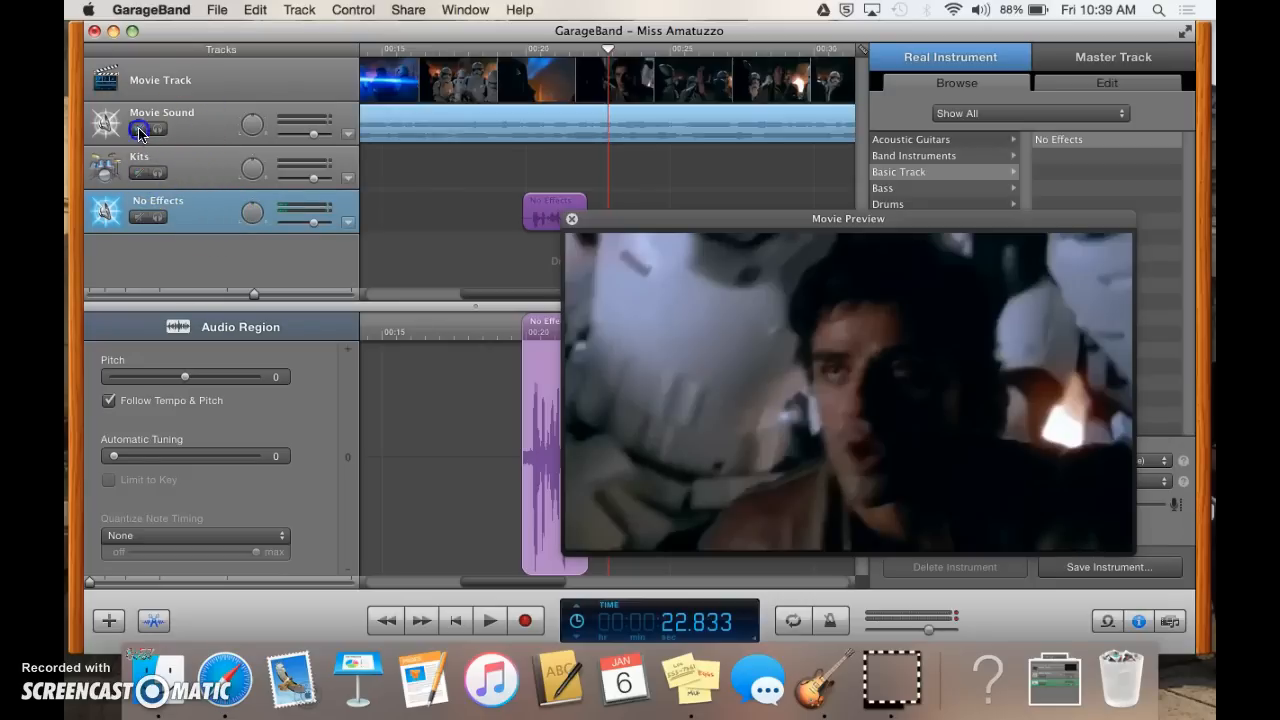
pyautogui.click(134, 128)
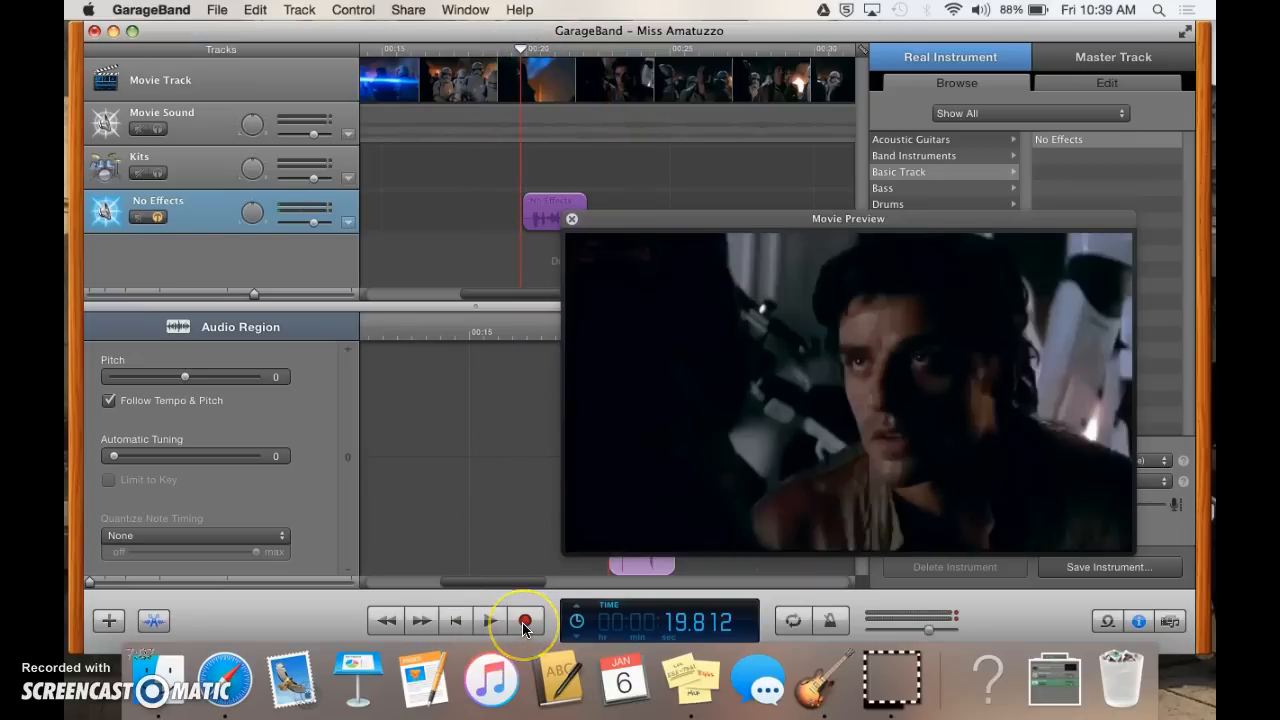
# - Record a voice take on the No Effects track from about 20 to 24 seconds
pyautogui.click(525, 621)
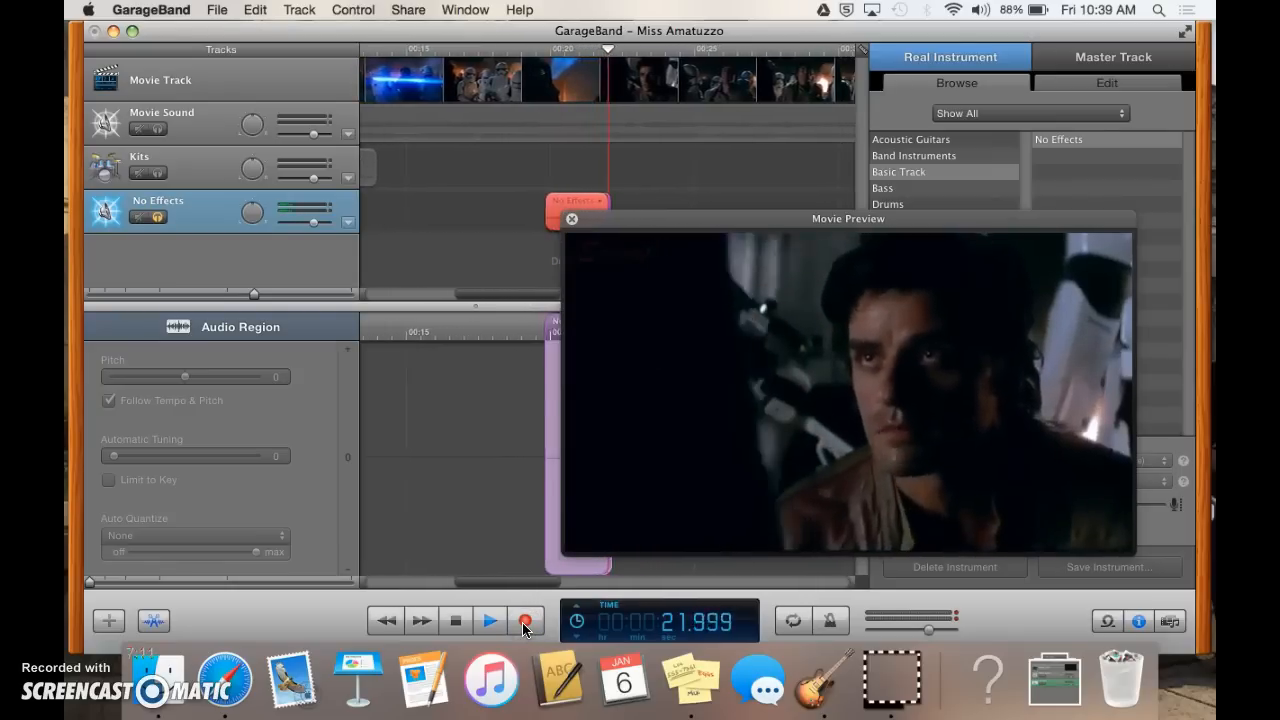
pyautogui.click(489, 620)
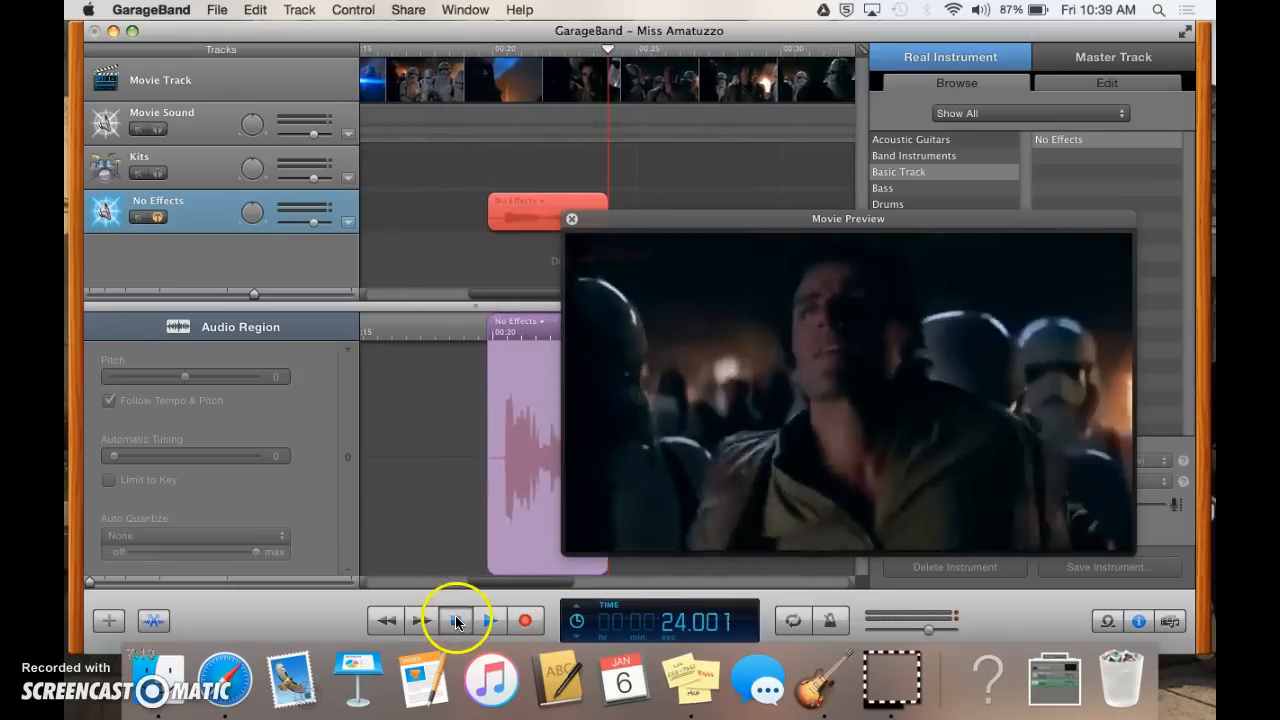
pyautogui.click(456, 620)
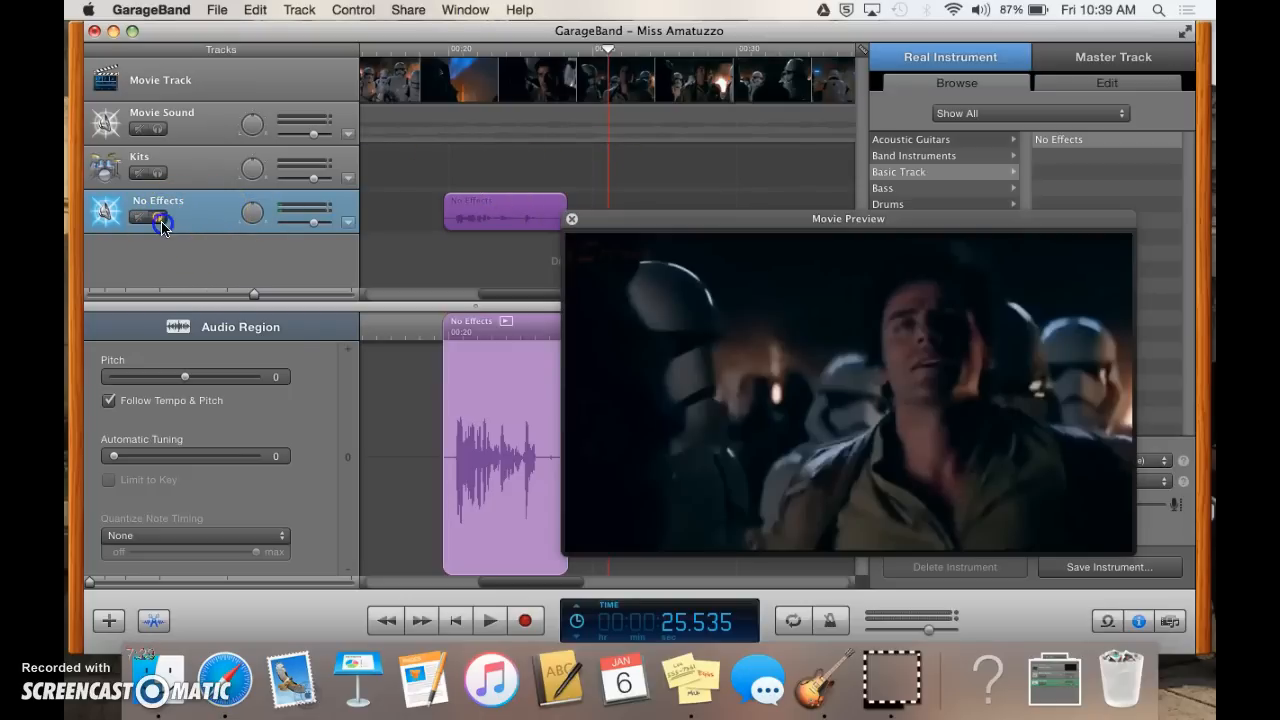
# - Unsolo the voice track and add a second No Effects basic track below it
pyautogui.click(299, 9)
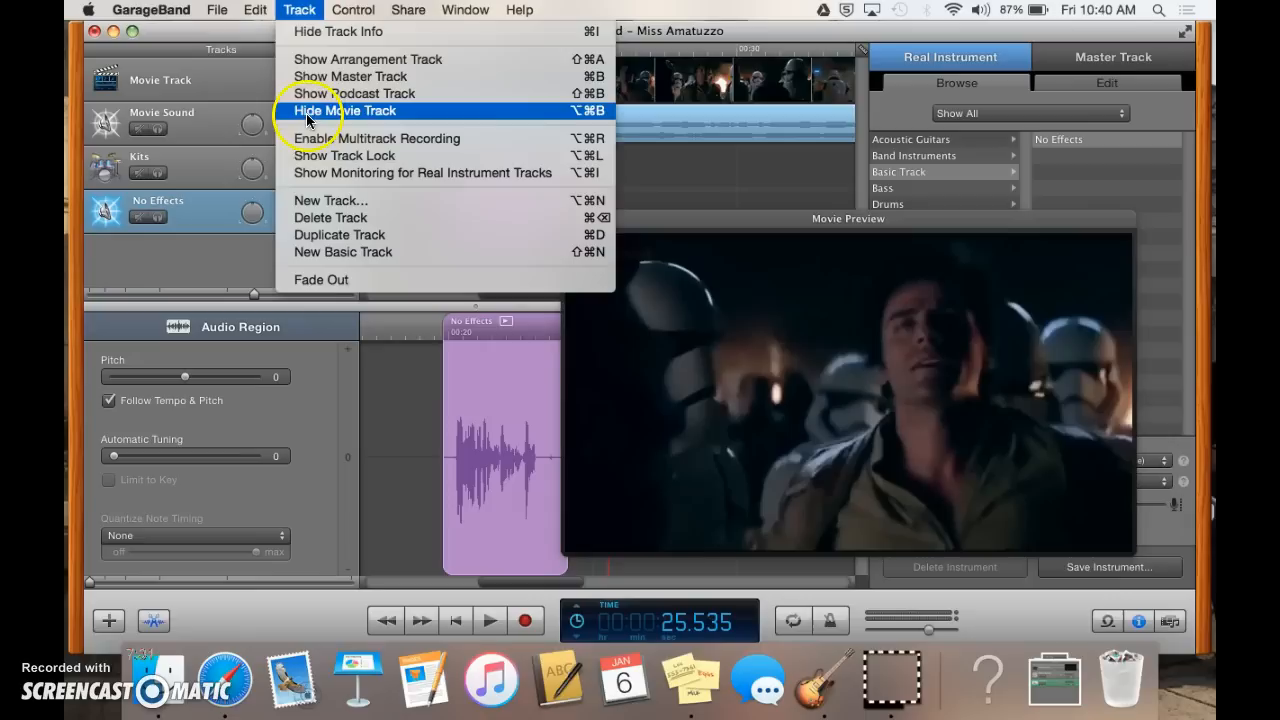
pyautogui.click(331, 200)
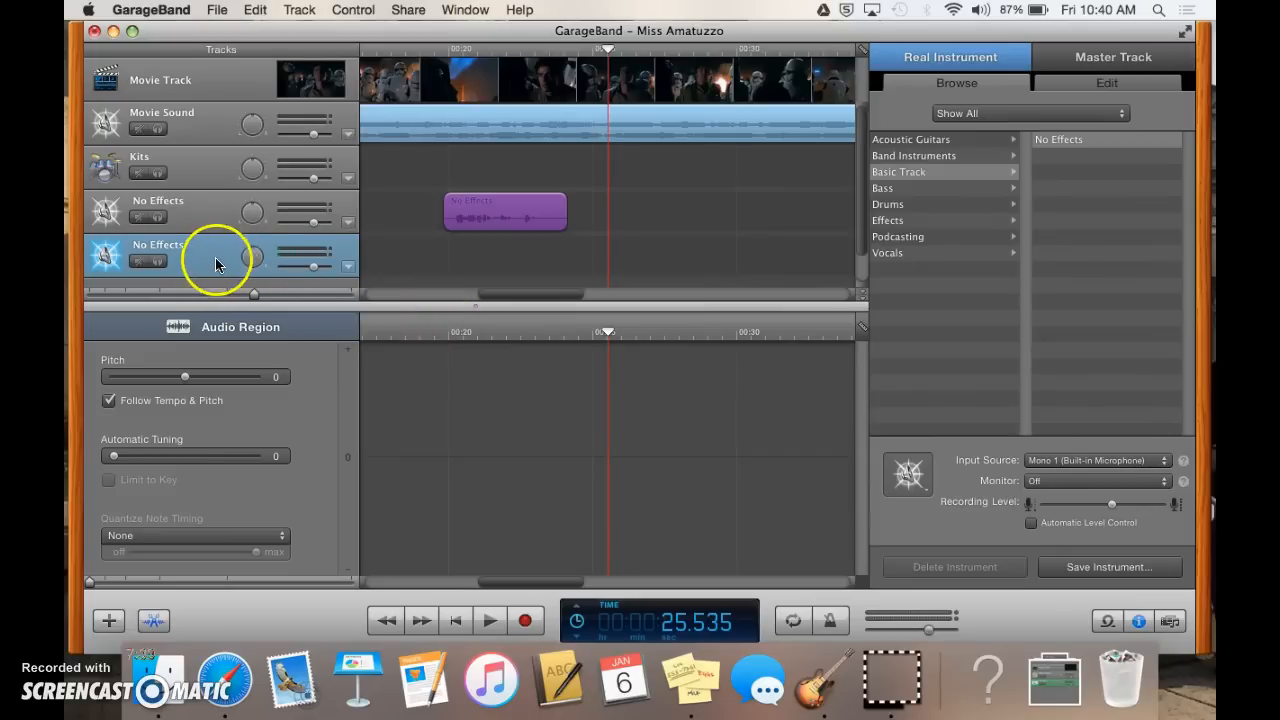
pyautogui.moveTo(213, 252)
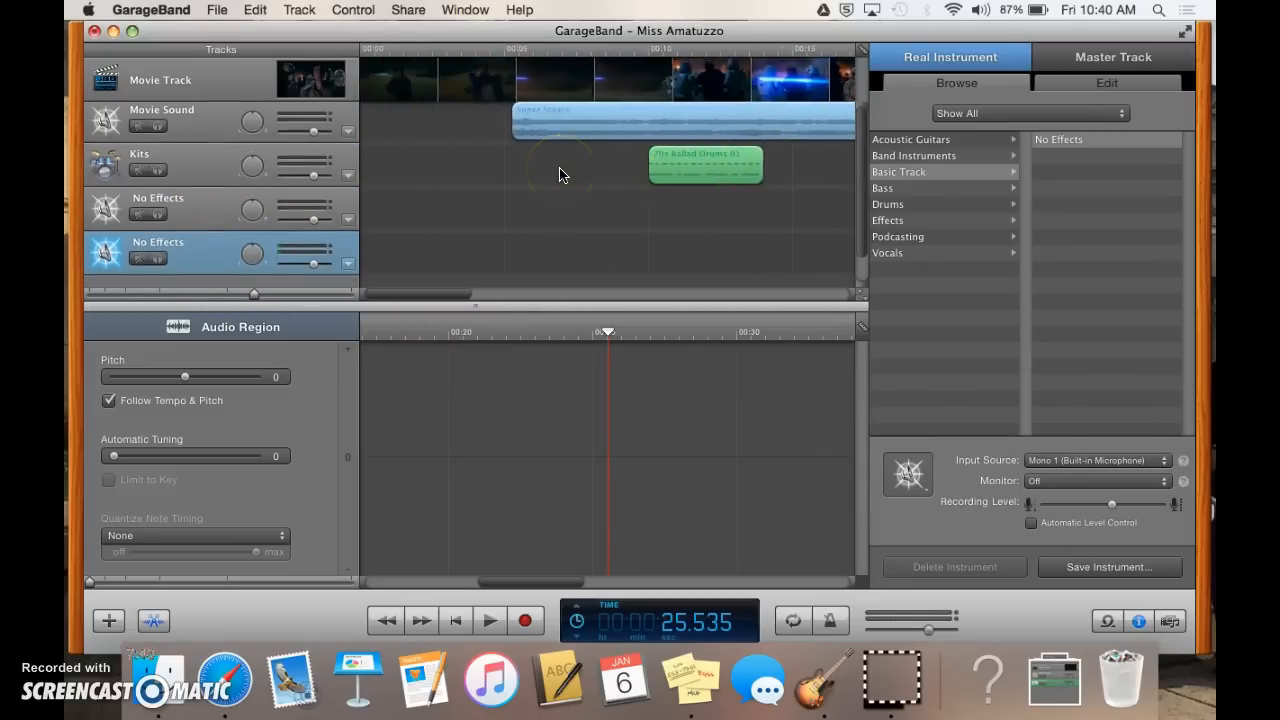
pyautogui.moveTo(303, 303)
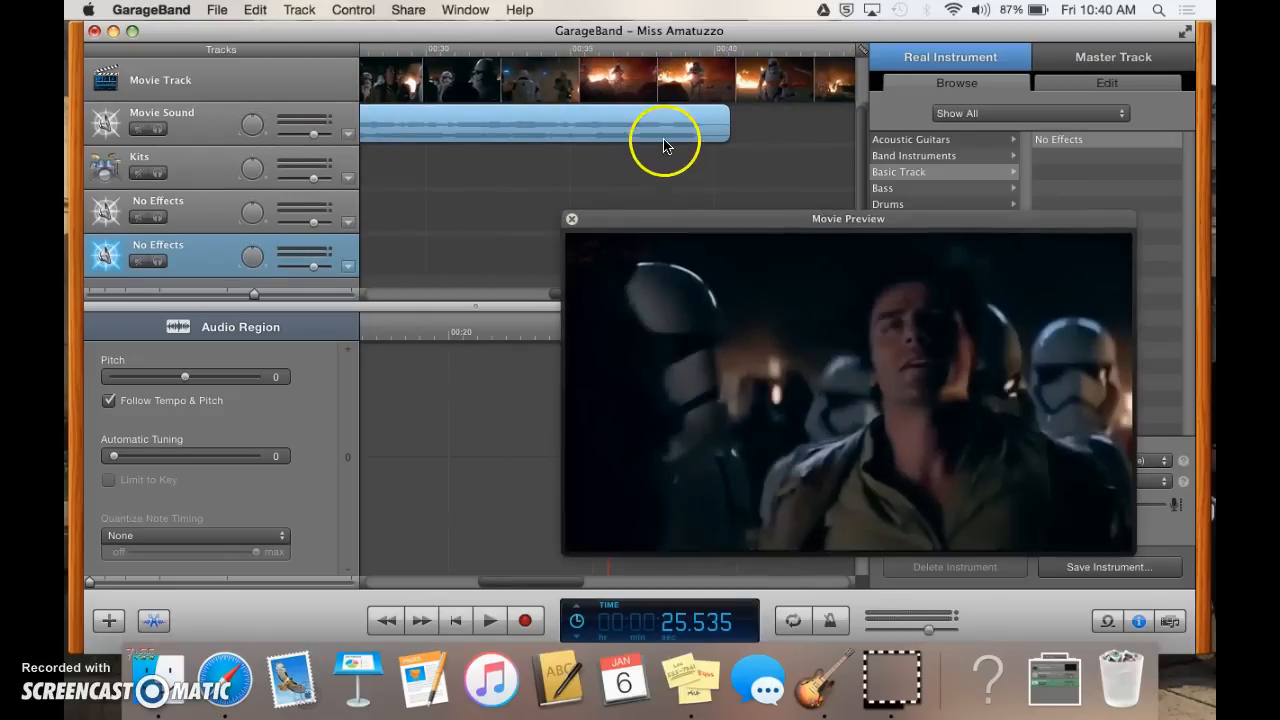
pyautogui.moveTo(583, 55)
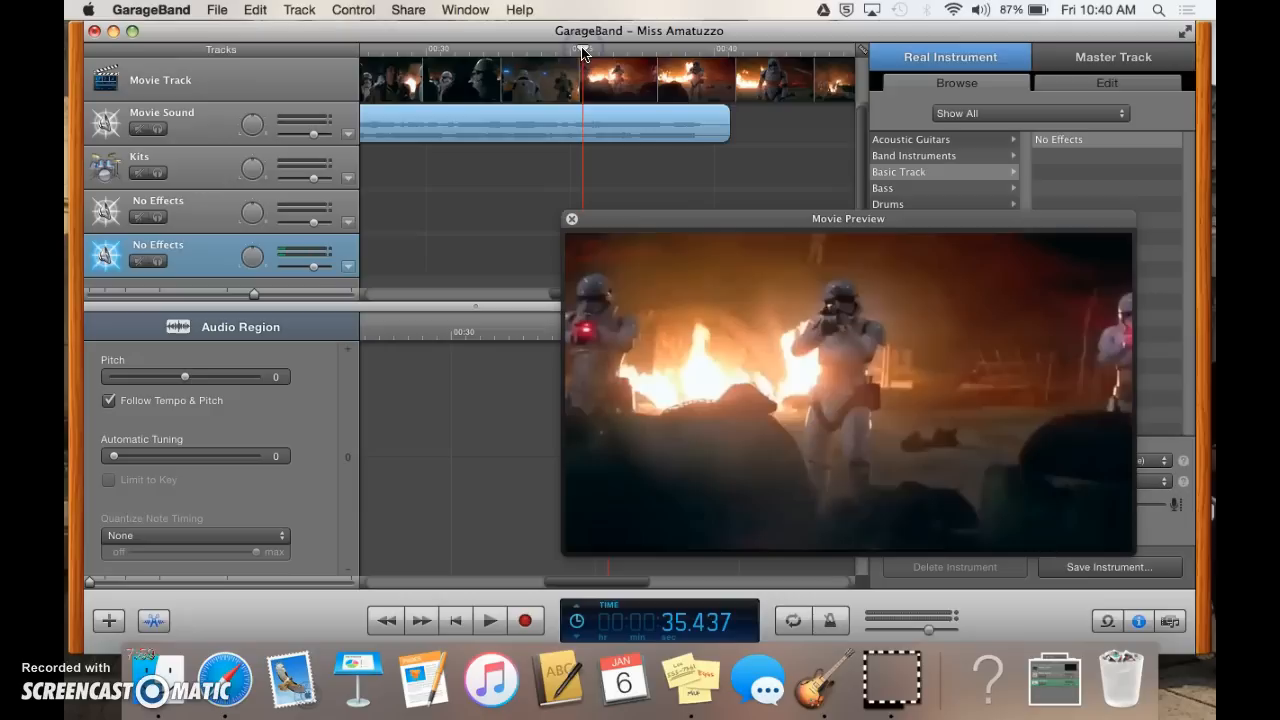
pyautogui.moveTo(583, 52)
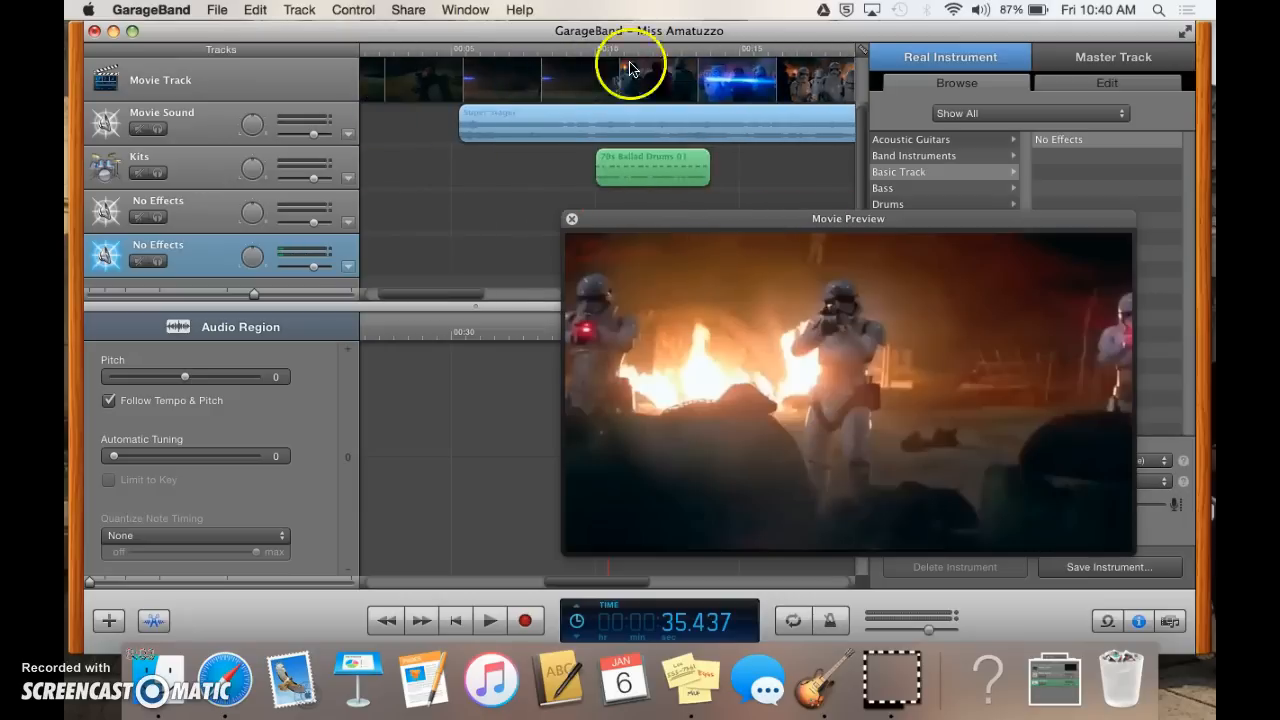
pyautogui.click(693, 52)
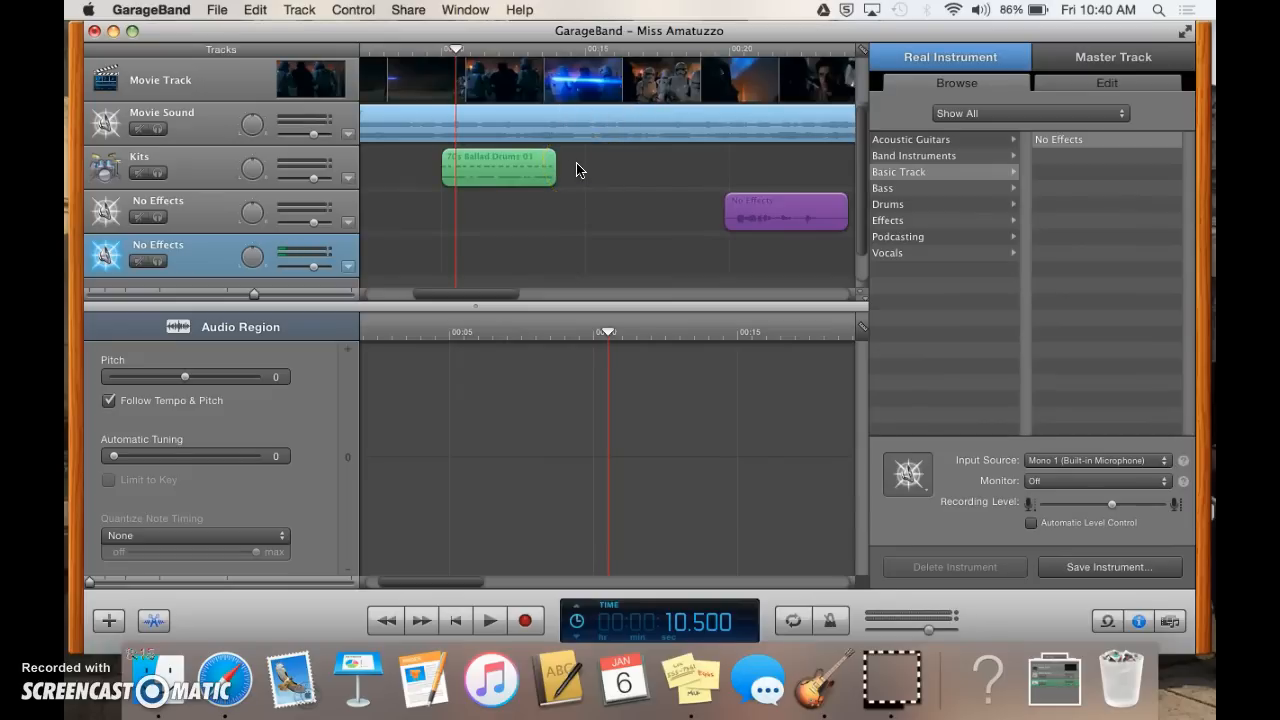
pyautogui.moveTo(447, 456)
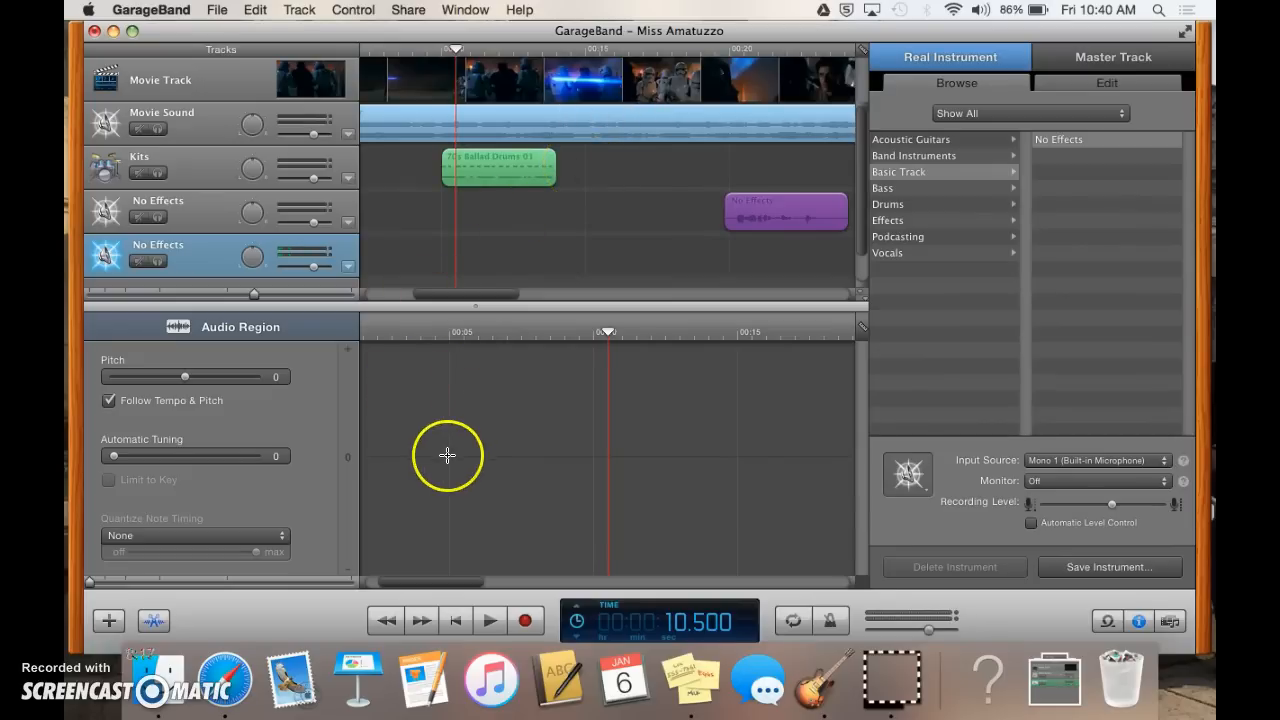
pyautogui.moveTo(672, 303)
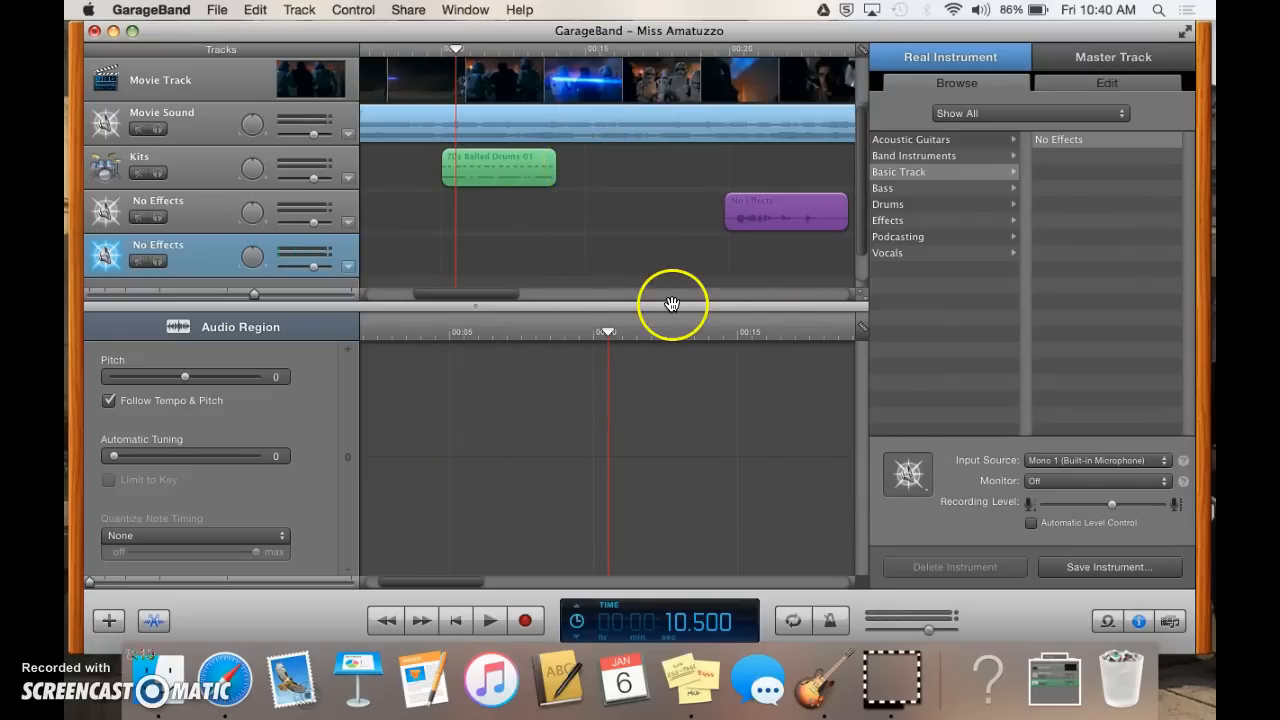
pyautogui.moveTo(918, 215)
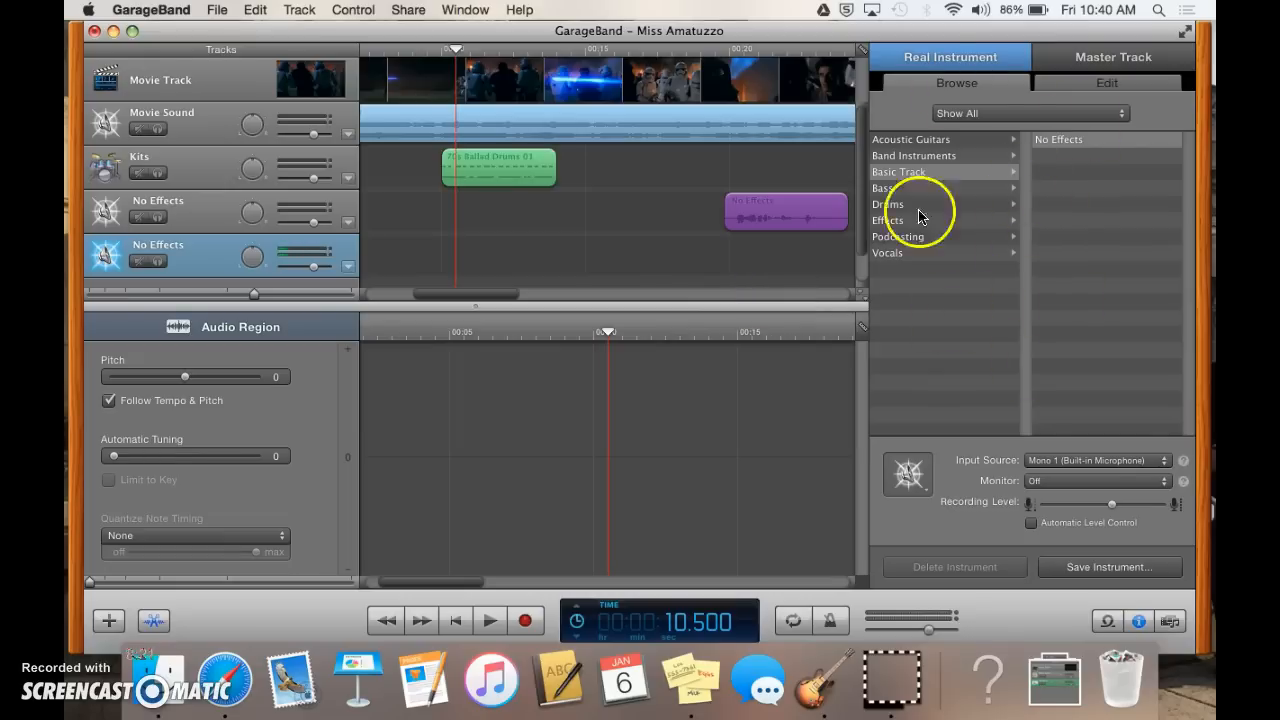
pyautogui.moveTo(1050, 235)
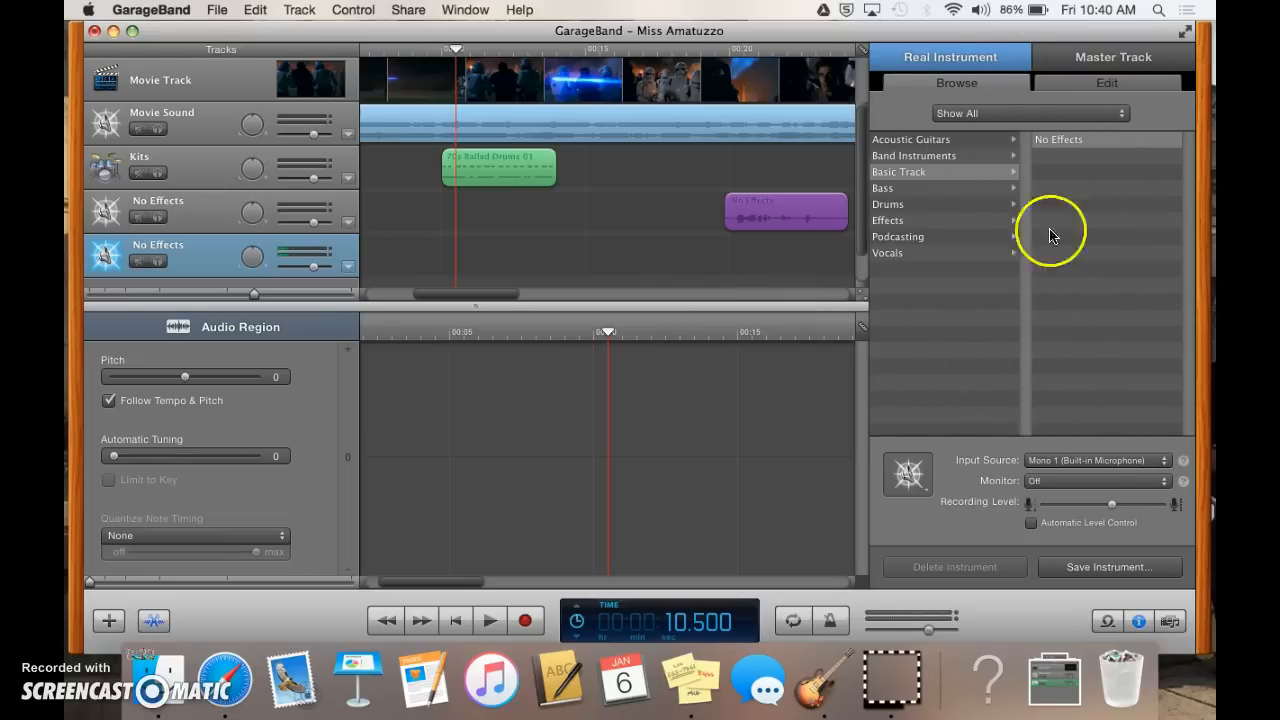
pyautogui.moveTo(1033, 301)
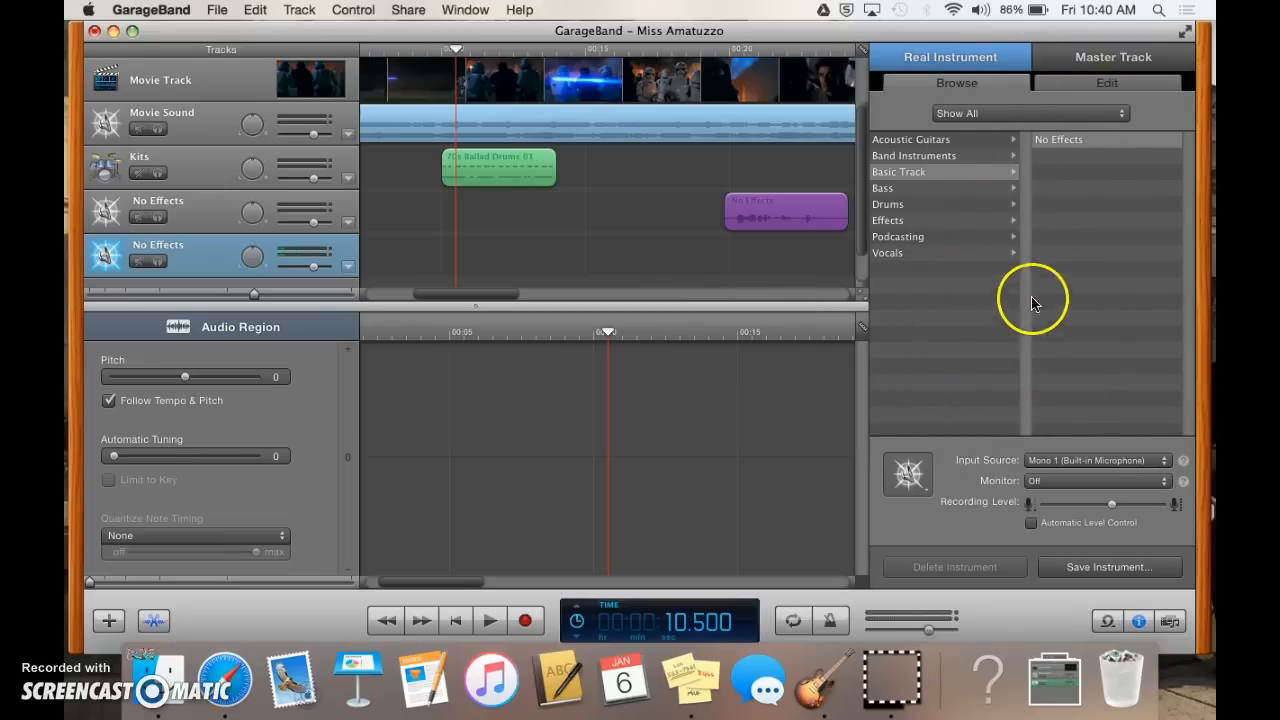
pyautogui.moveTo(792, 364)
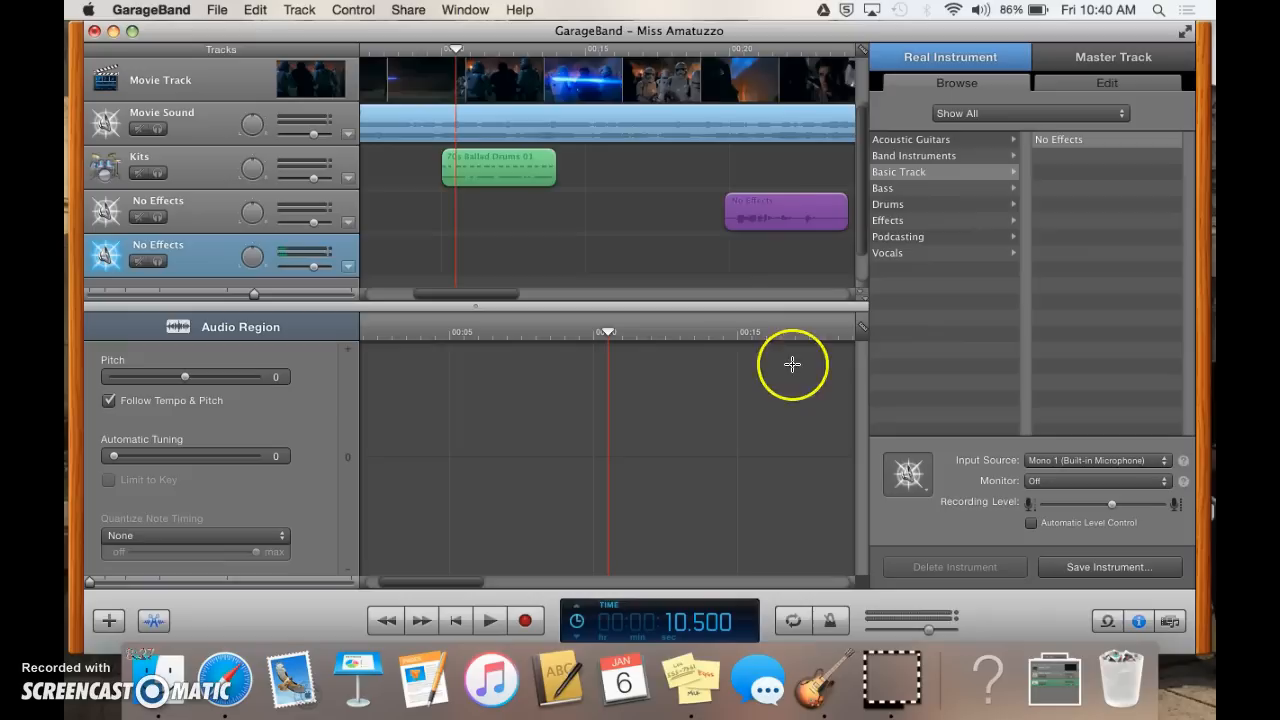
pyautogui.moveTo(768, 45)
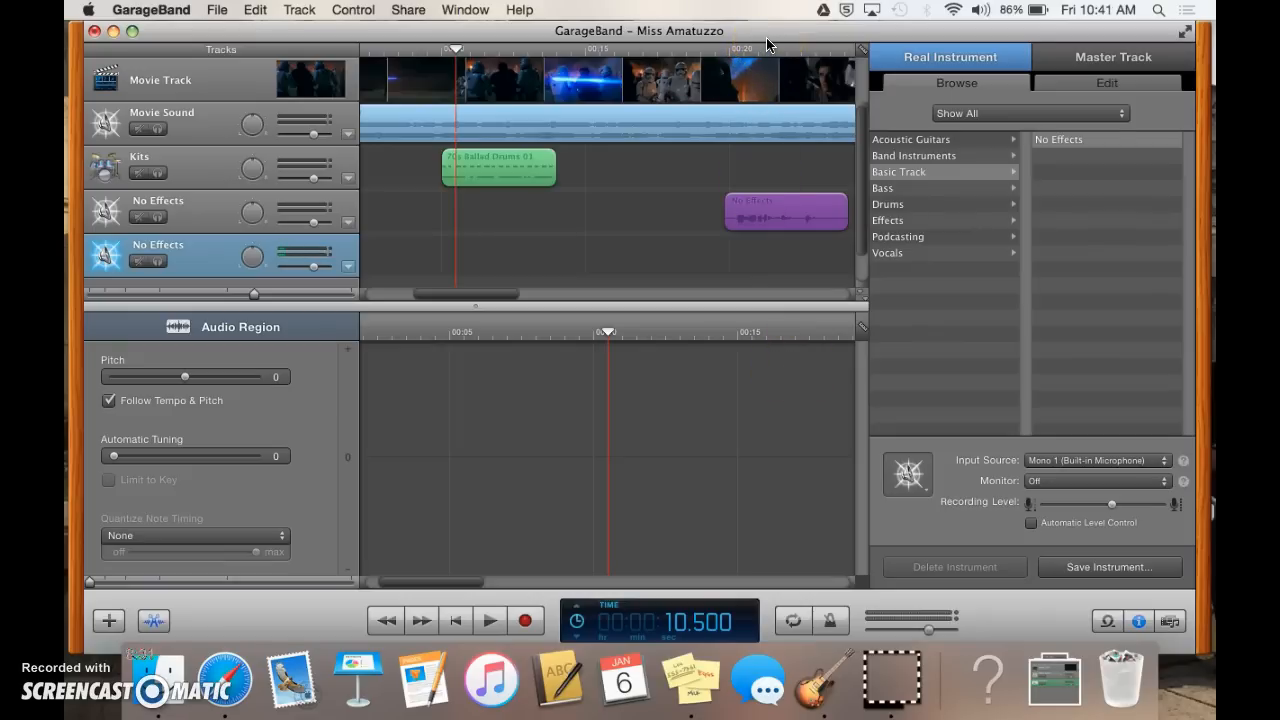
pyautogui.moveTo(827, 486)
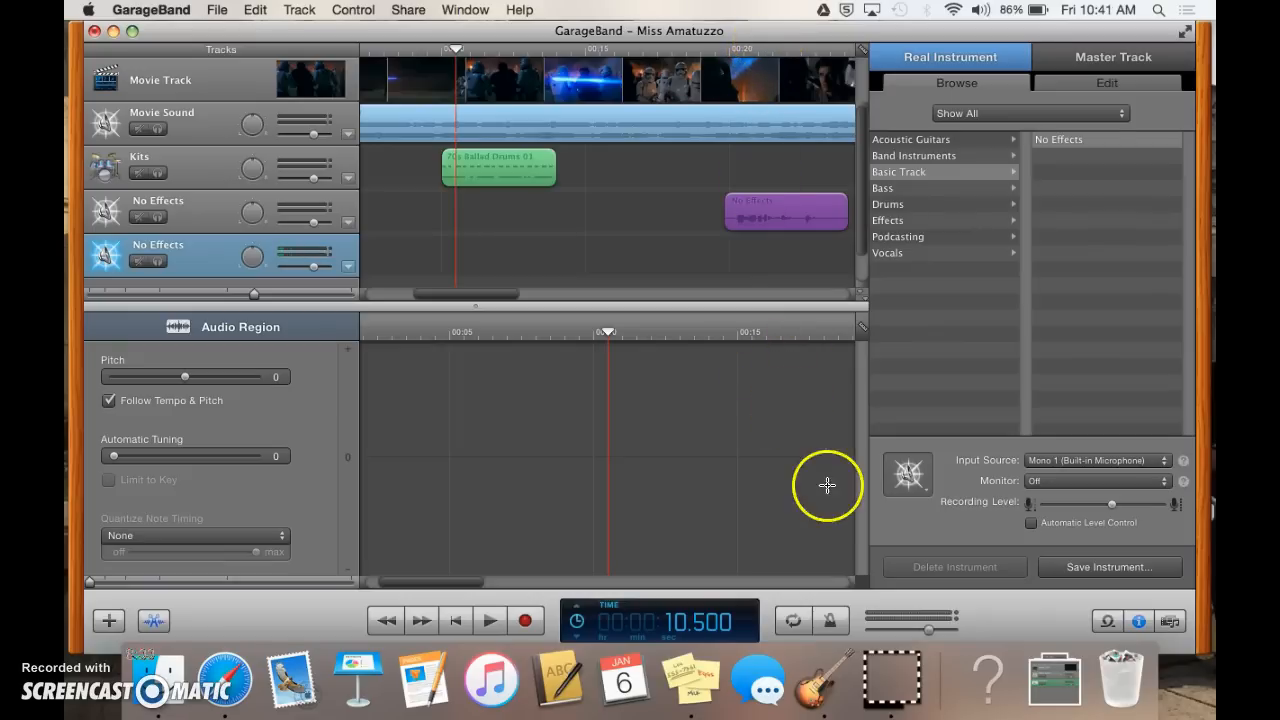
pyautogui.moveTo(1098, 520)
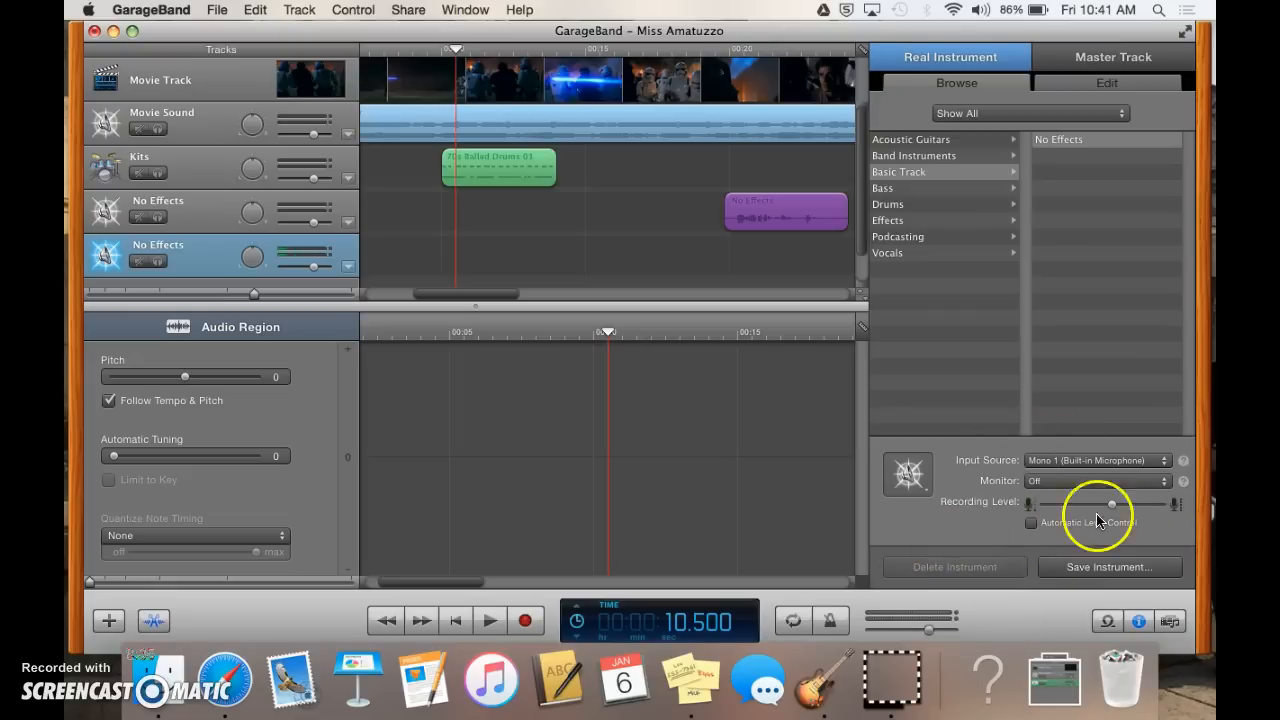